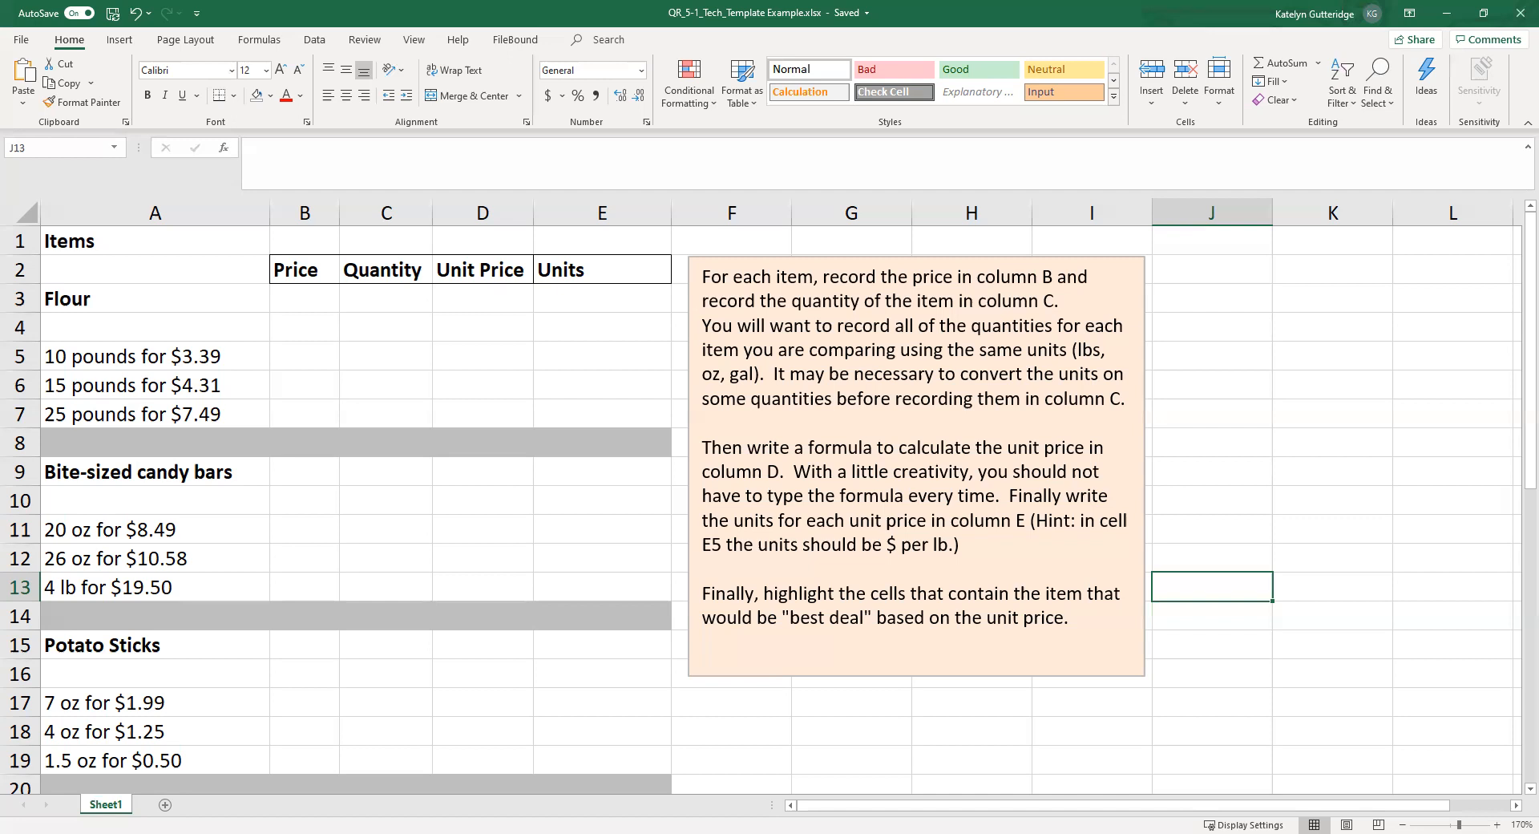
mouse_move(561, 351)
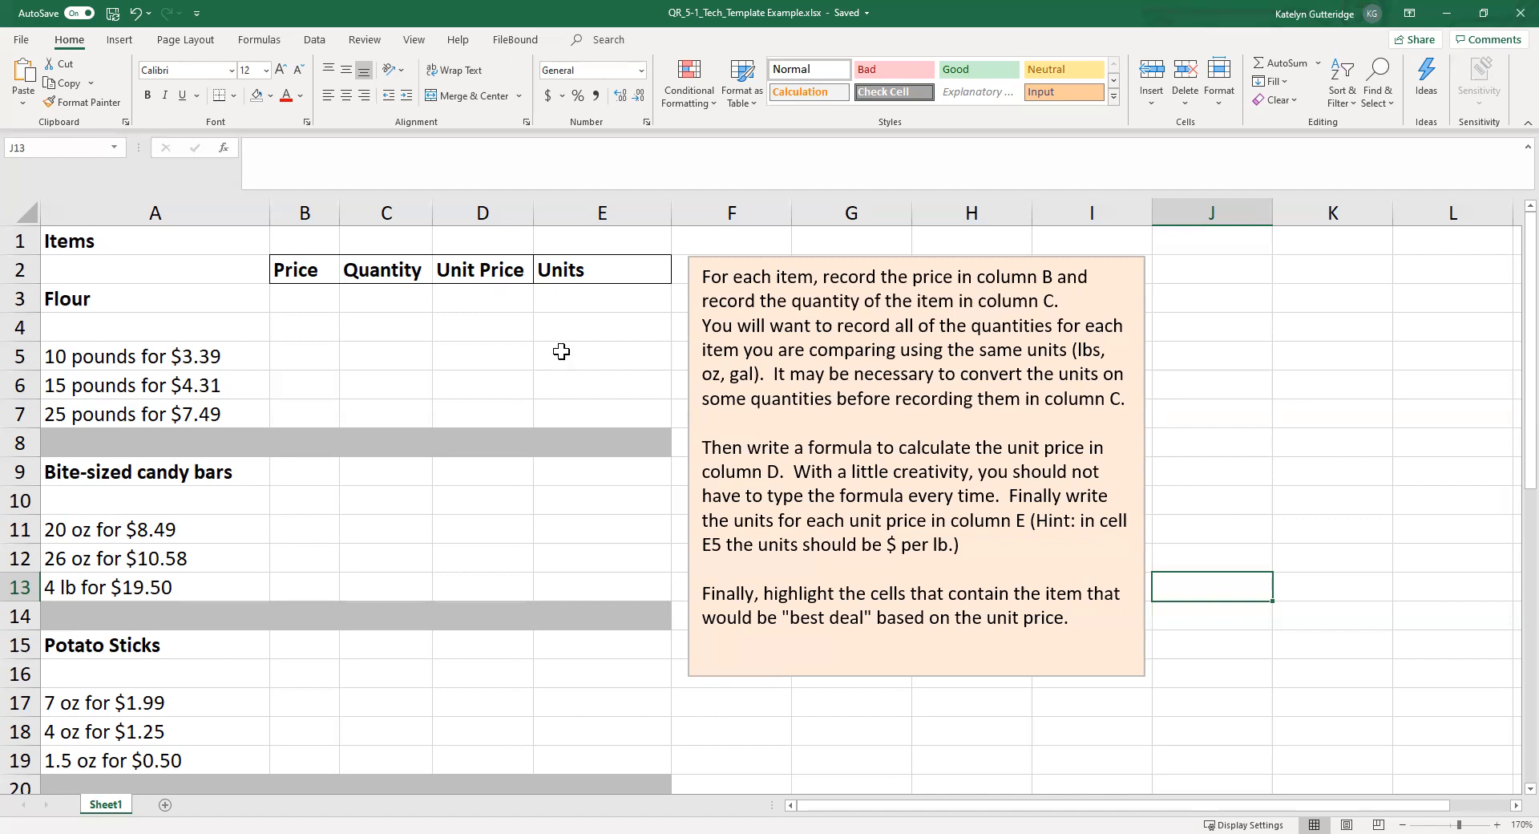
mouse_move(242, 442)
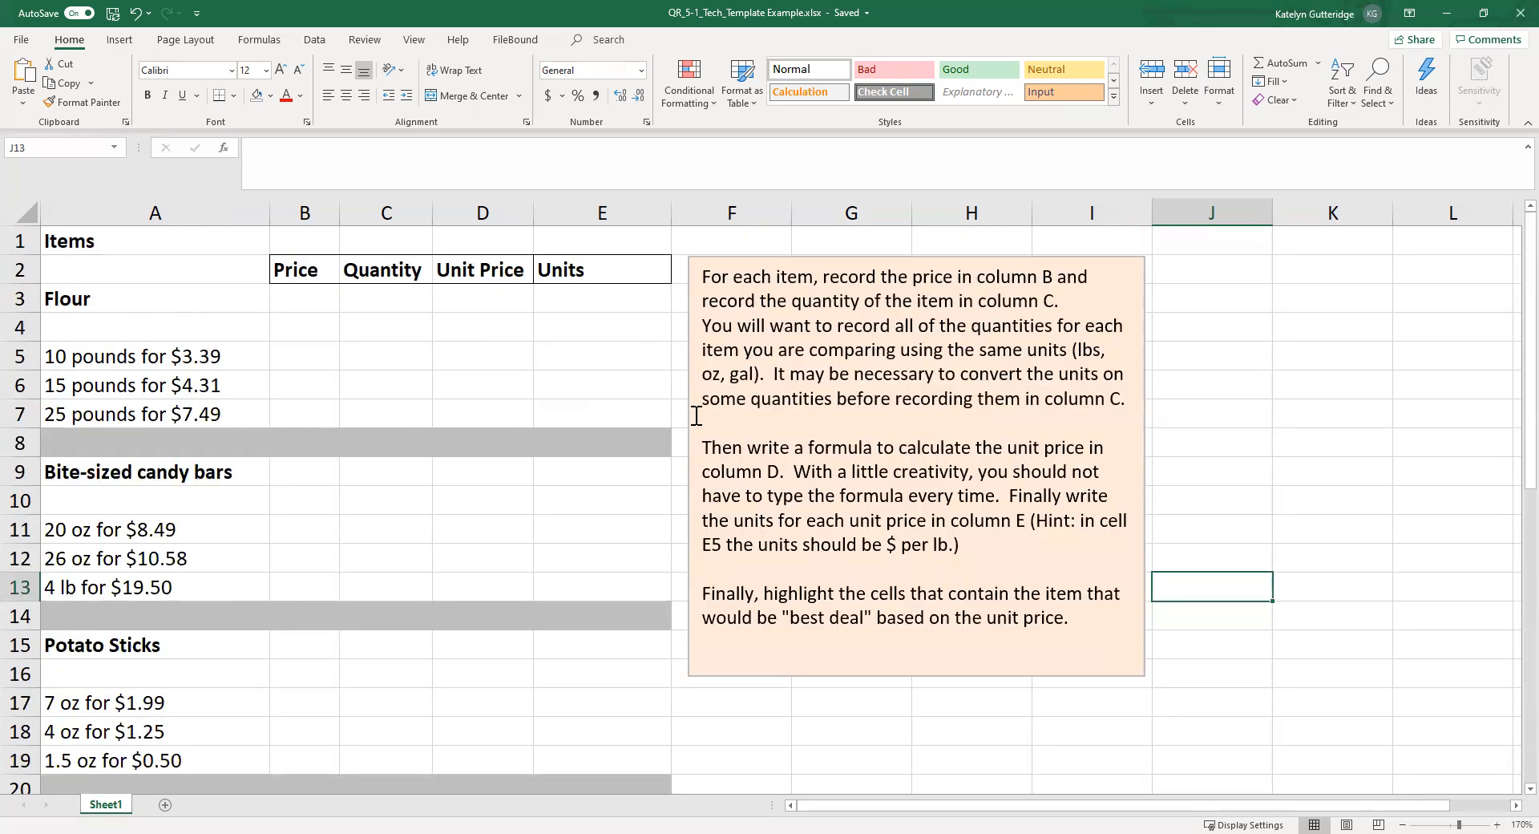
mouse_move(149, 587)
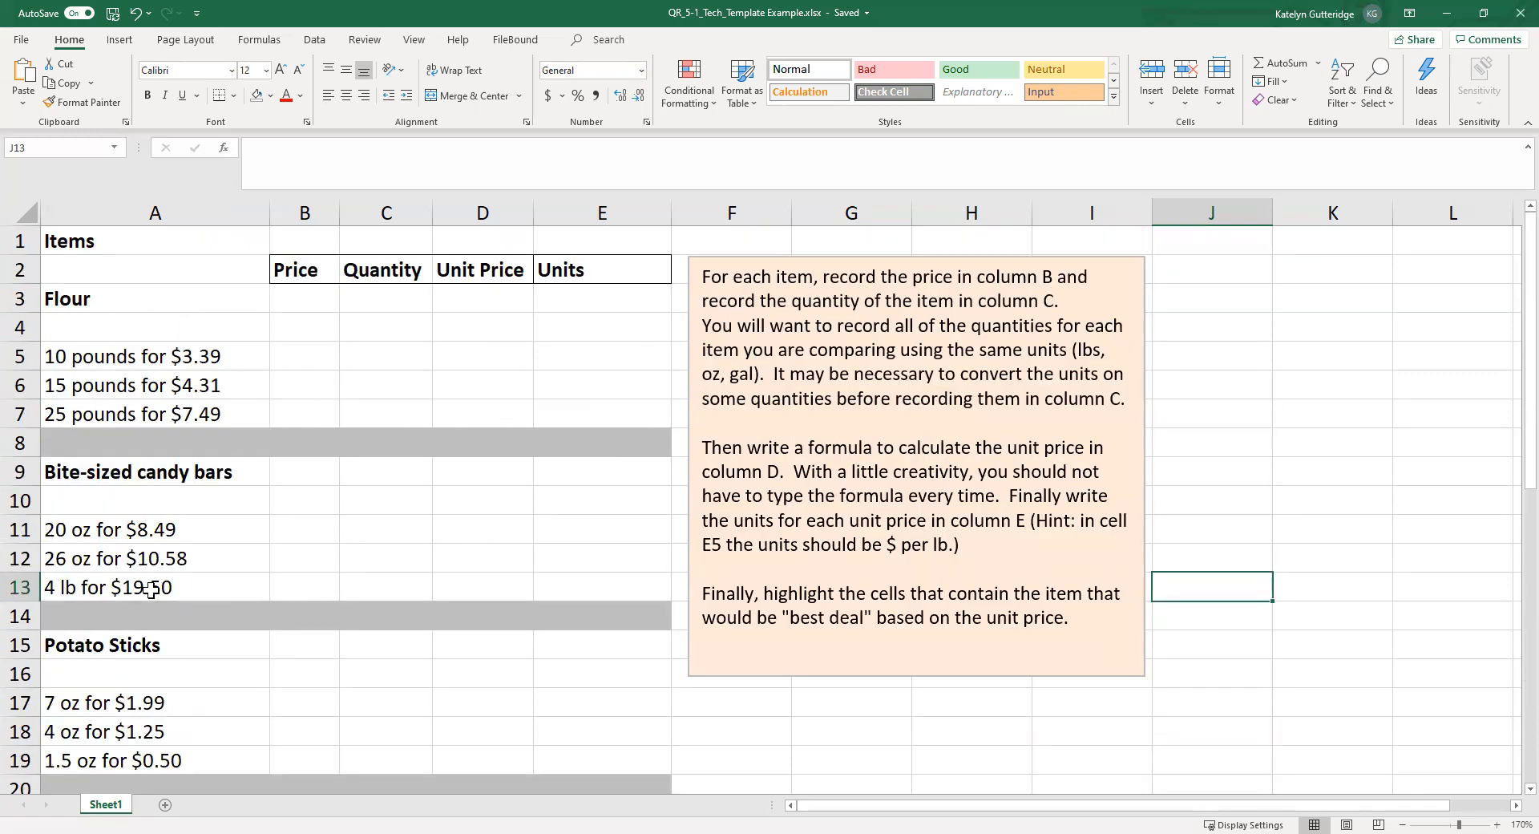
mouse_move(77, 580)
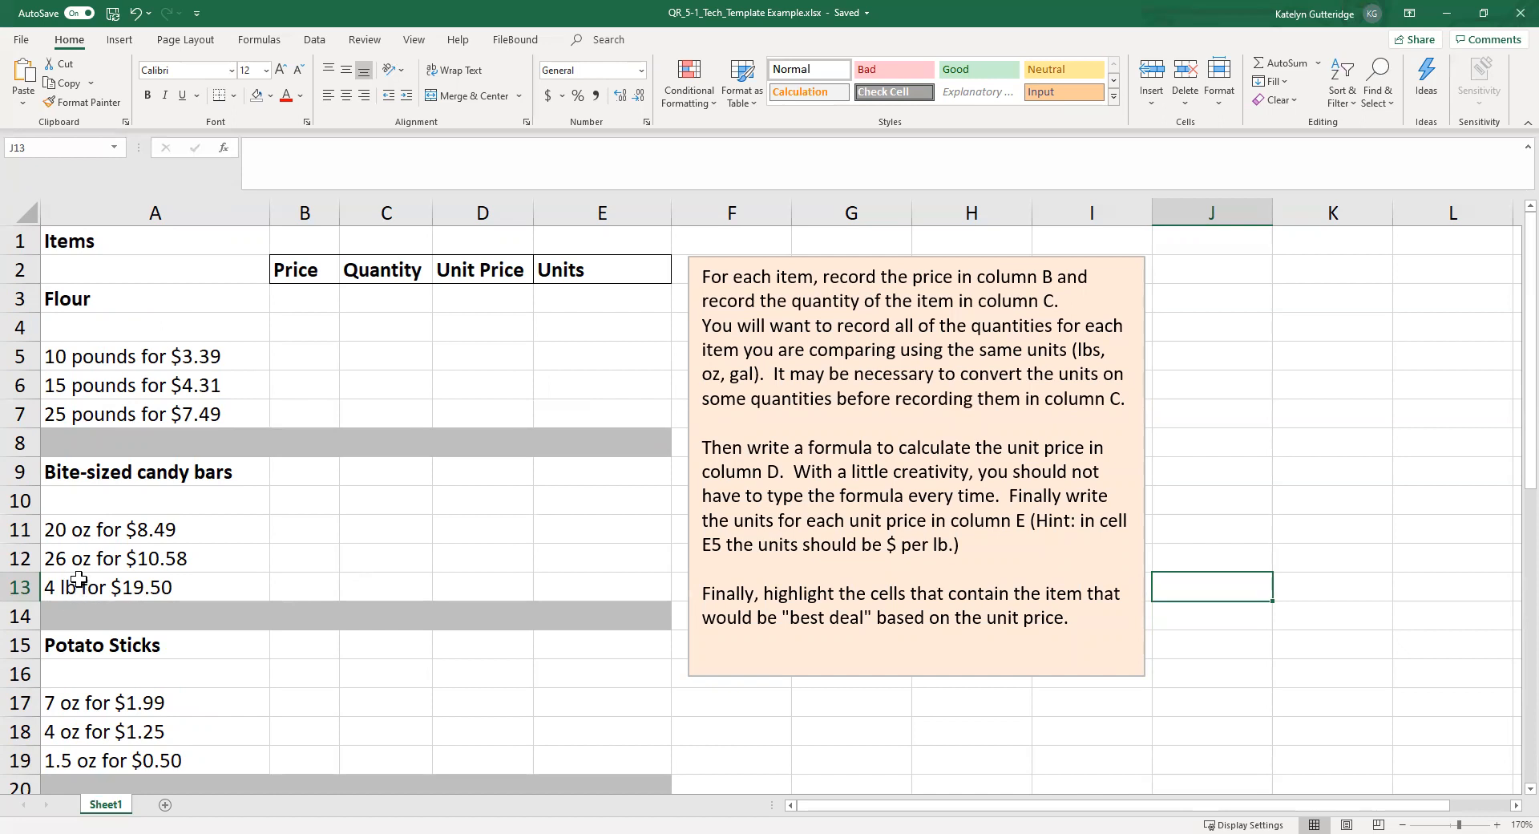
mouse_move(581, 733)
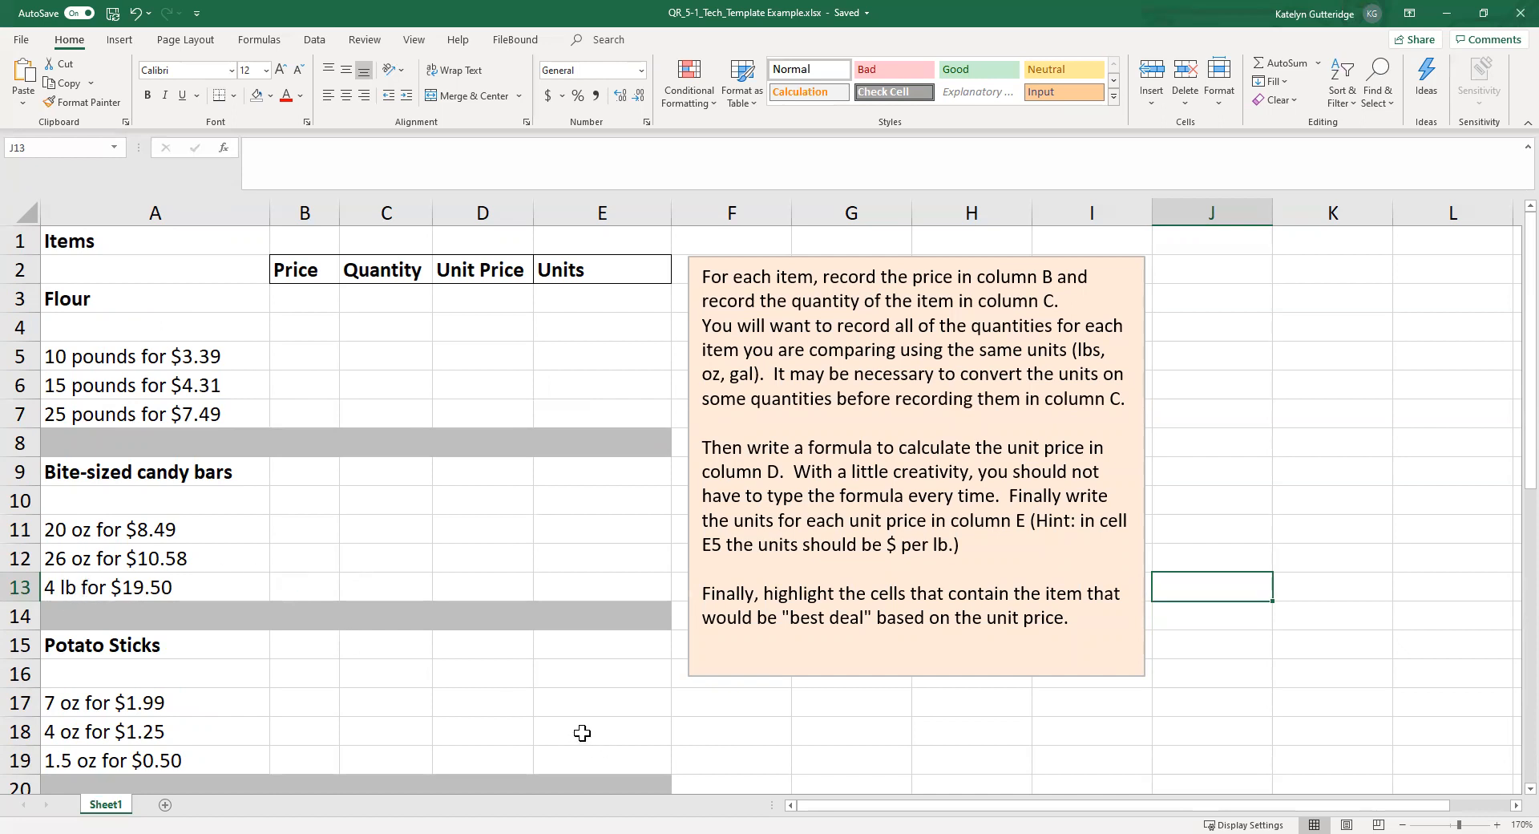
Step: Enter the 10-pound flour price 3.39 in B5 and select it for formatting
left_click(304, 357)
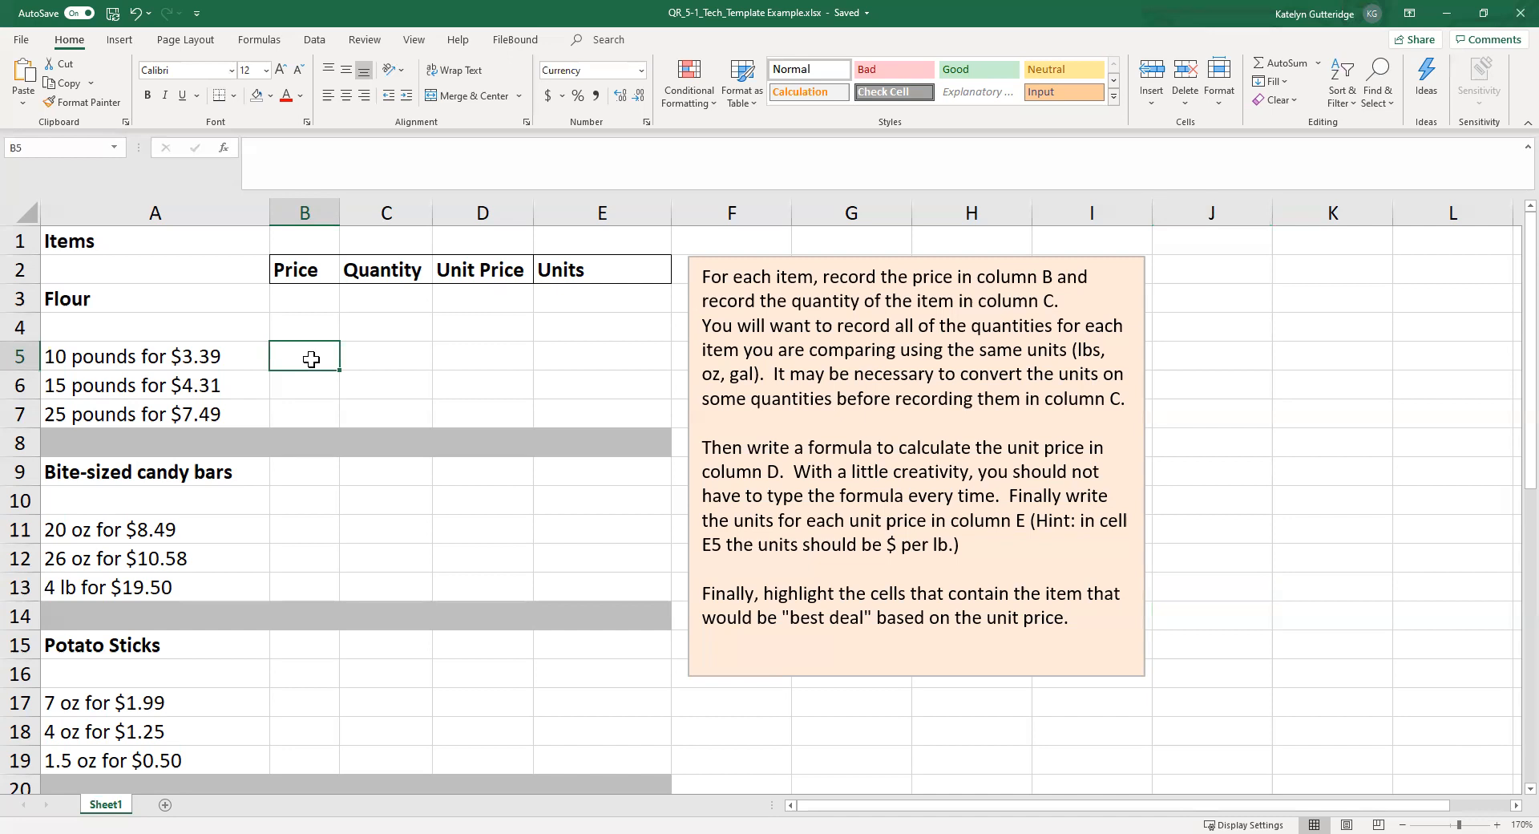
double_click(303, 356)
type("$3.39")
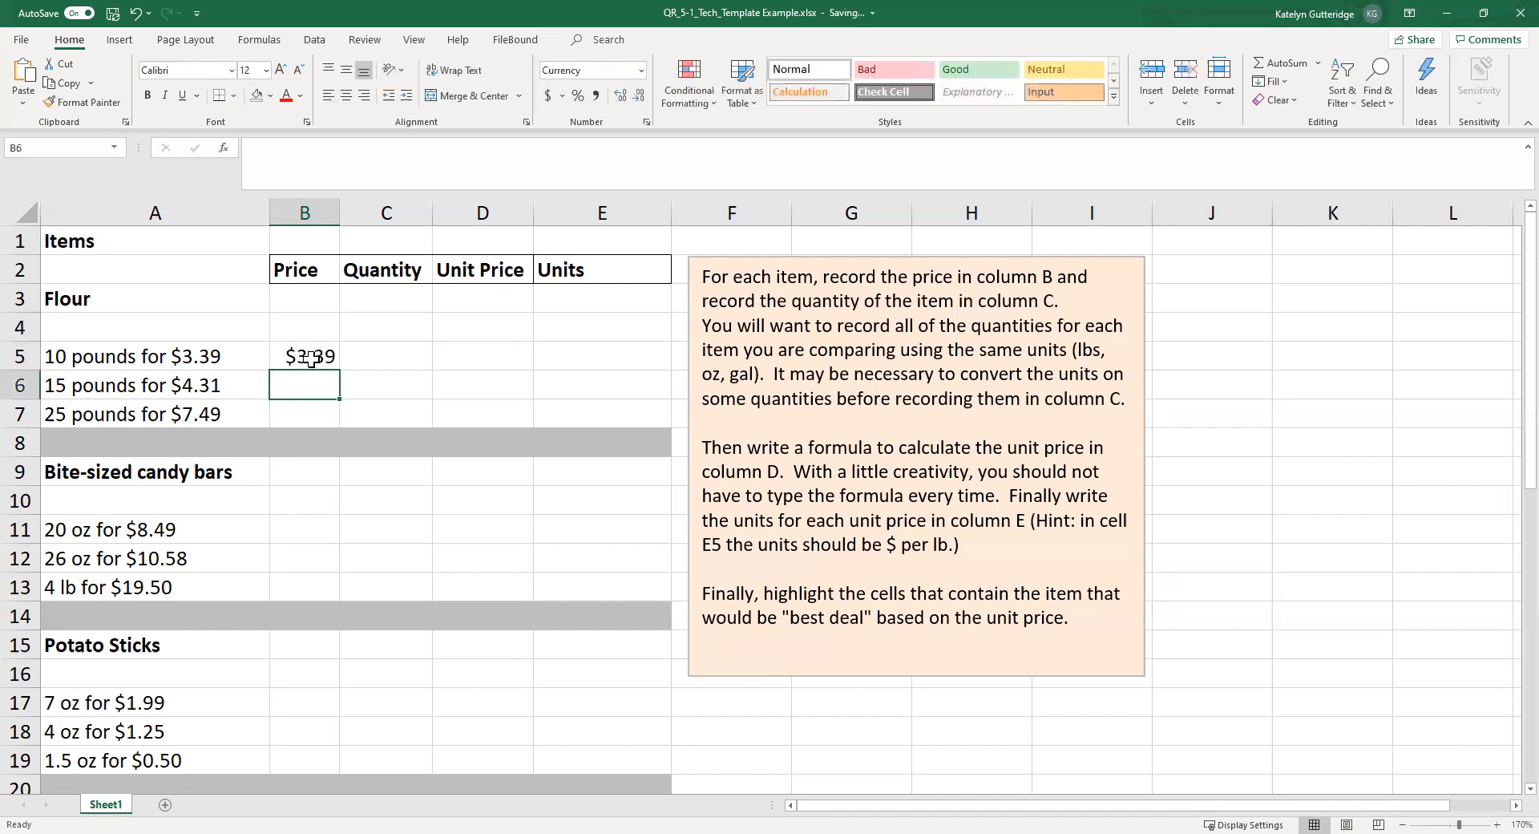
mouse_move(316, 354)
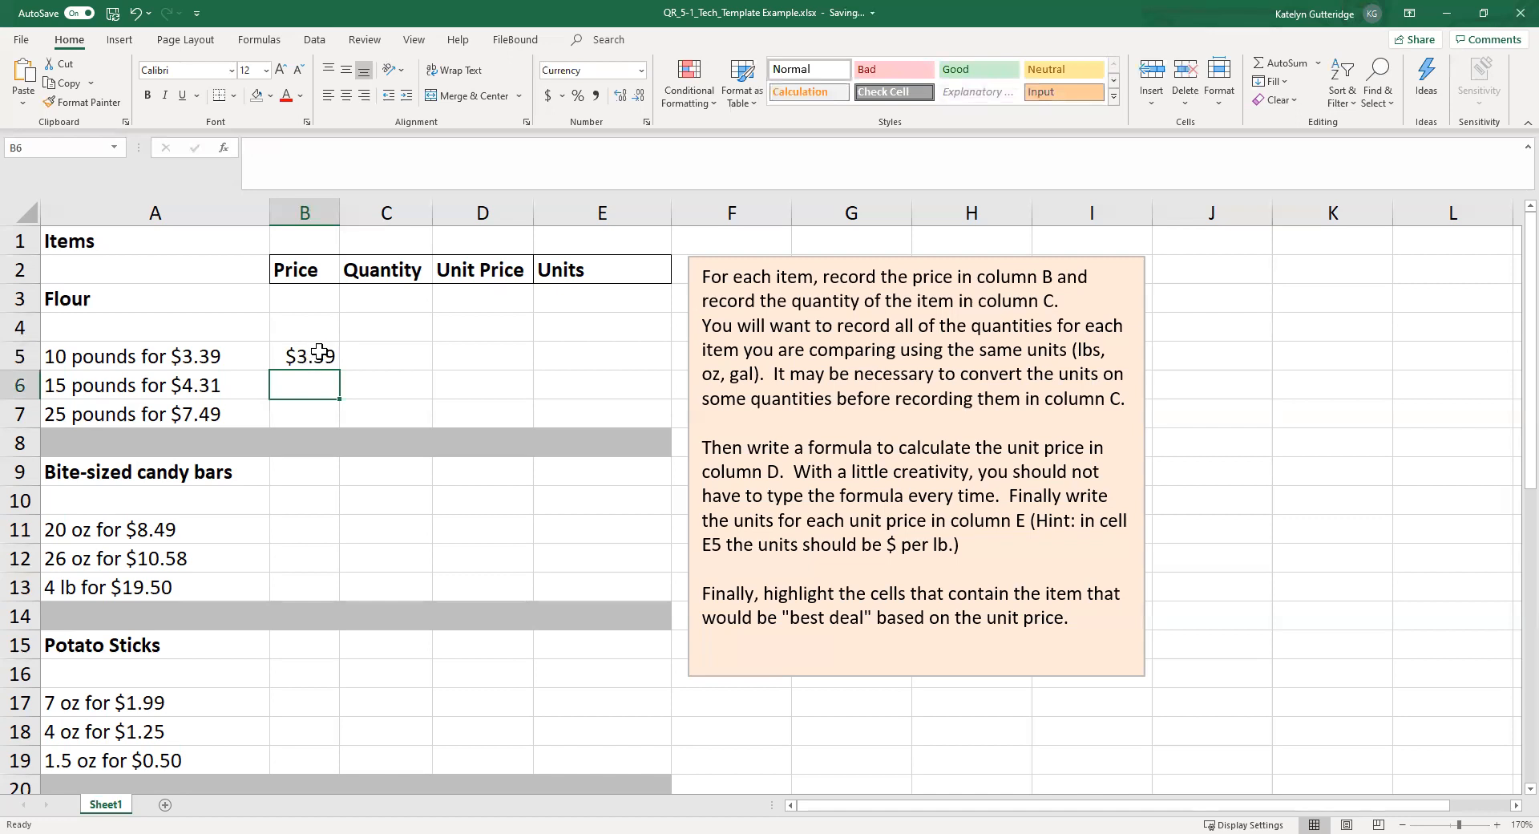
left_click(304, 356)
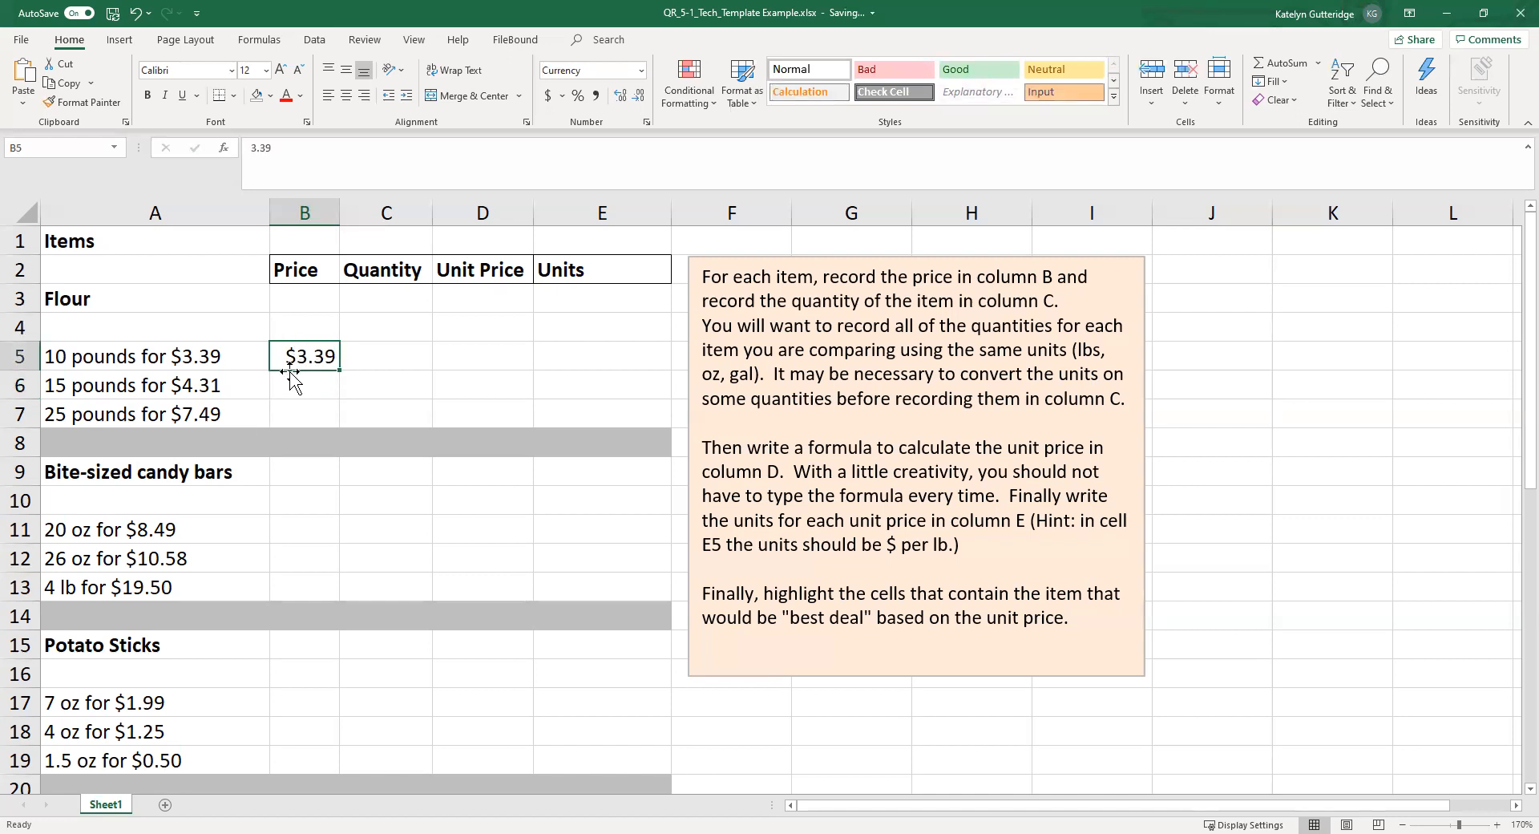
mouse_move(297, 375)
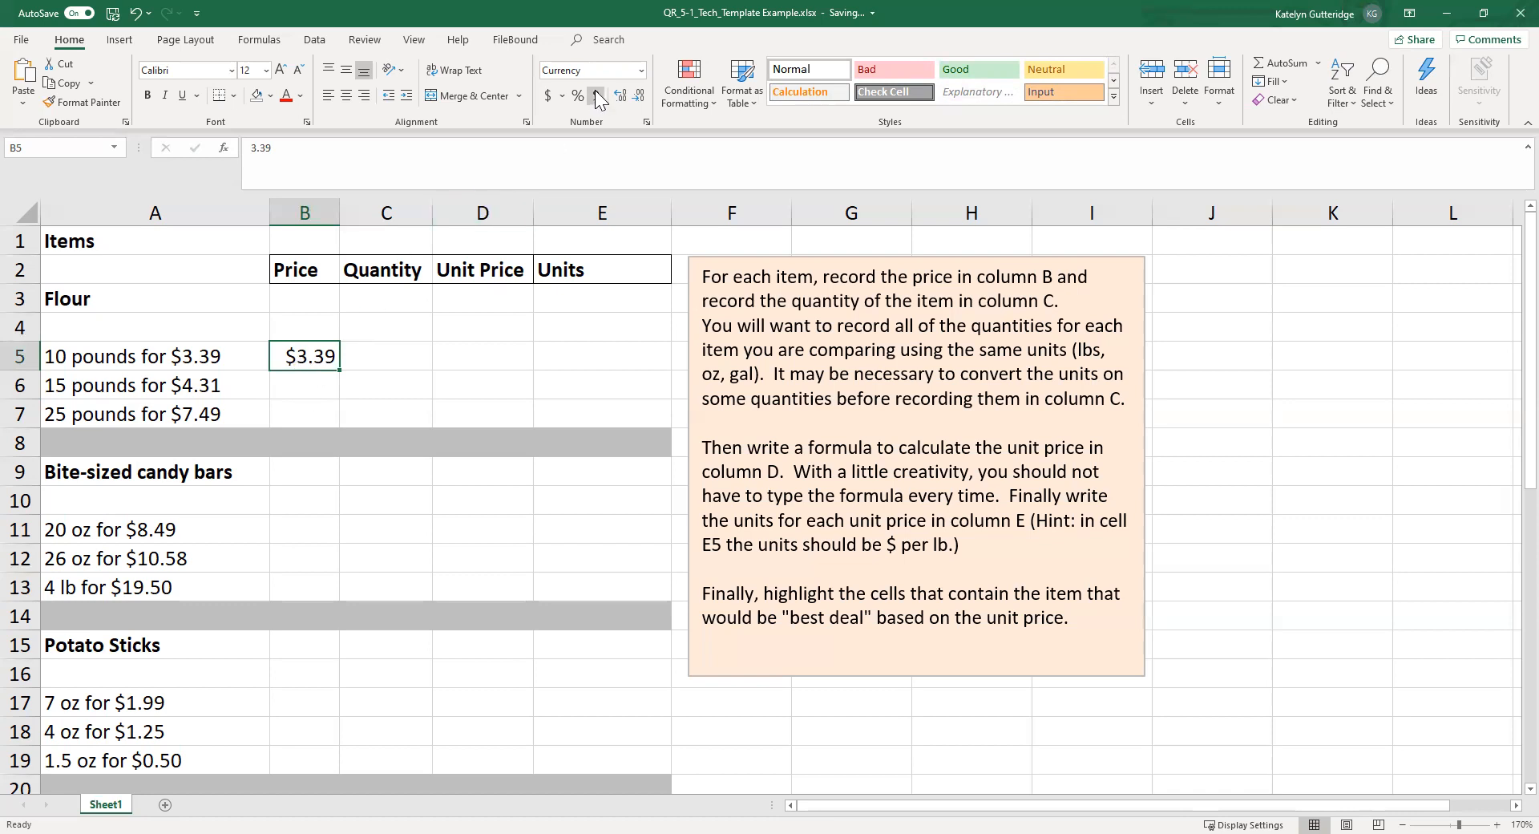
key("Delete")
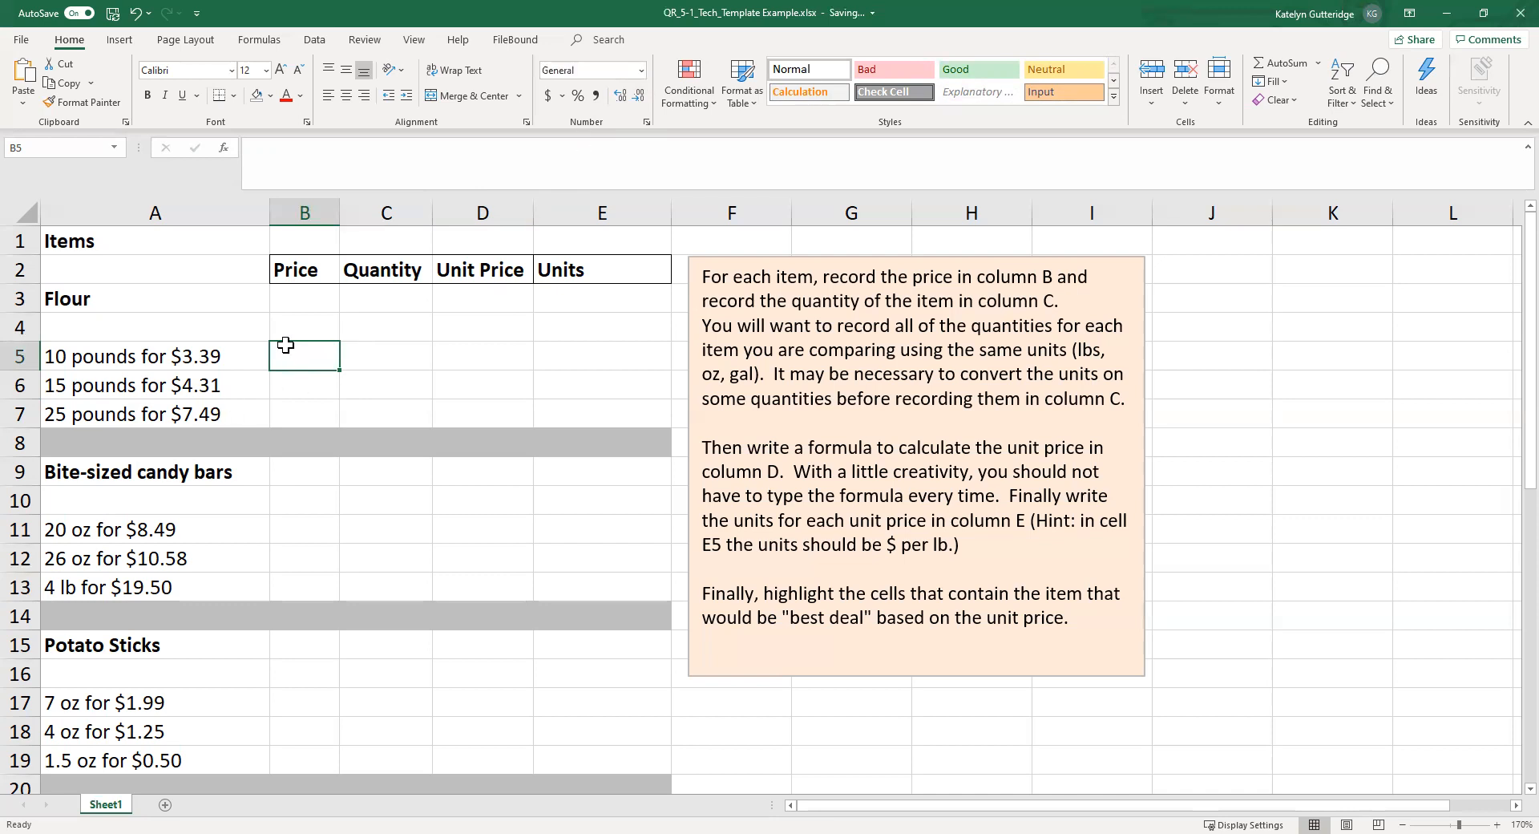
double_click(304, 355)
type("3.39")
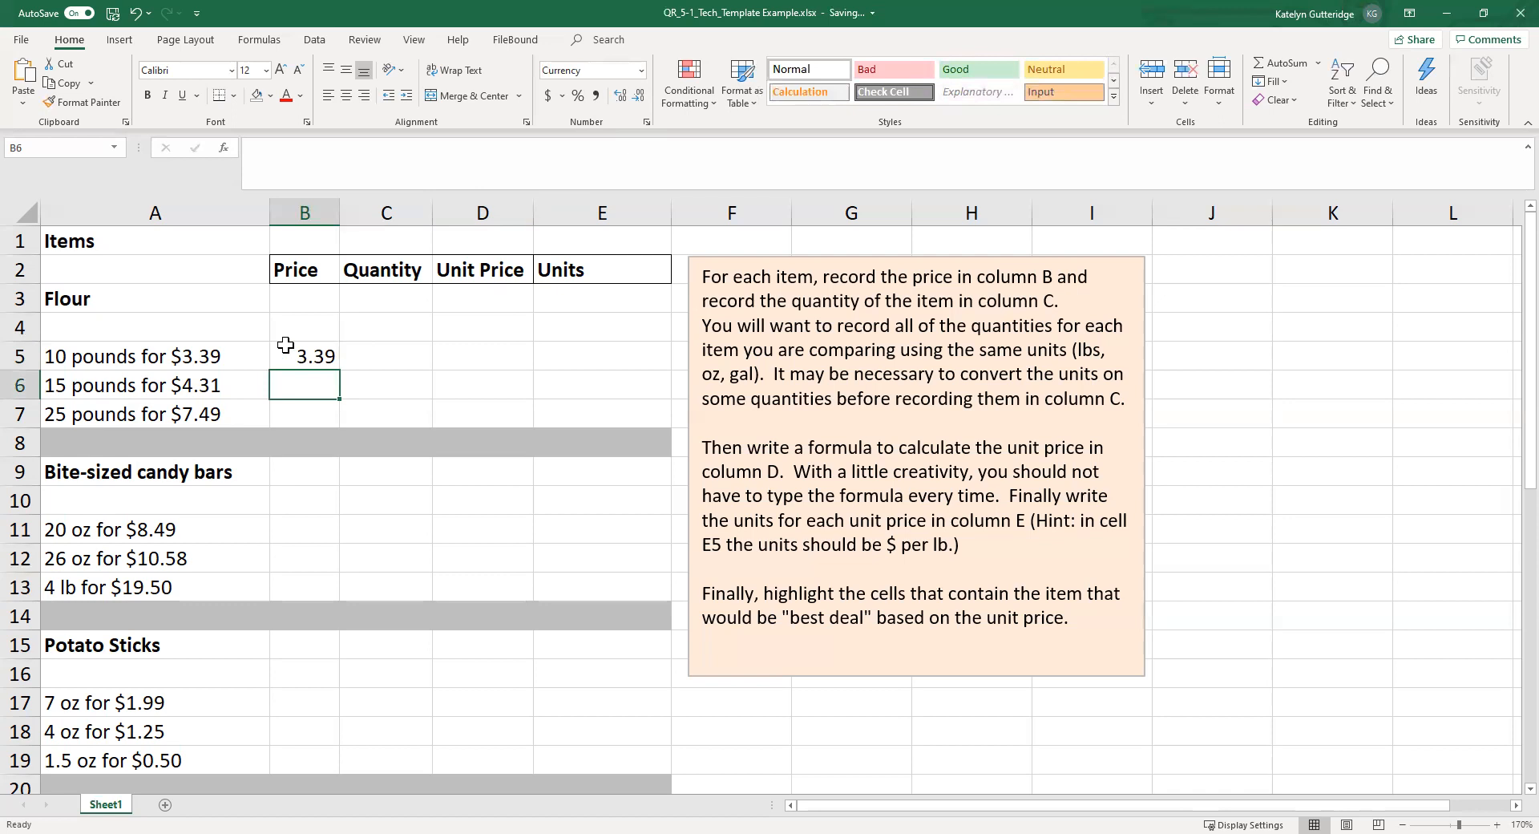
mouse_move(389, 371)
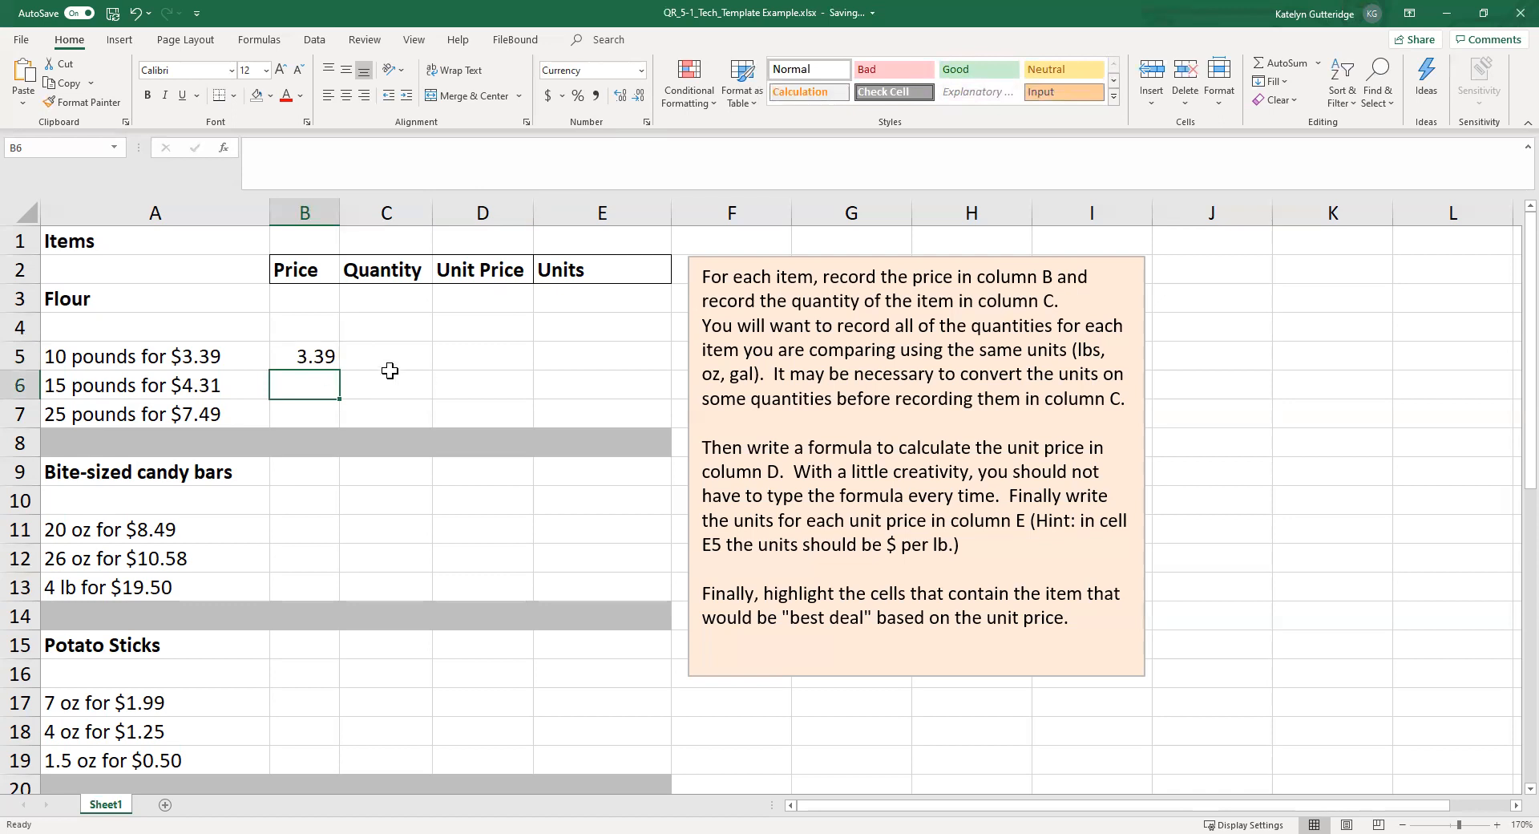
mouse_move(441, 372)
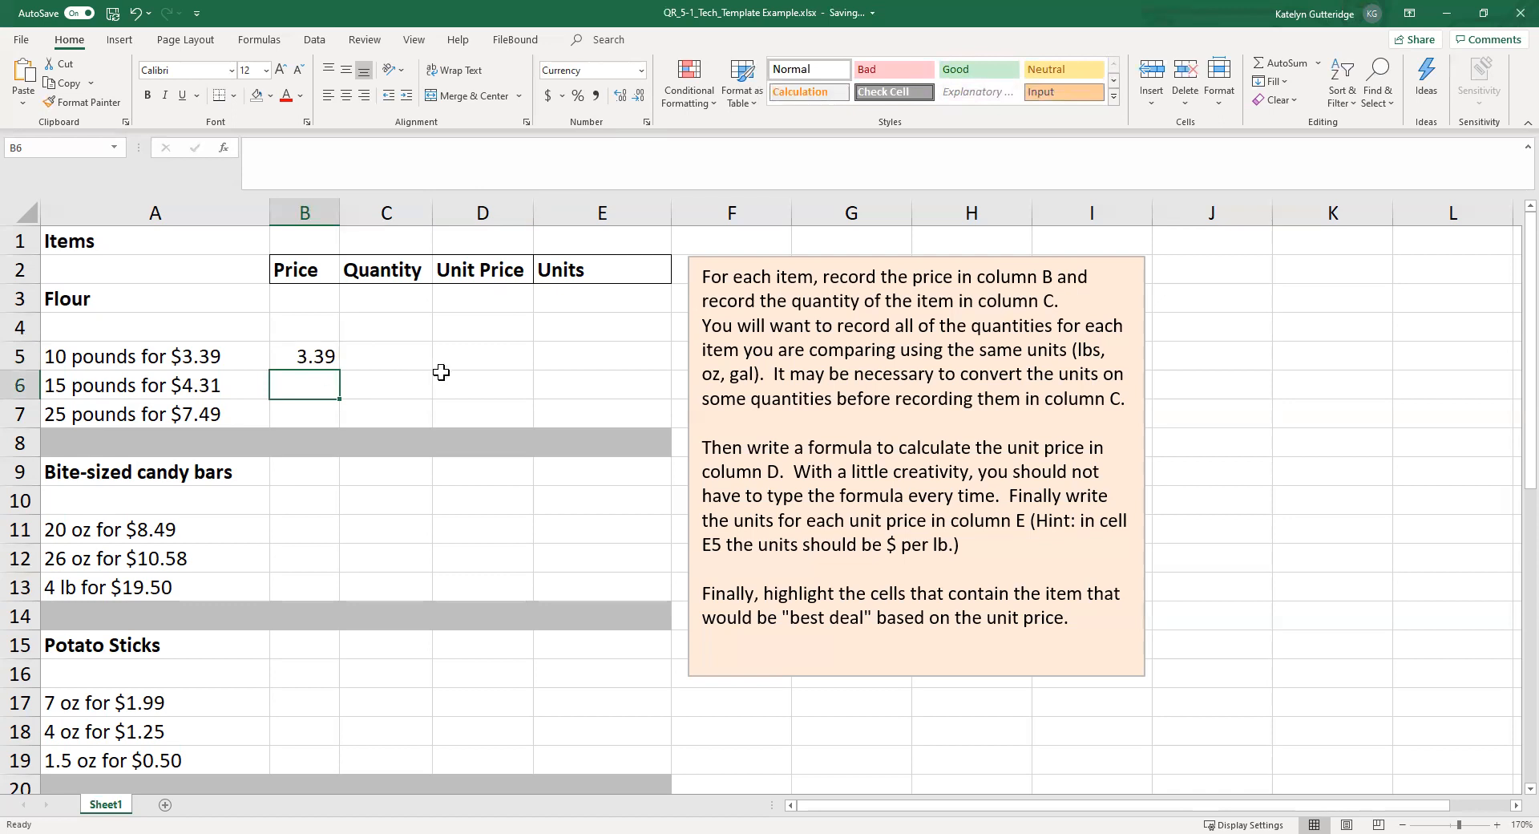
mouse_move(506, 451)
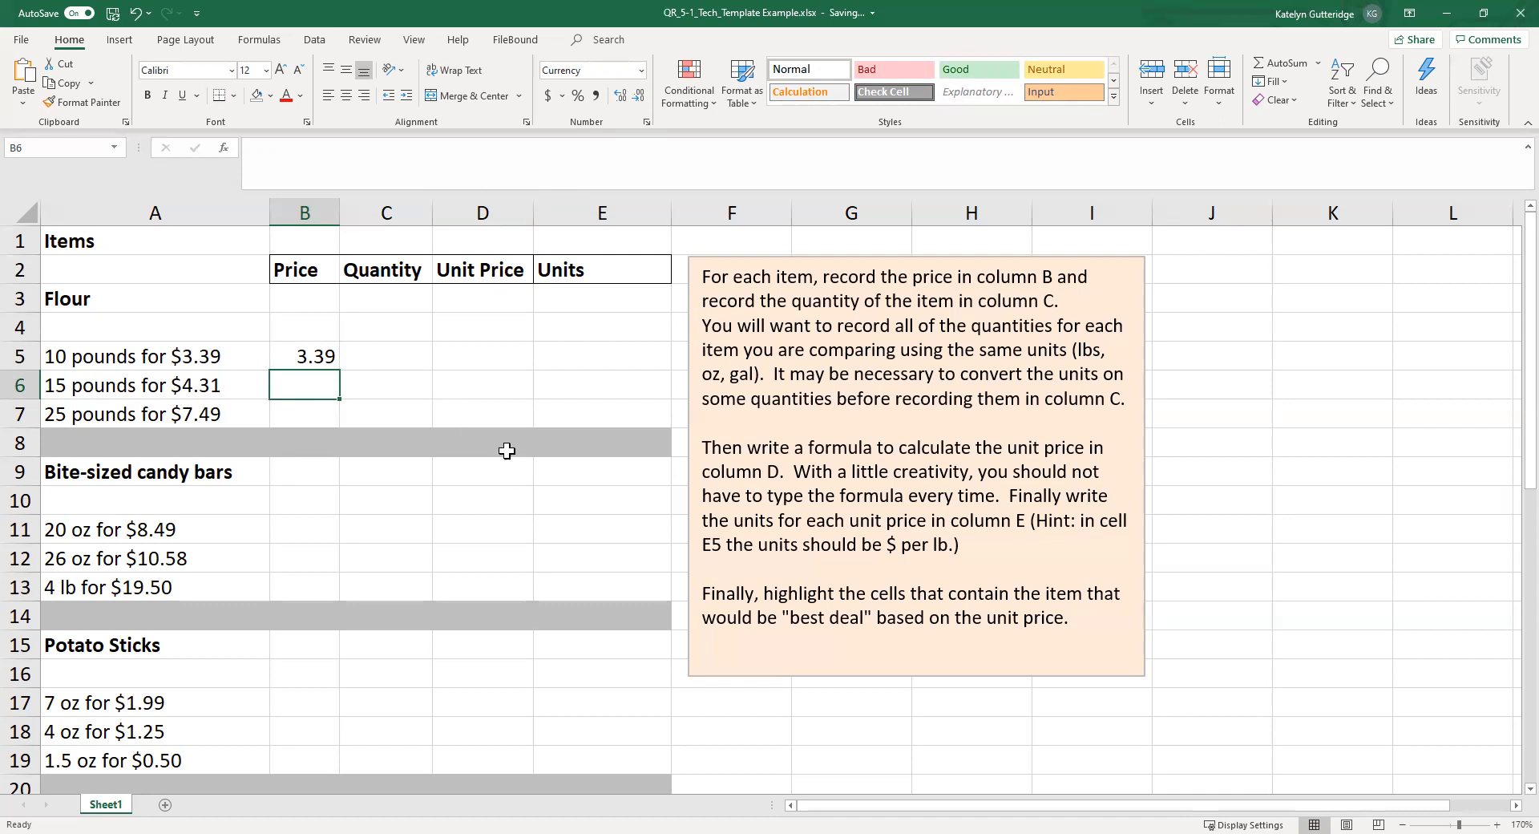
left_click(304, 356)
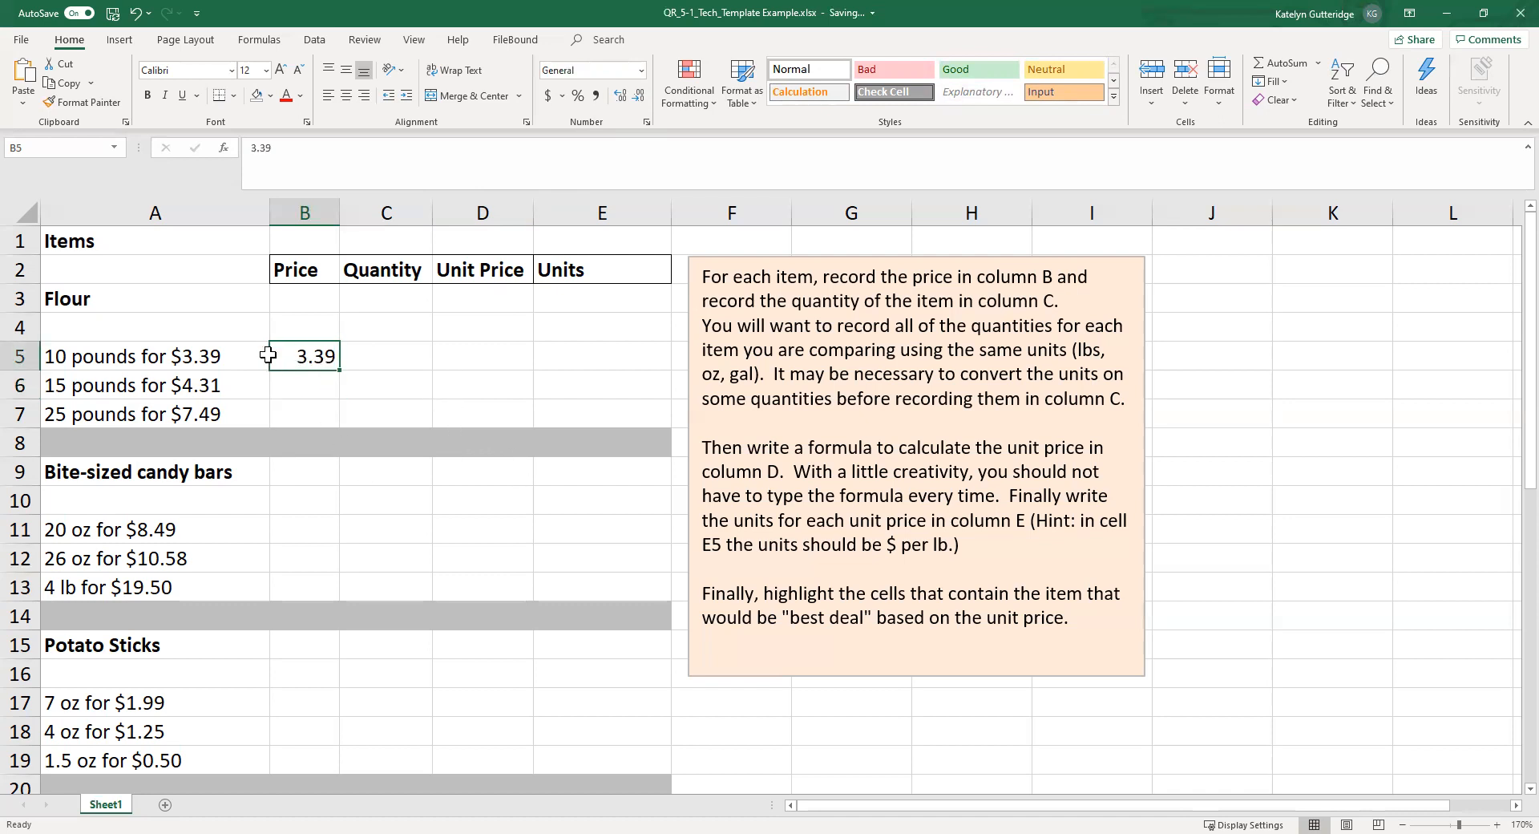
mouse_move(398, 290)
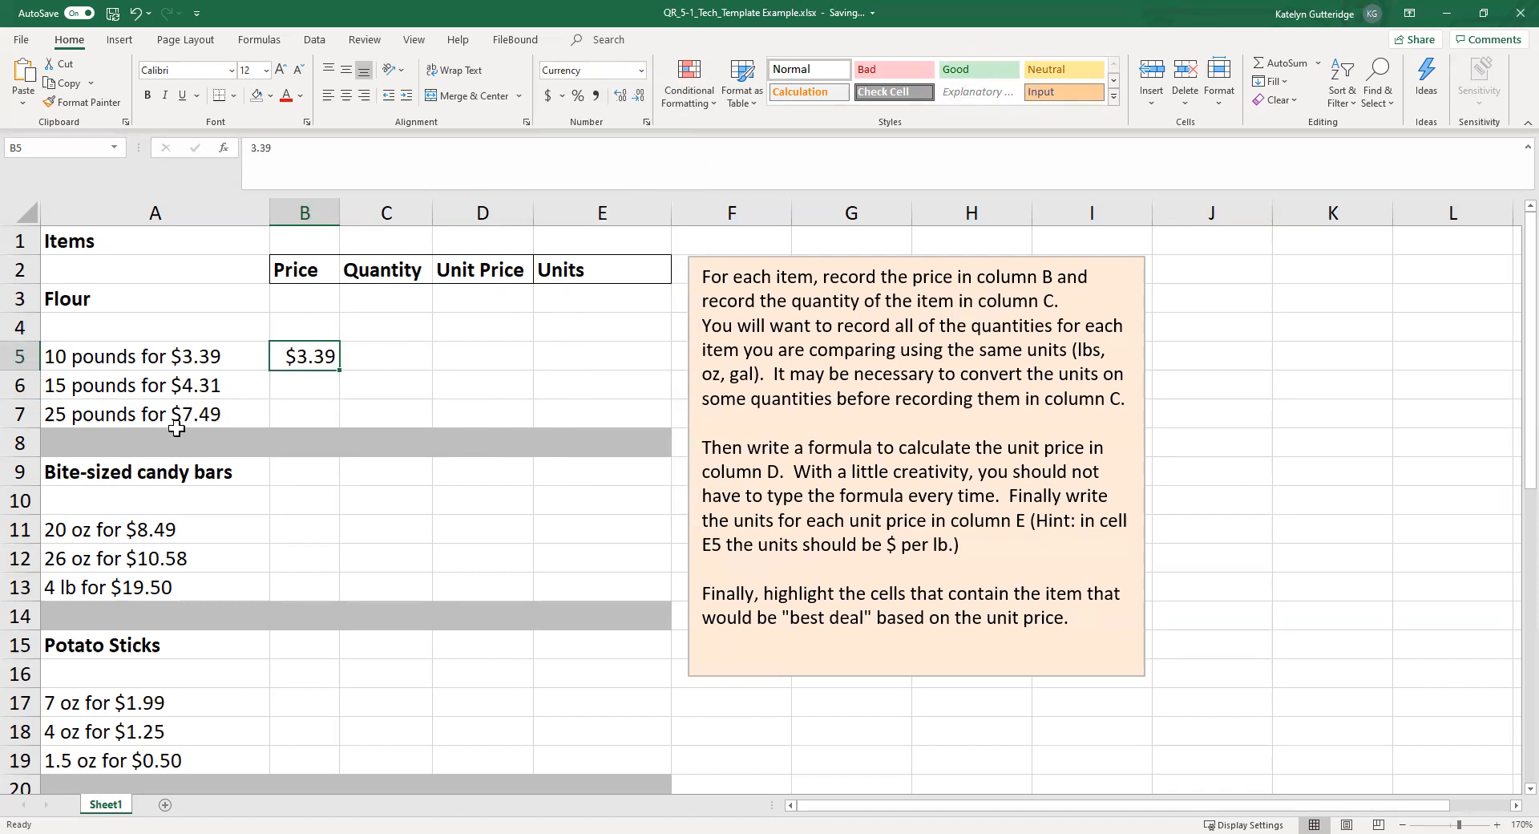
mouse_move(306, 379)
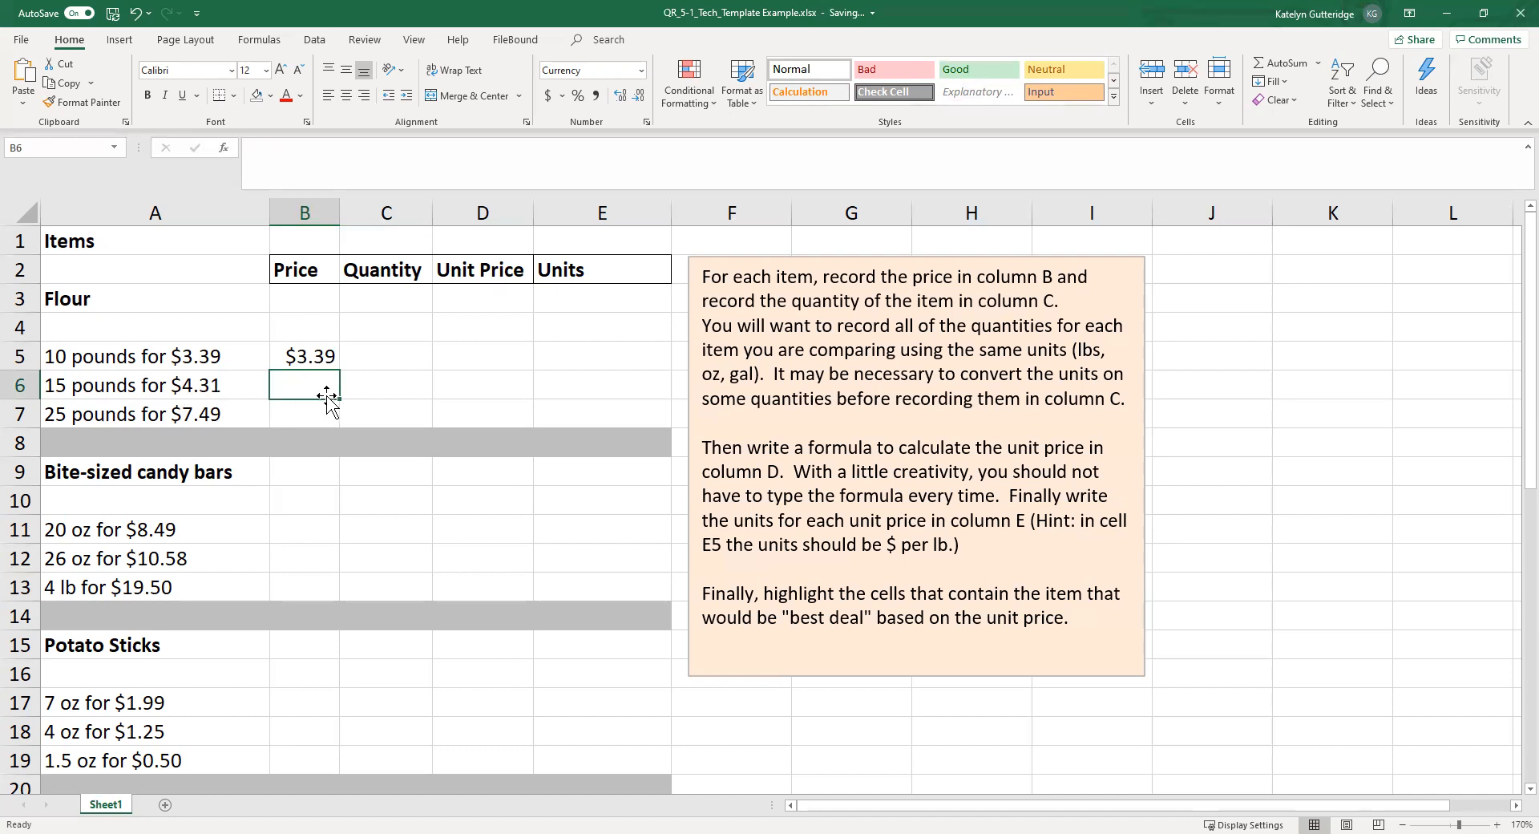
Step: Enter the 15- and 25-pound flour prices, $4.31 in B6 and $7.49 in B7
type("$.")
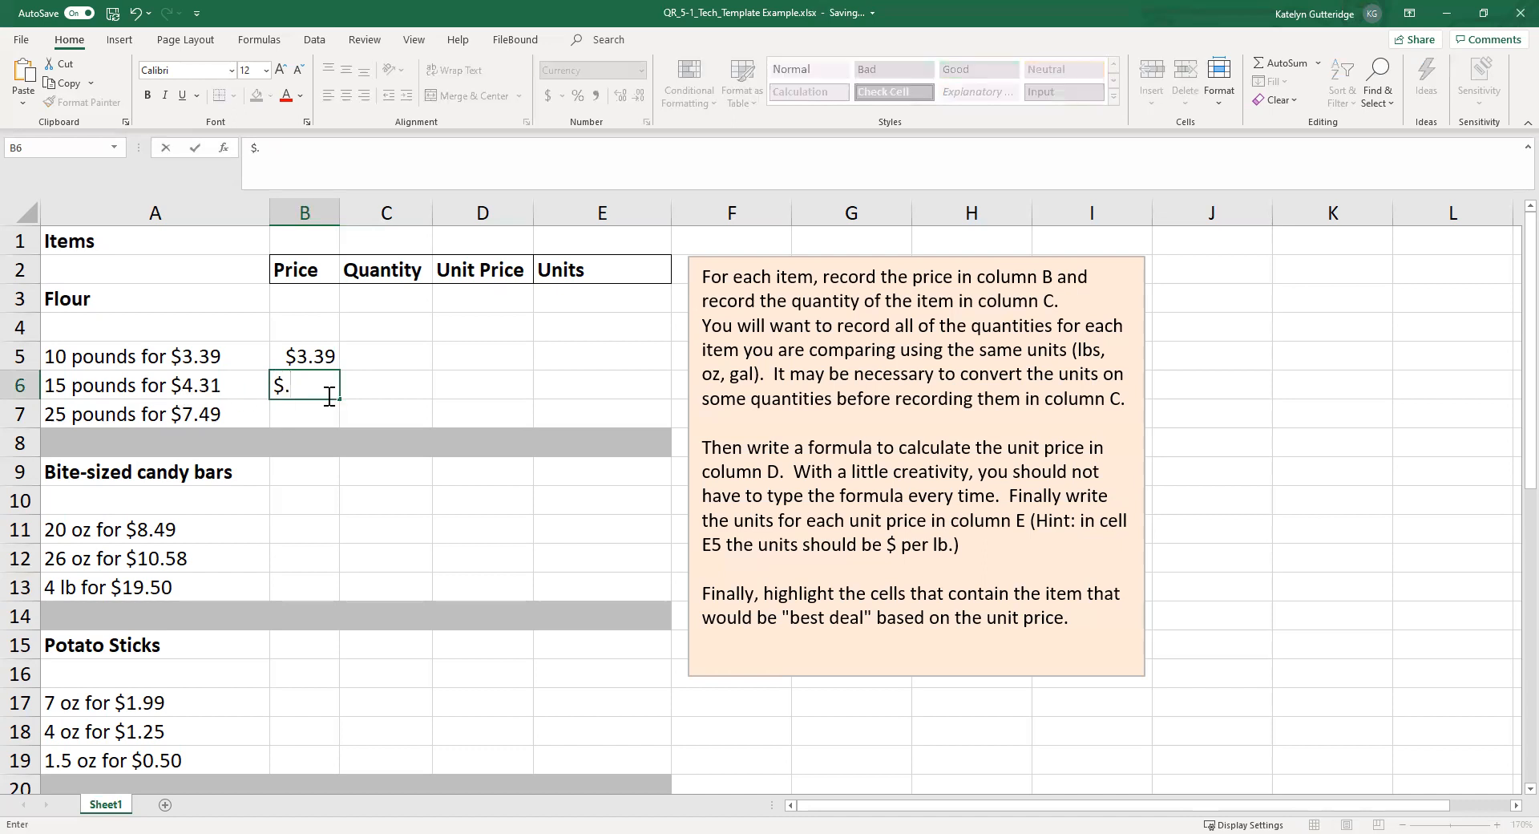
key("Backspace")
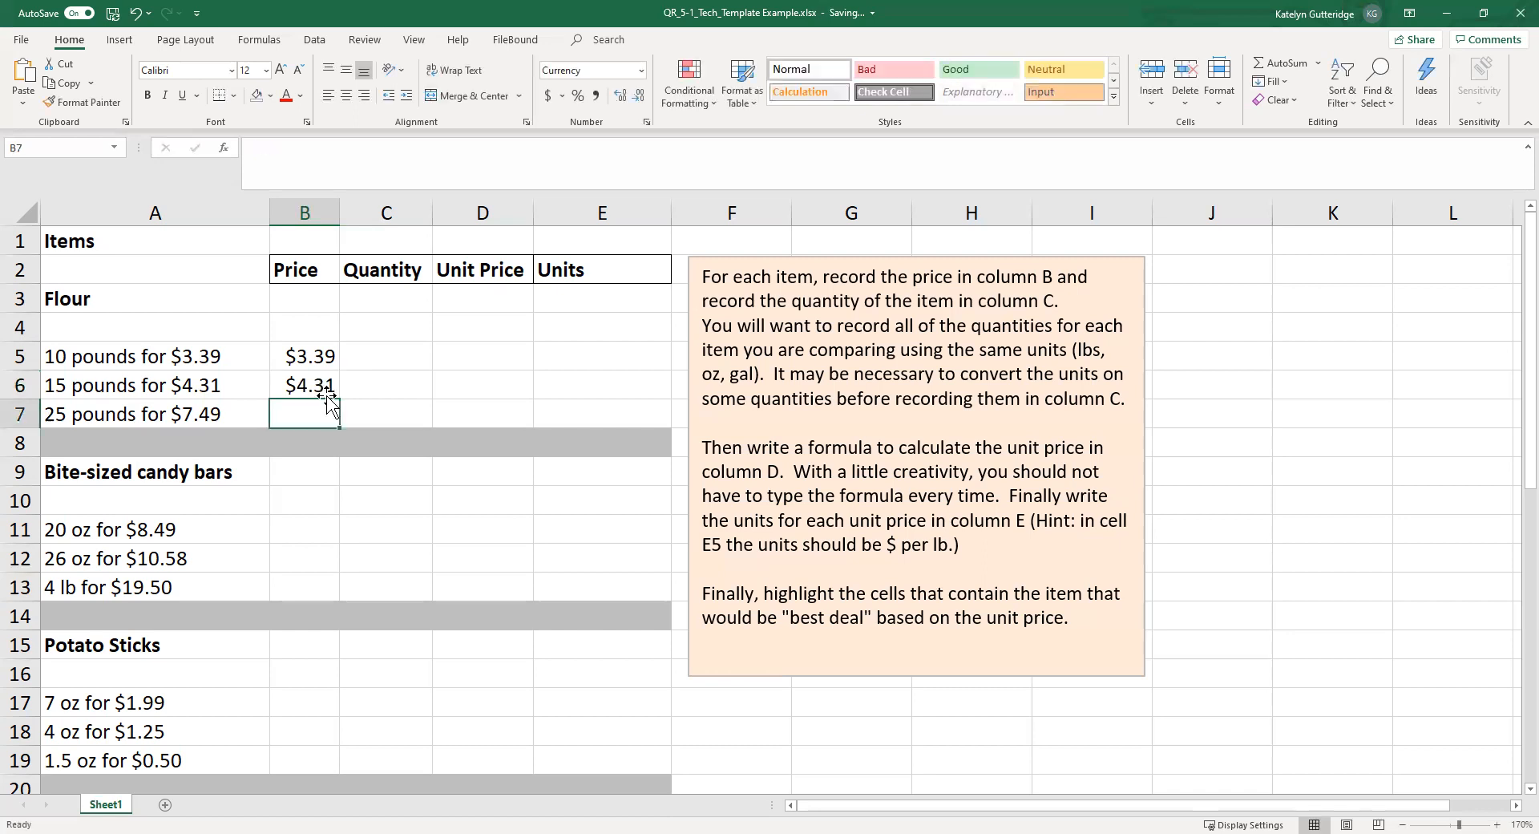
left_click(304, 385)
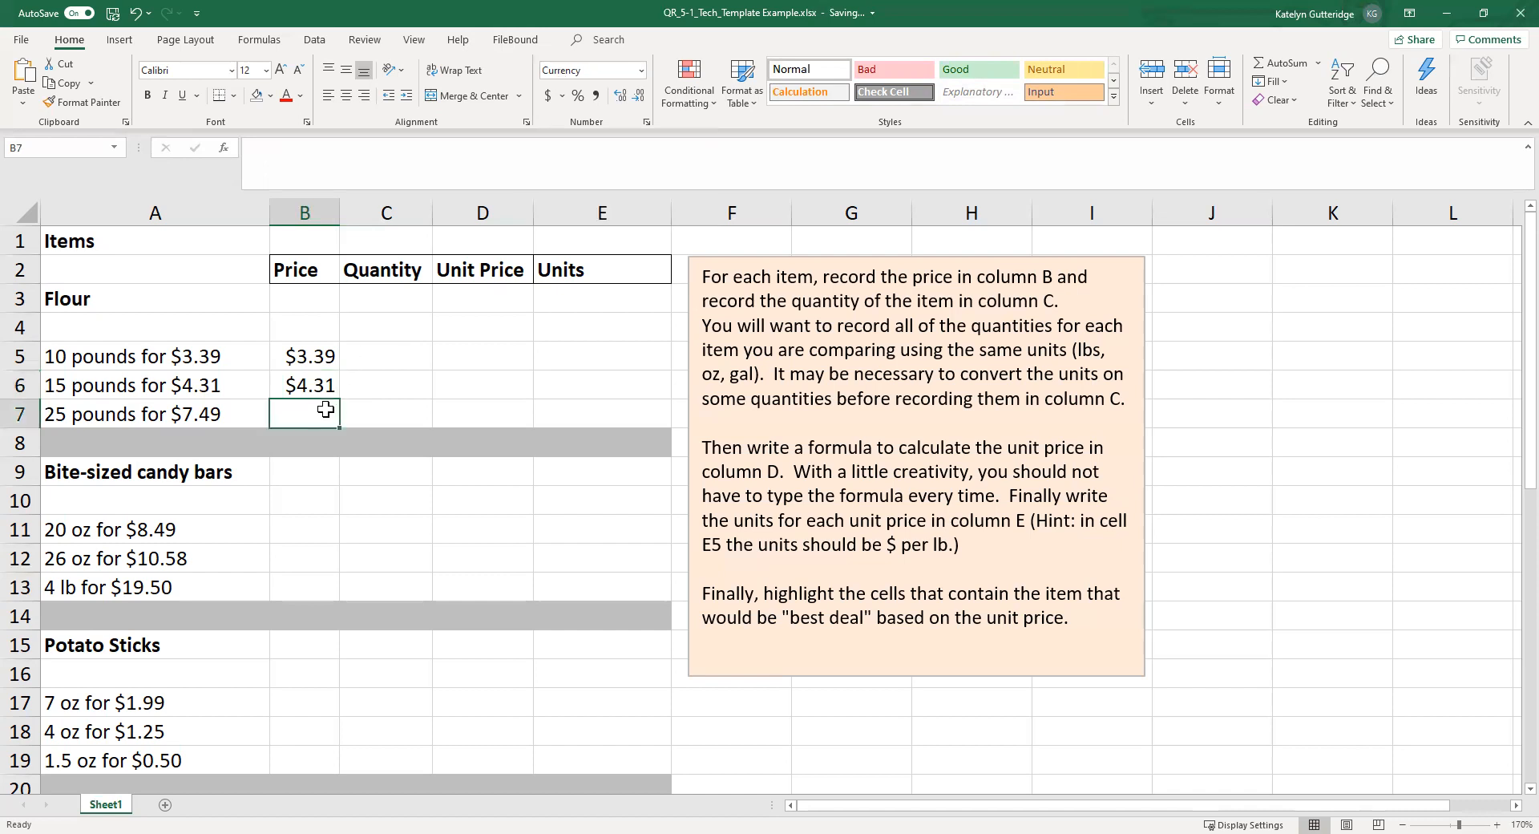
type("$7.")
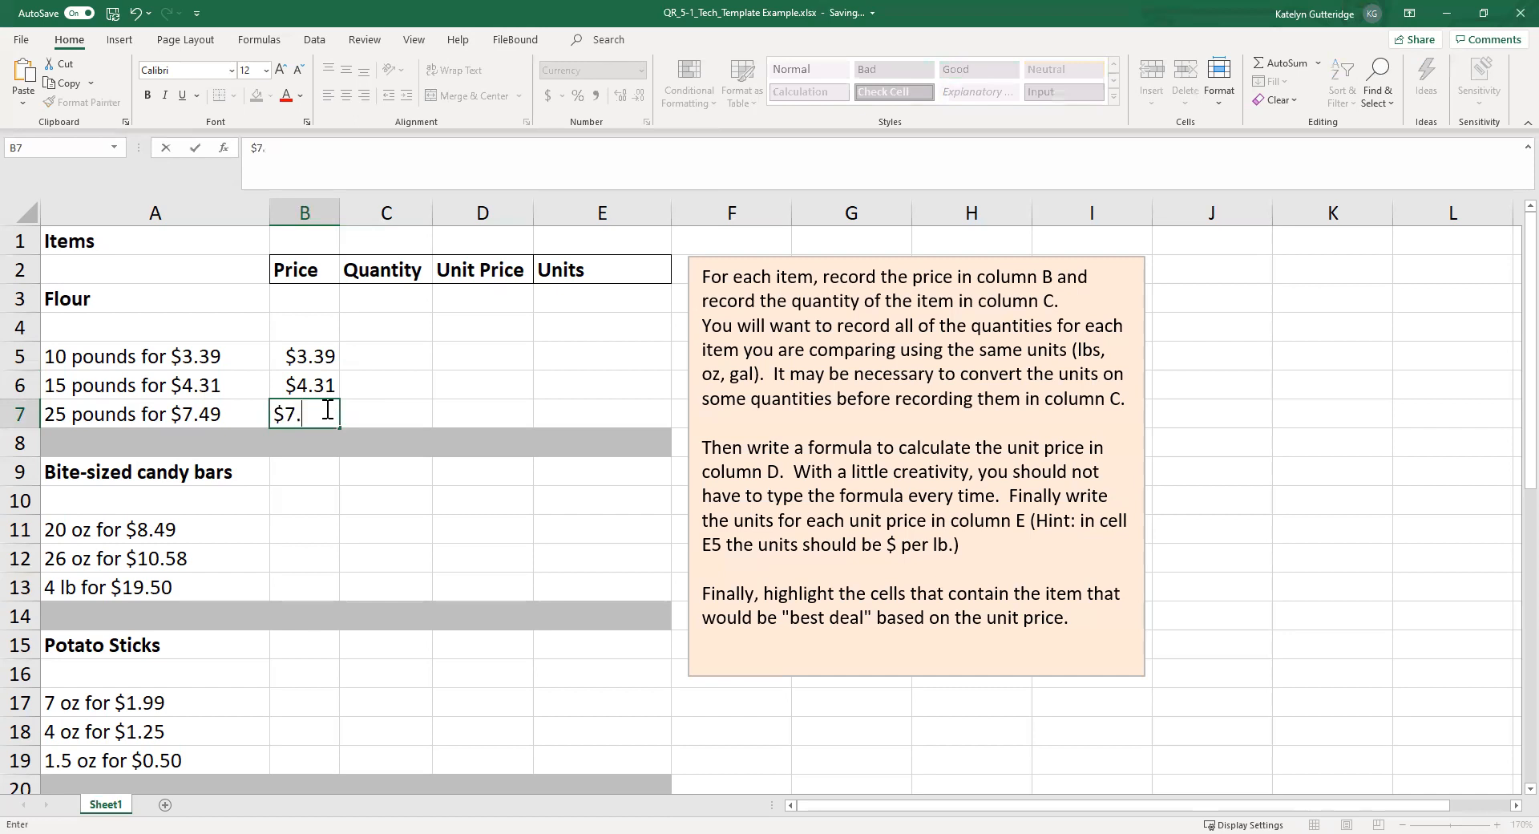
key("Enter")
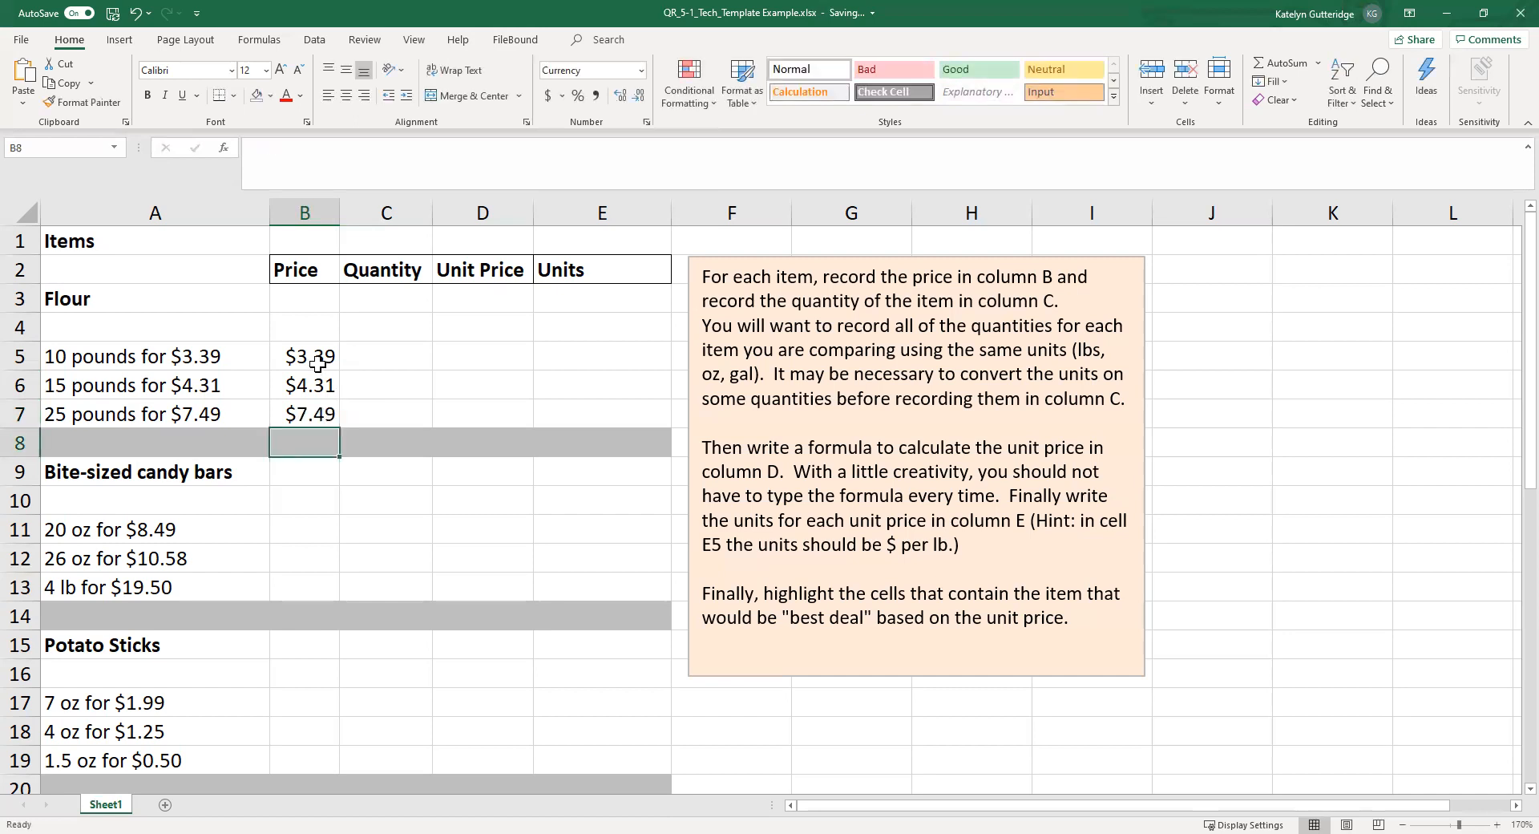
left_click(304, 414)
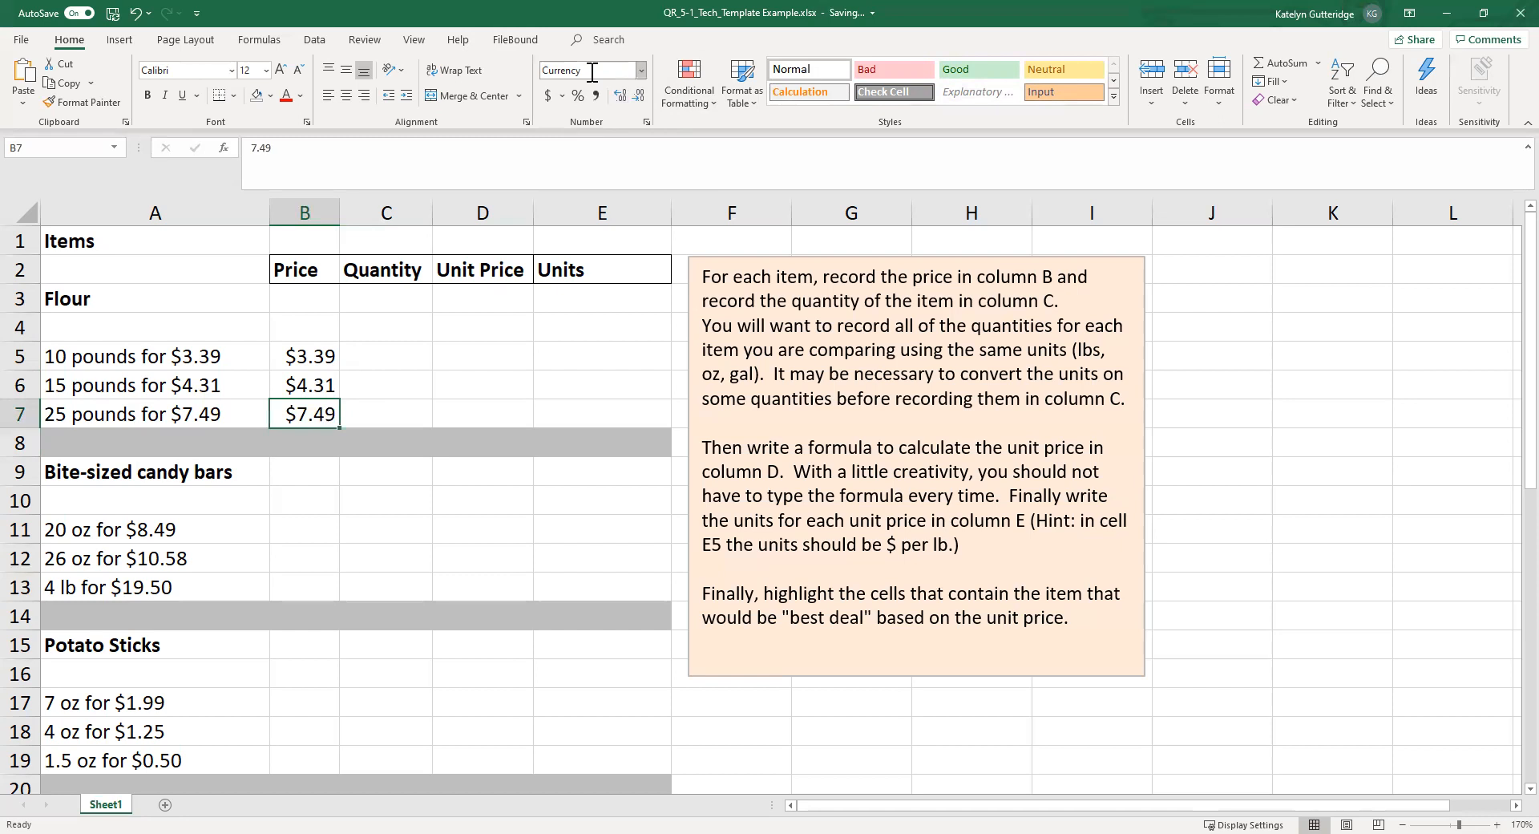
left_click(384, 356)
type("10")
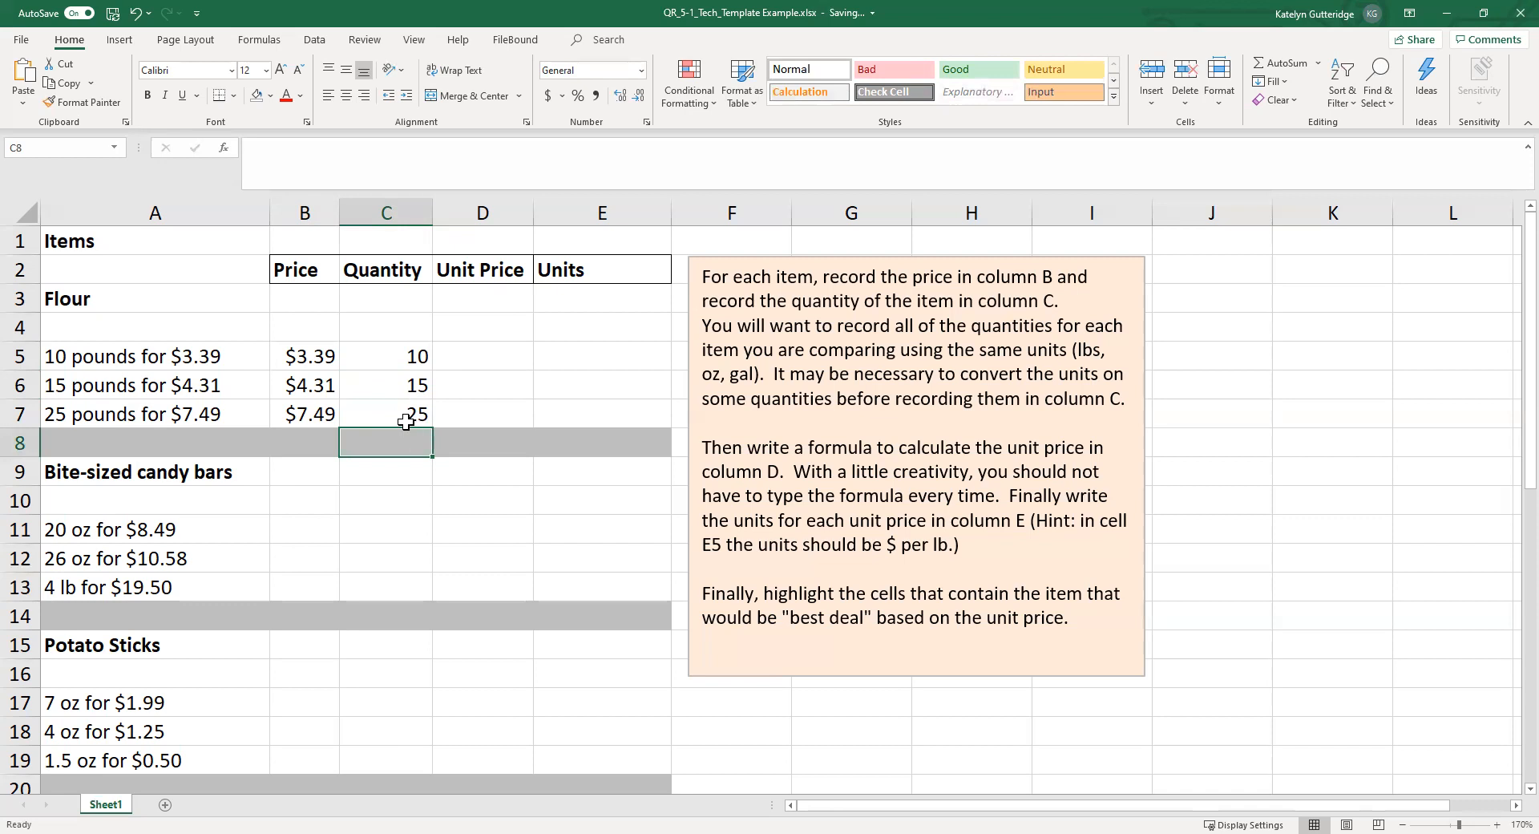
mouse_move(456, 412)
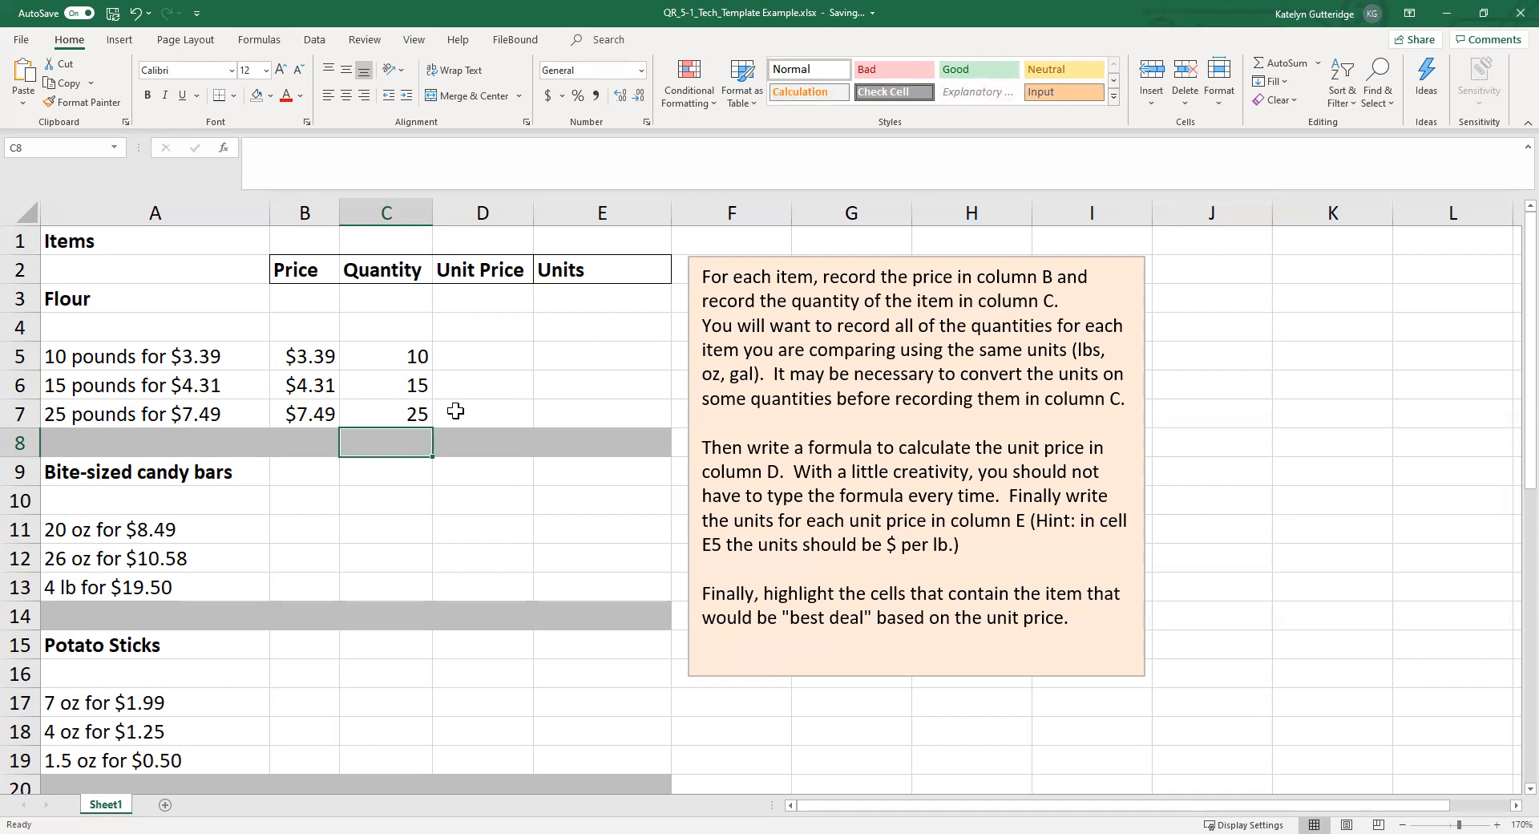
mouse_move(454, 416)
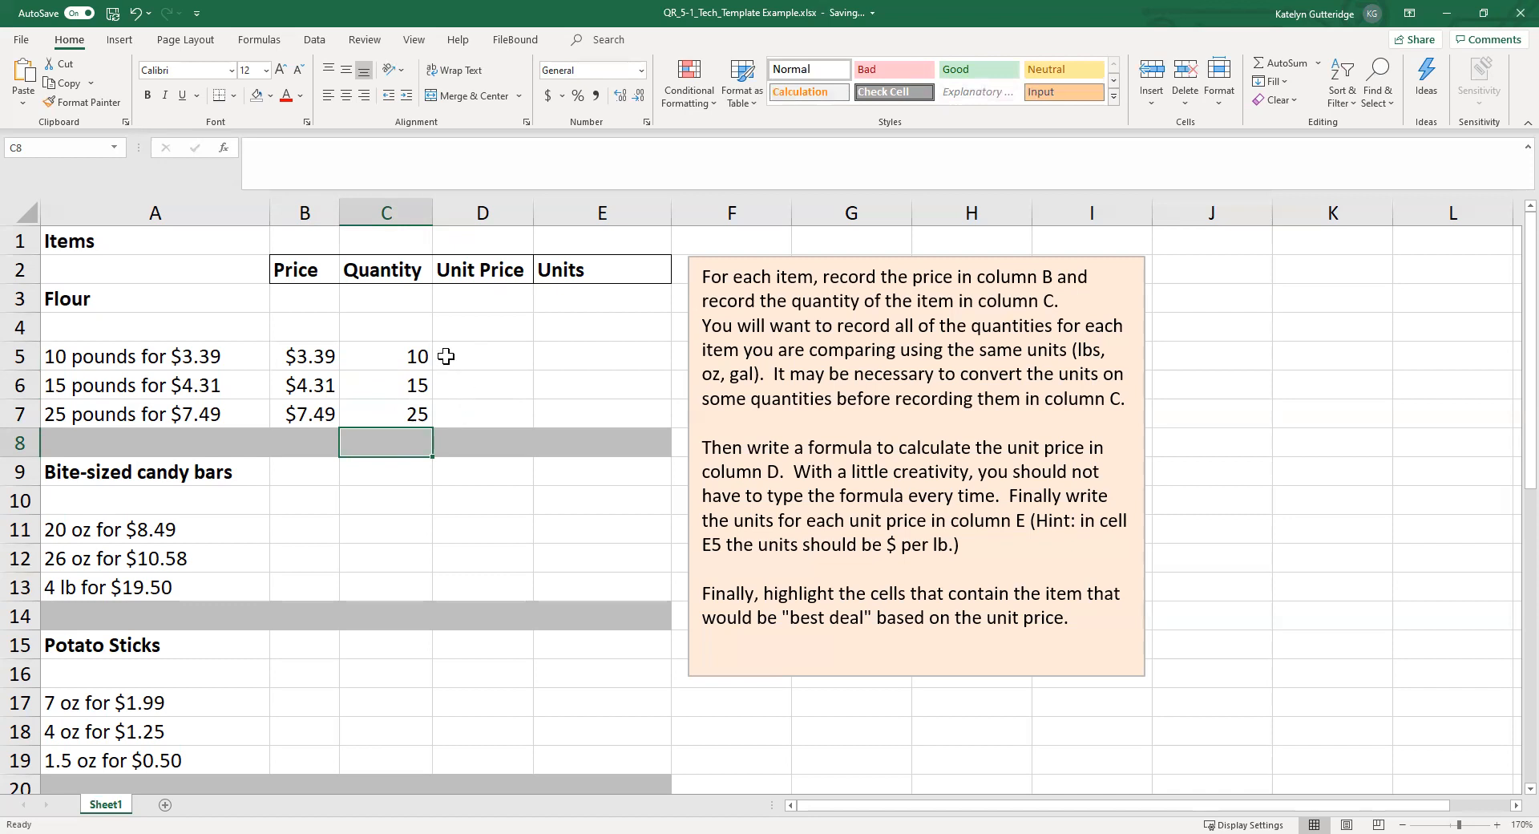
mouse_move(403, 345)
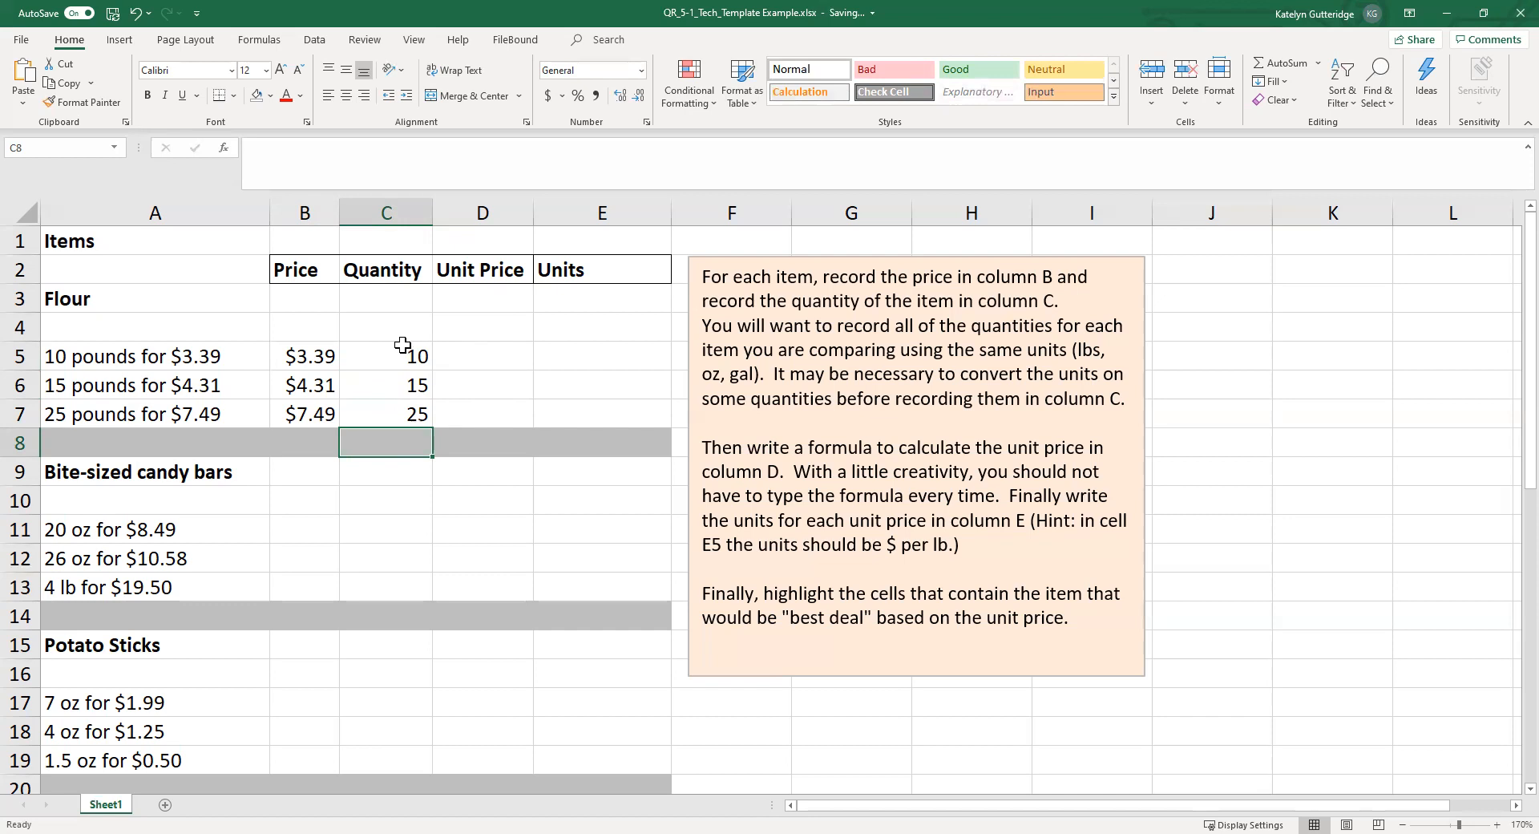
Step: Format flour quantities 10, 15 and 25 in C5:C7 as Number with no decimals
left_click(386, 356)
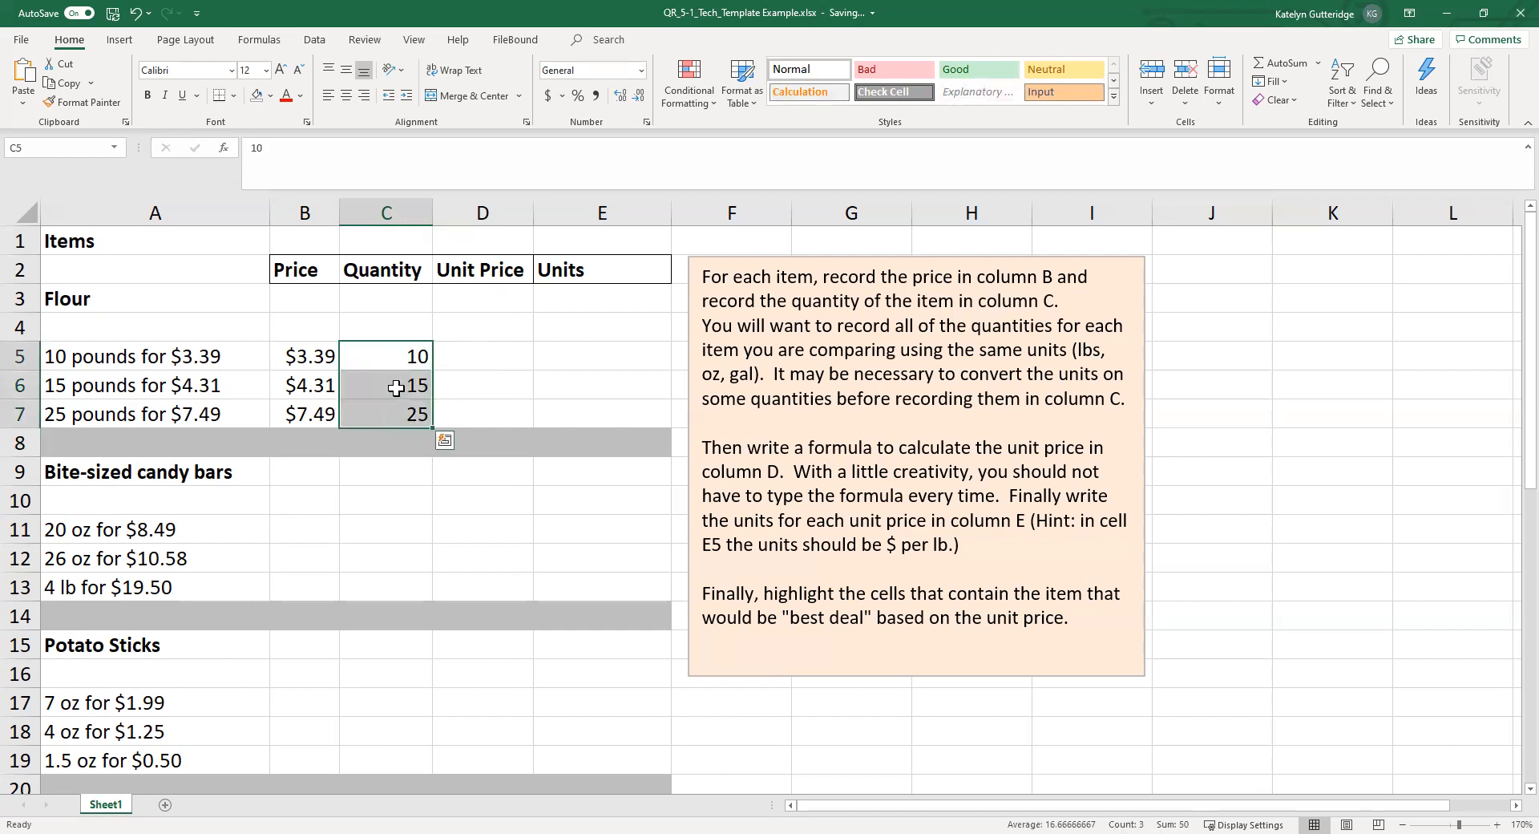
mouse_move(390, 402)
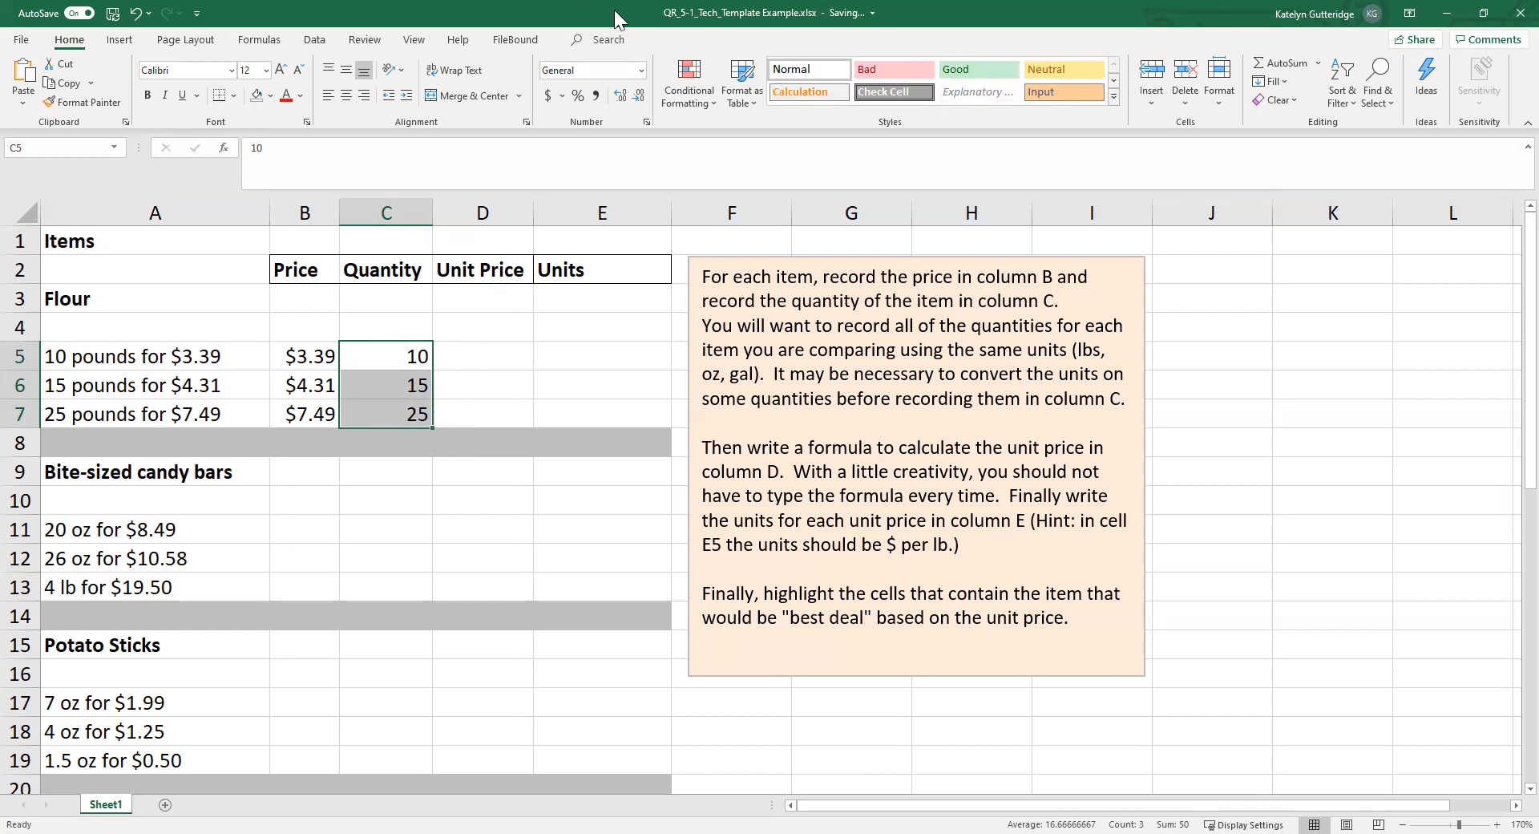
left_click(639, 70)
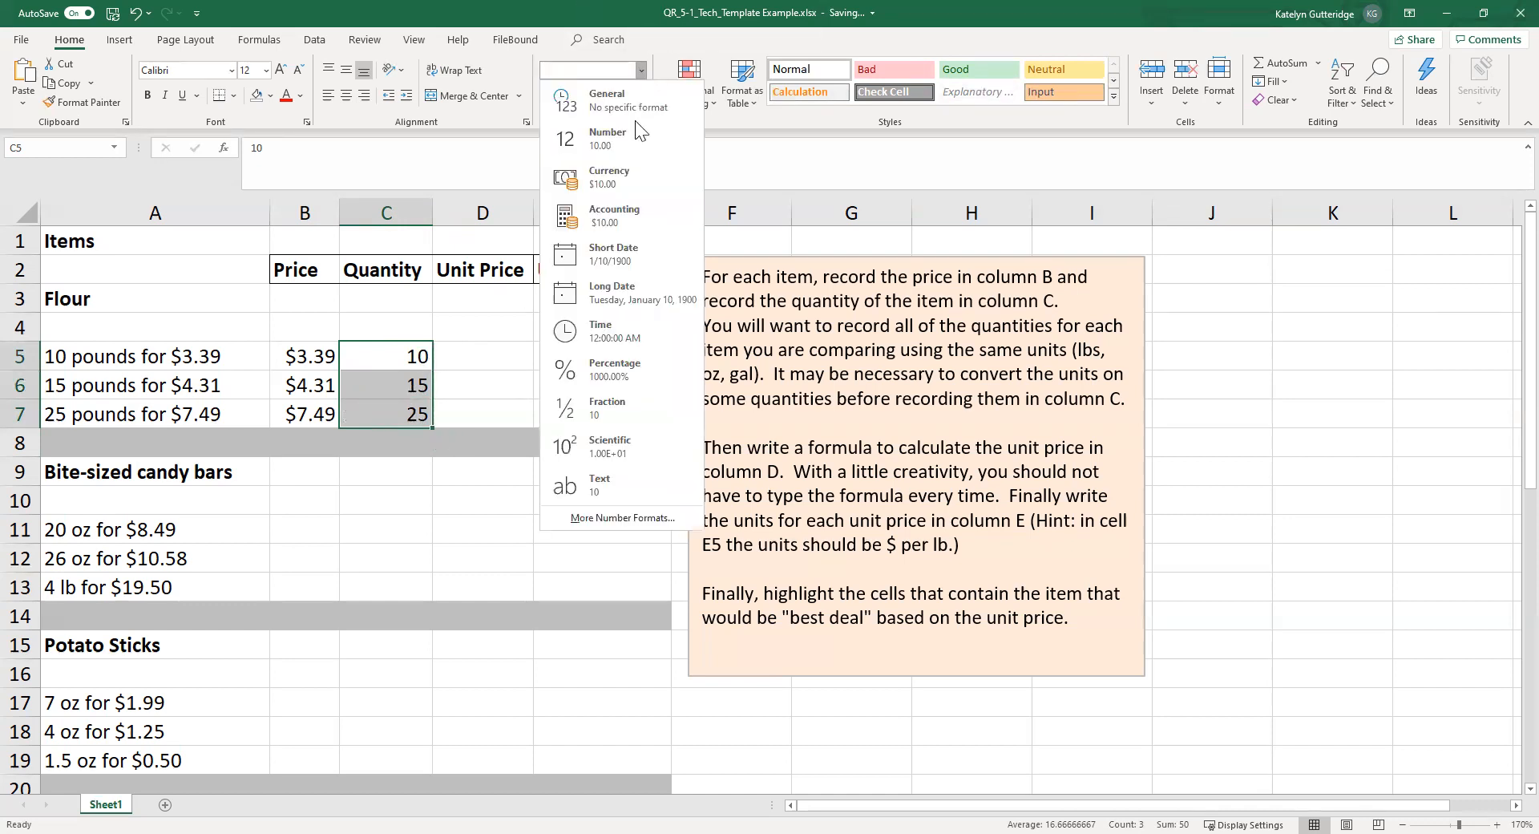
left_click(607, 138)
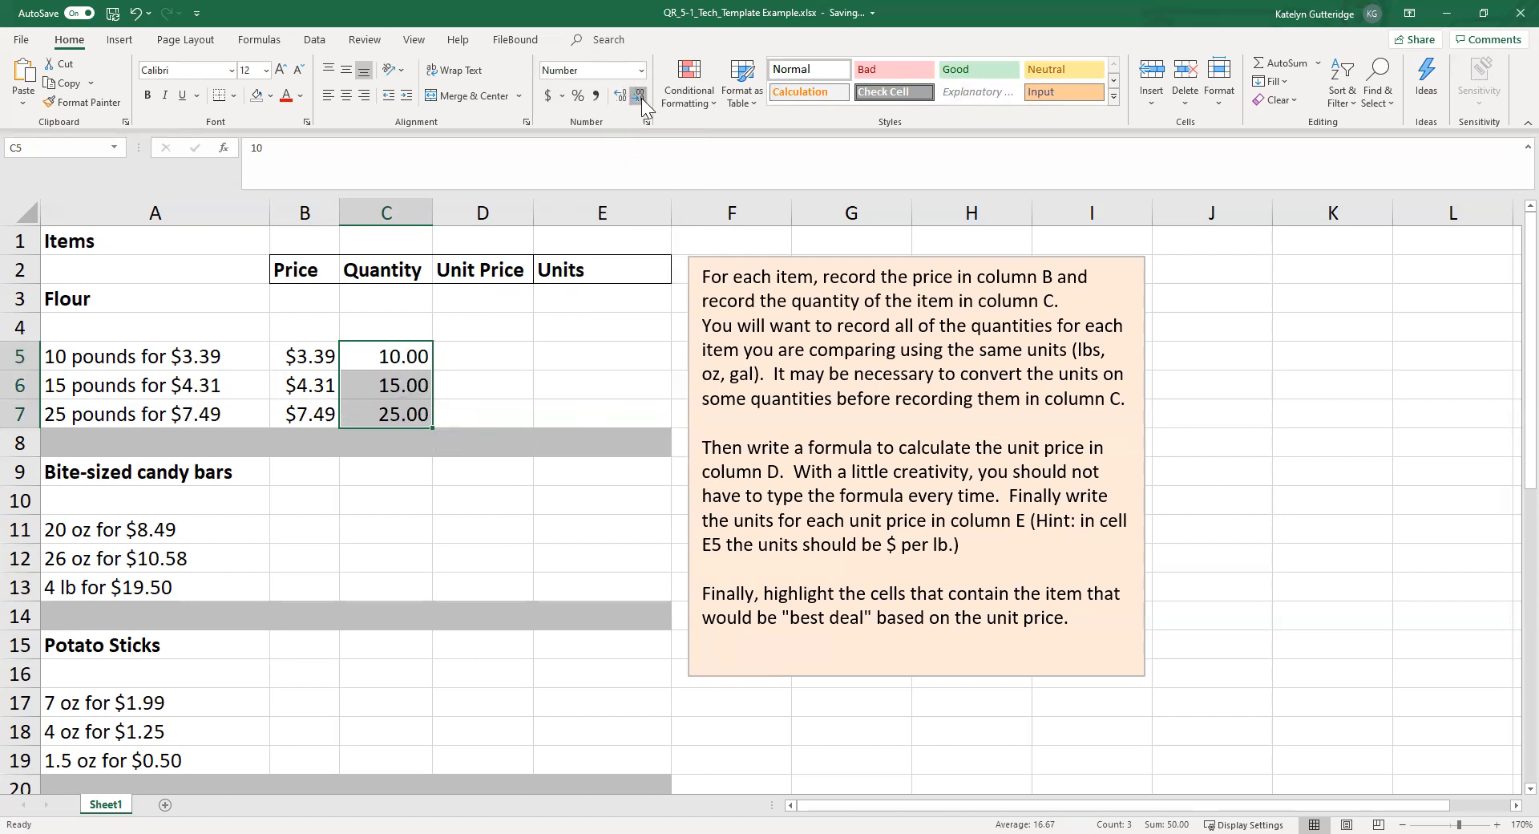
left_click(638, 97)
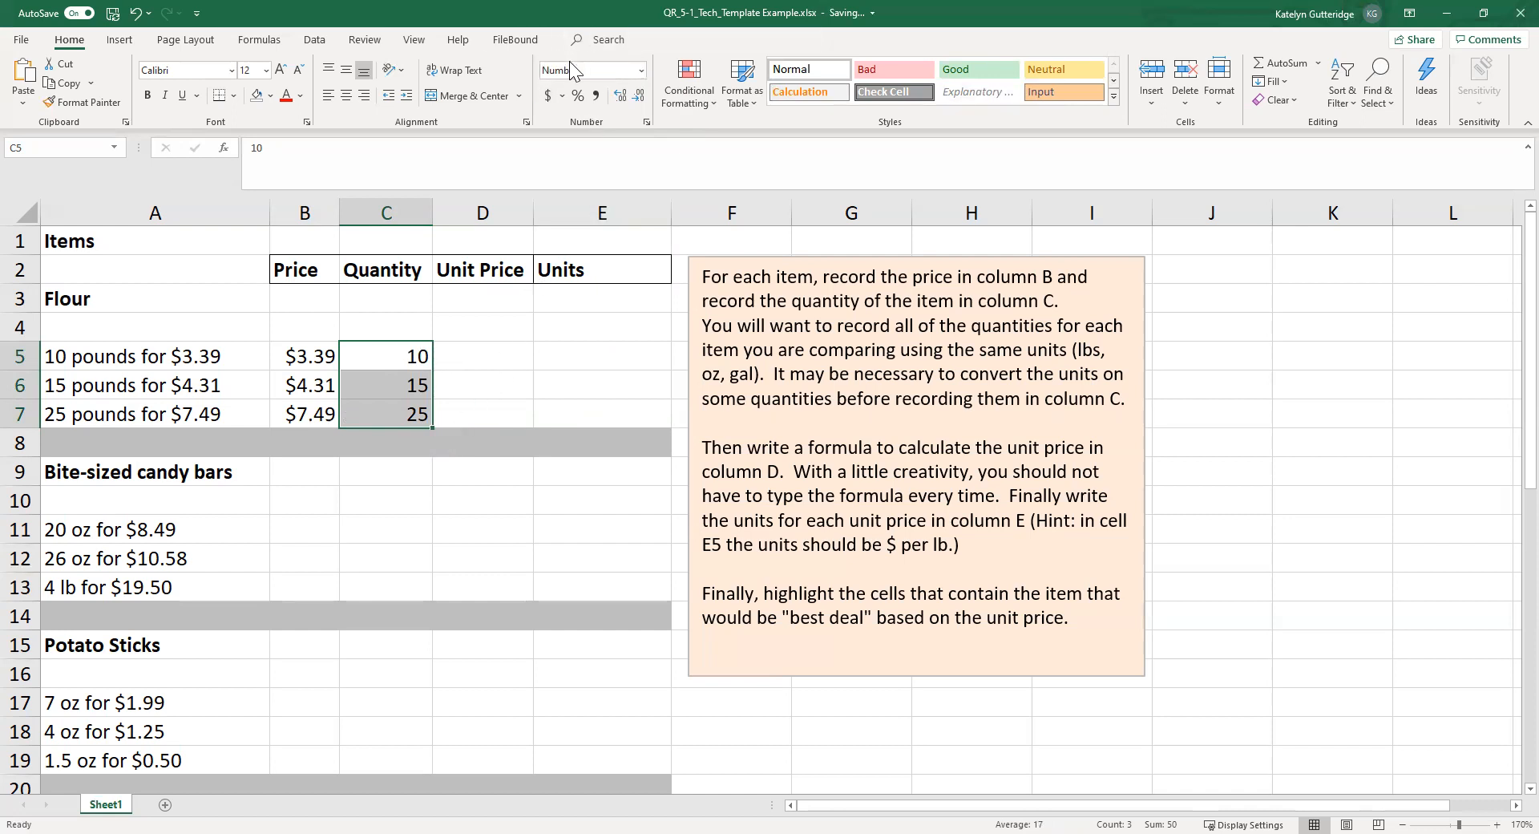
left_click(481, 356)
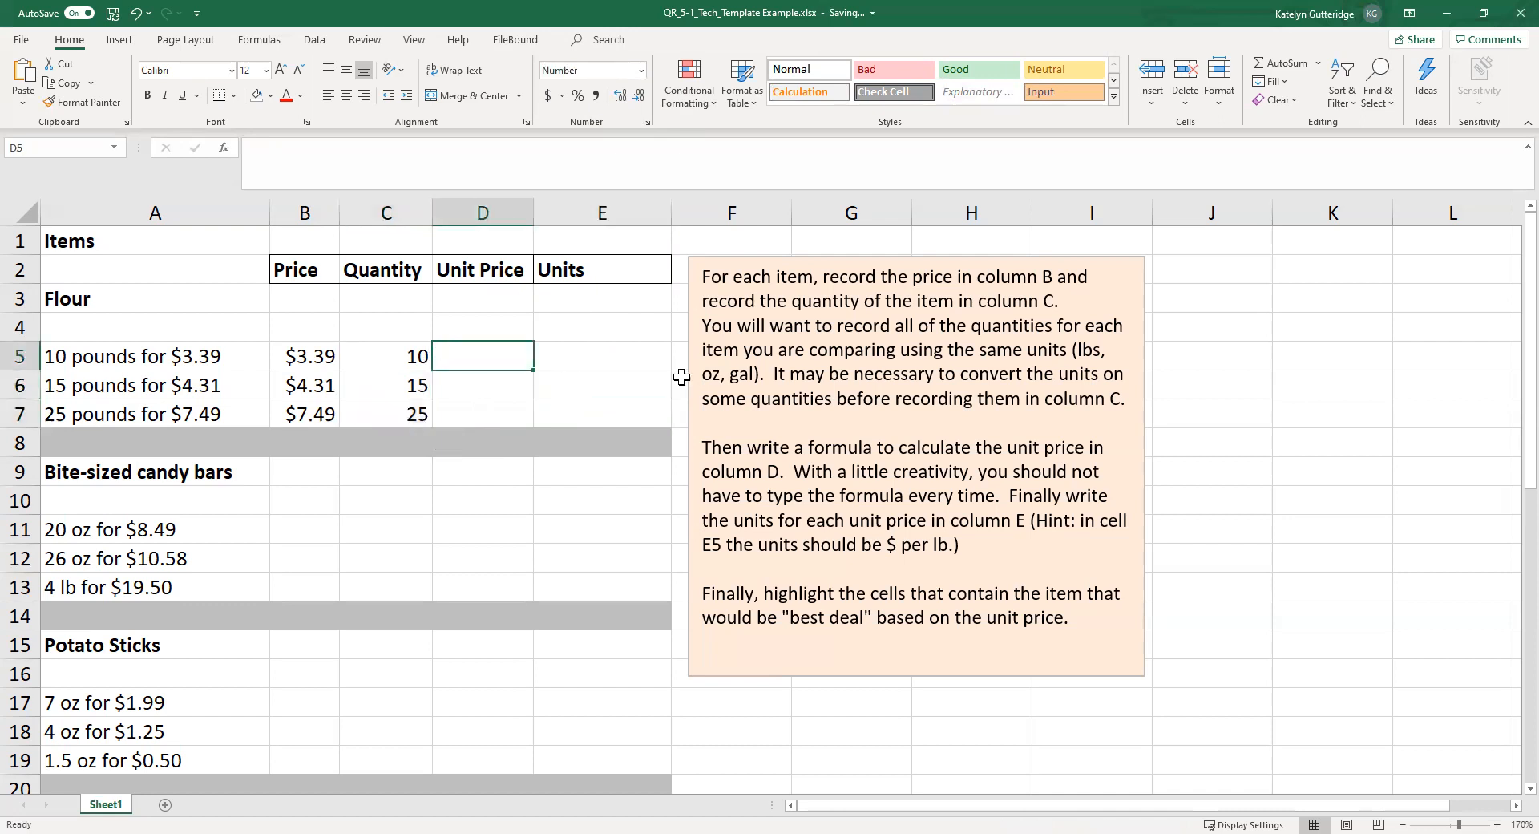
mouse_move(707, 373)
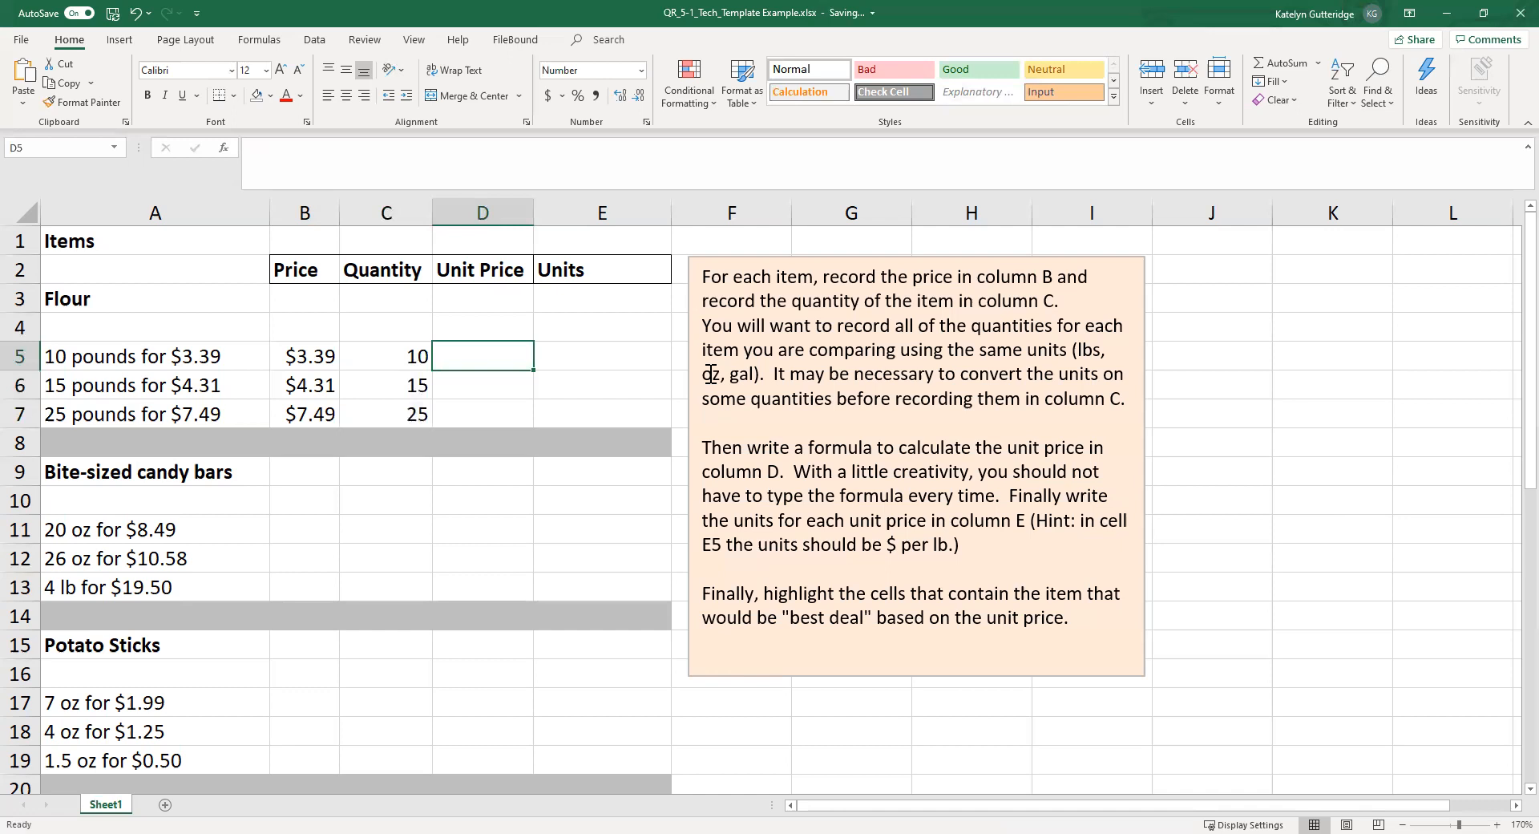
Step: Enter the formula =B5/C5 in D5 for the 10-pound unit price
type("=")
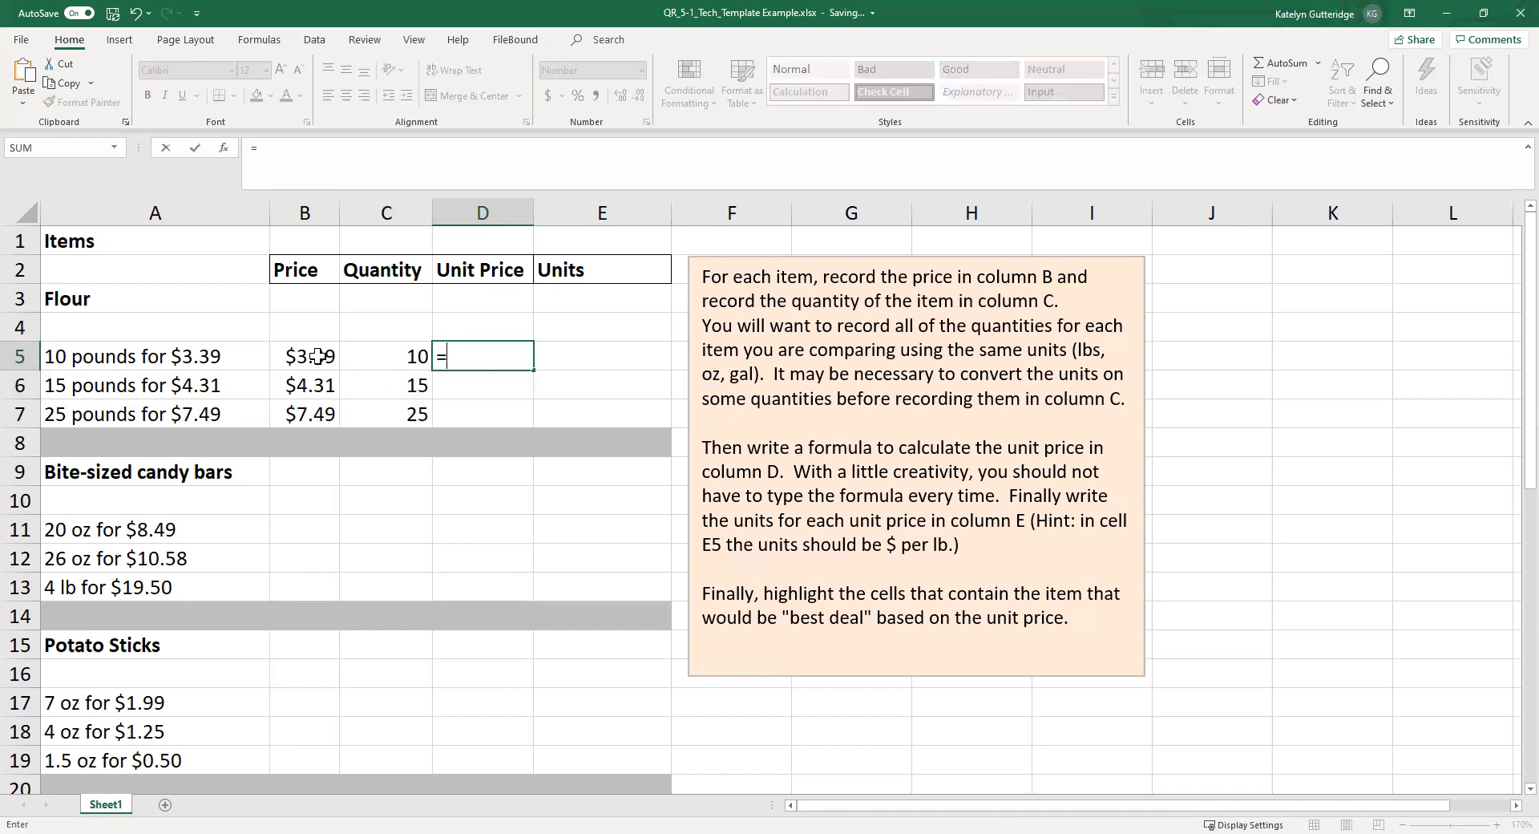
left_click(305, 356)
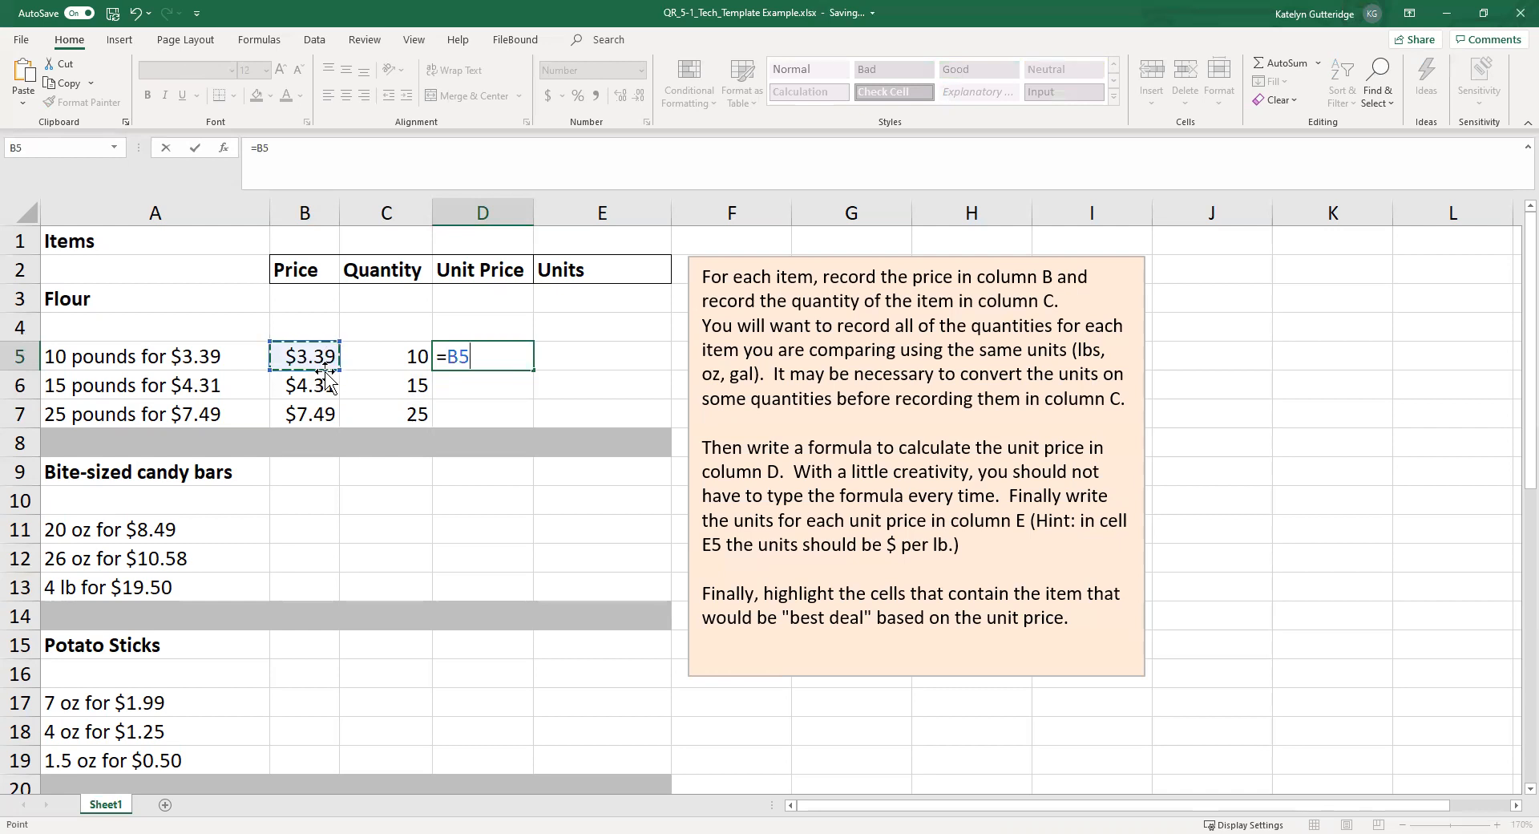
type("/")
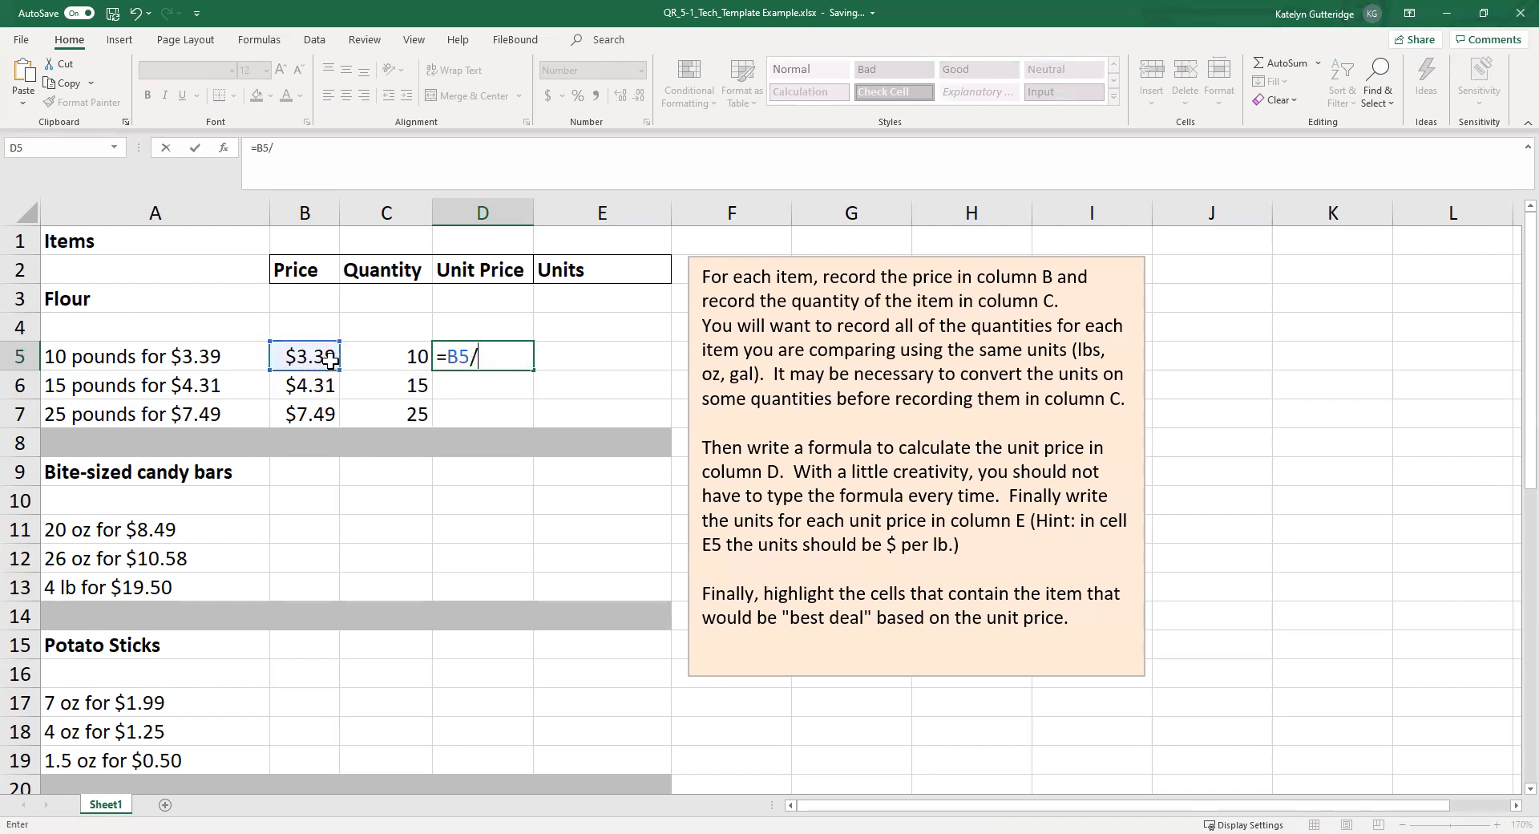
left_click(387, 356)
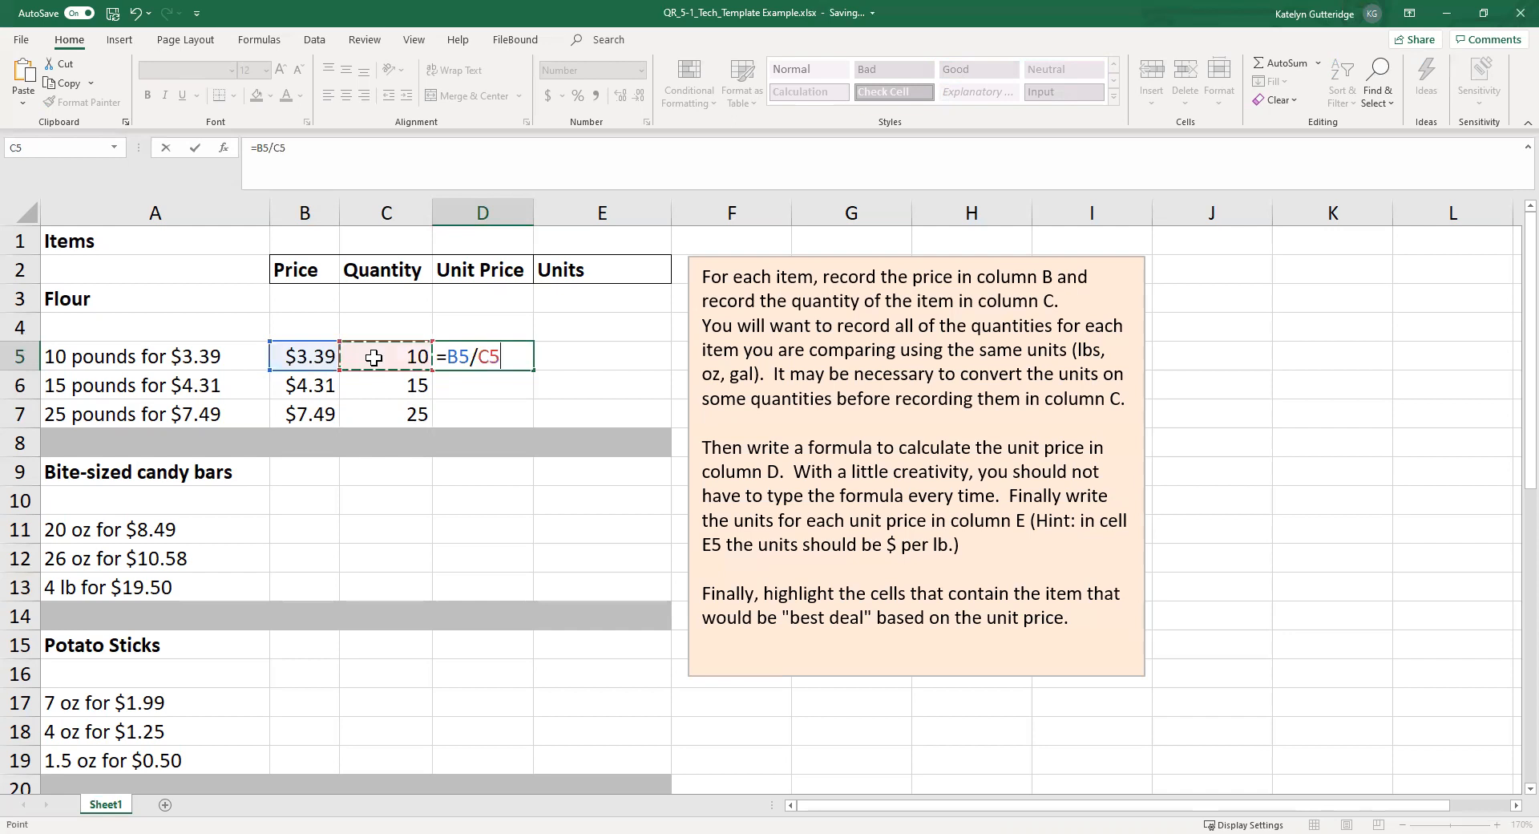
mouse_move(375, 377)
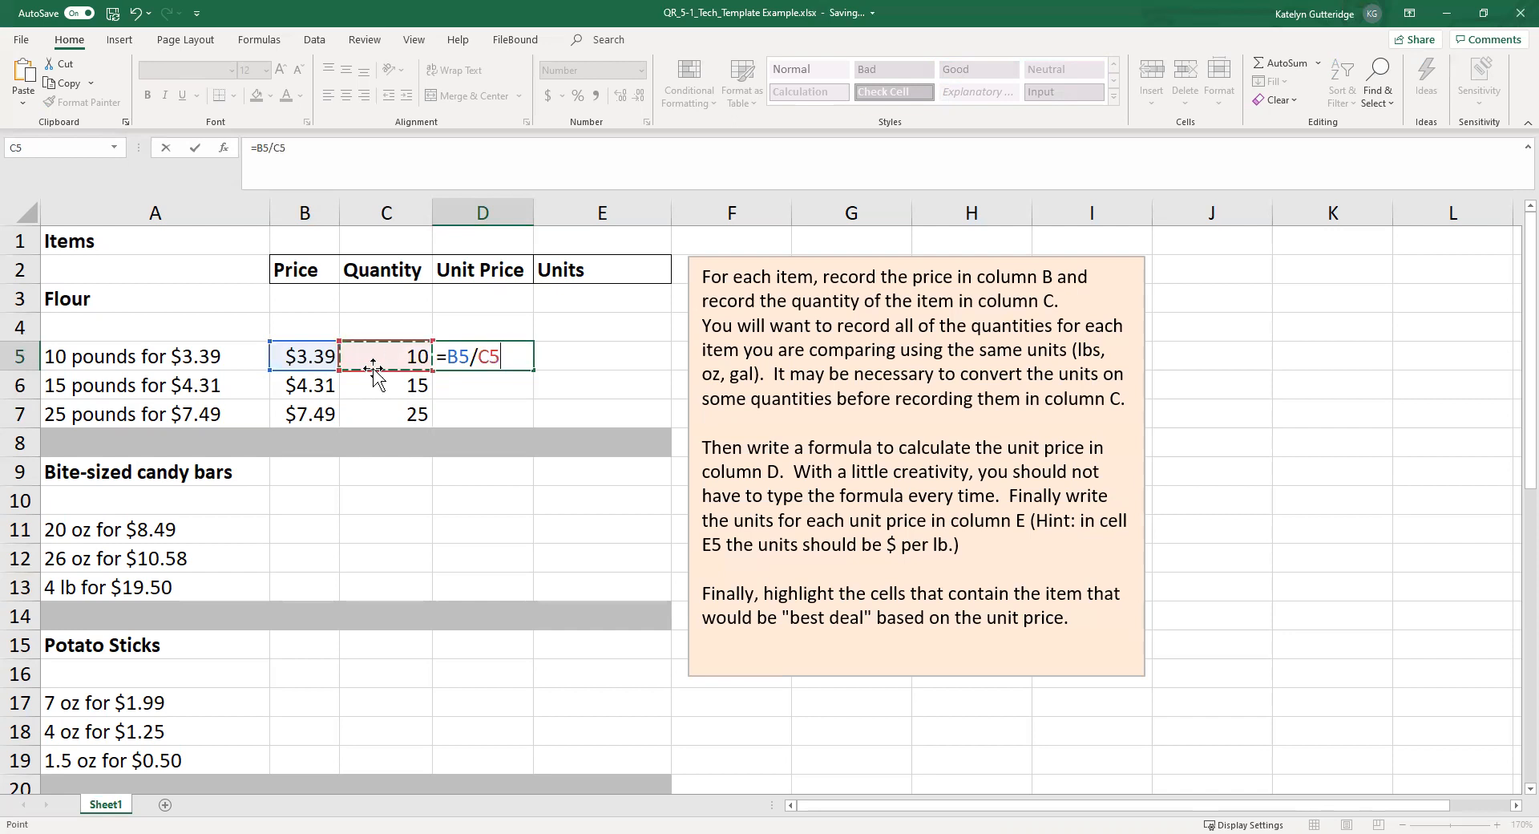
key("Enter")
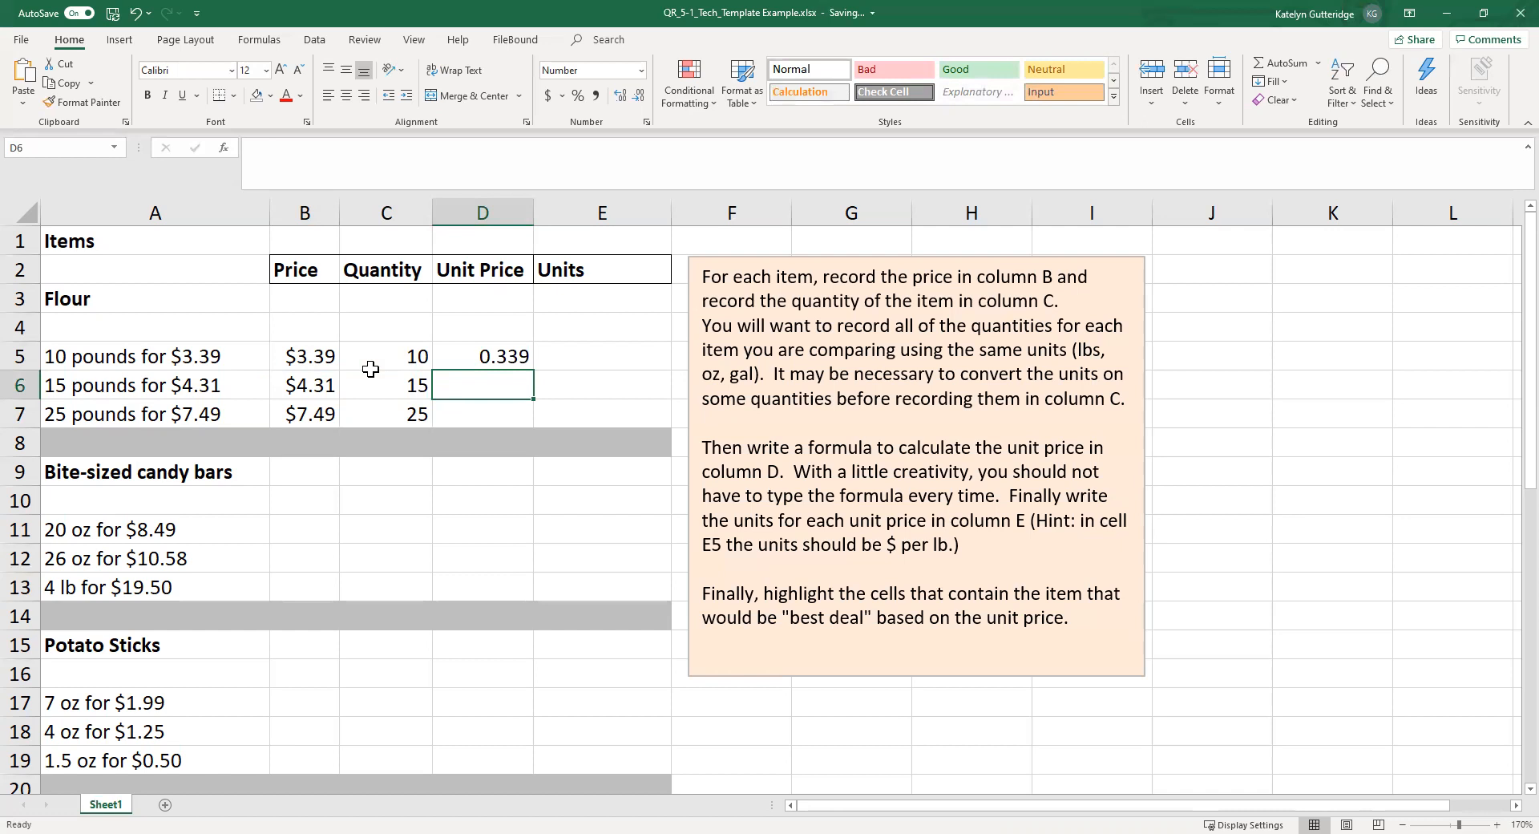
Step: Enter unit price formulas =B6/C6 in D6 and =B7/C7 in D7
type("=")
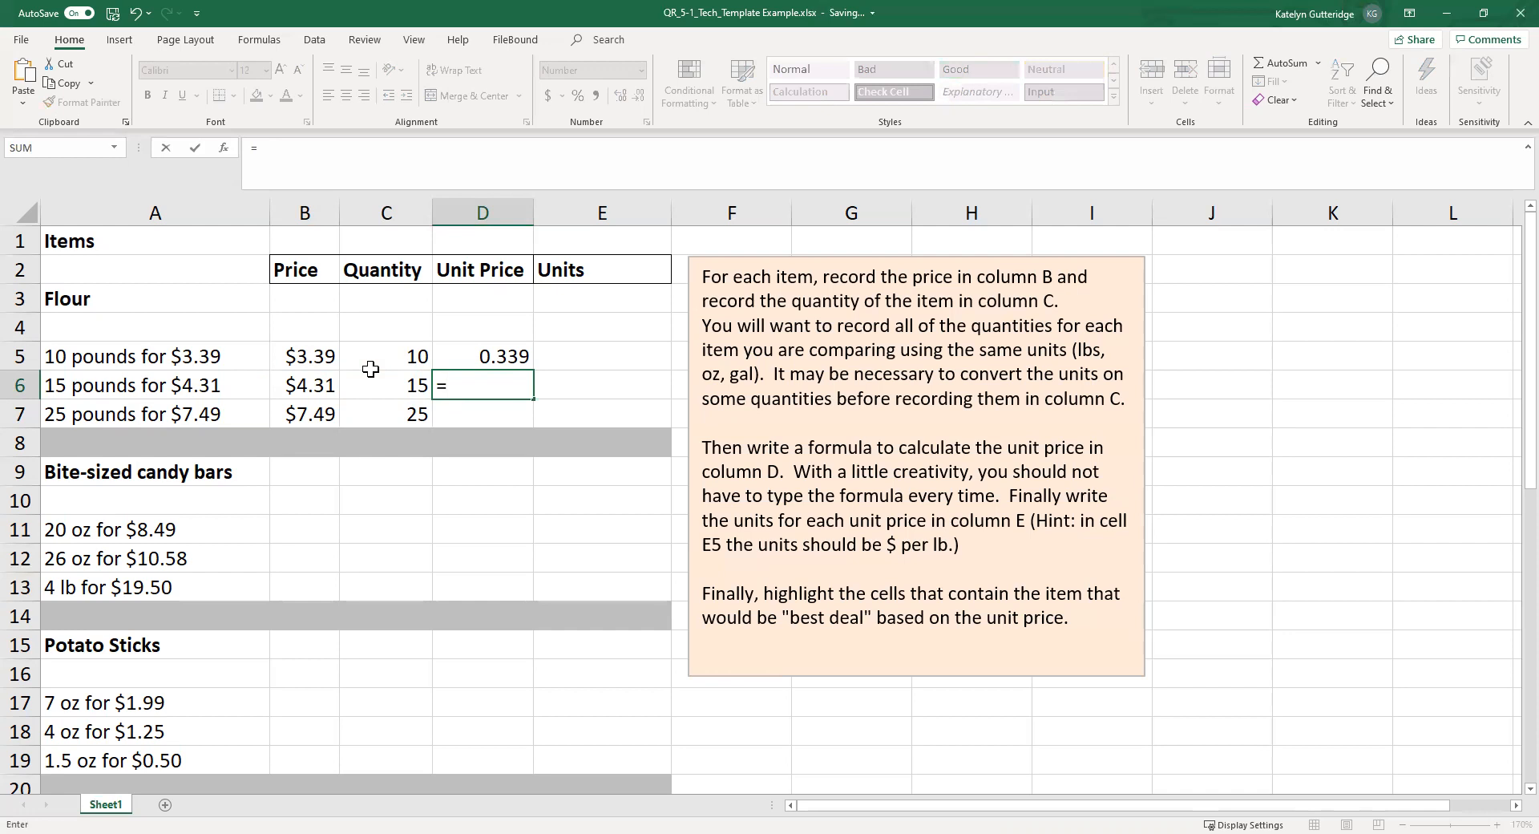
type("b6")
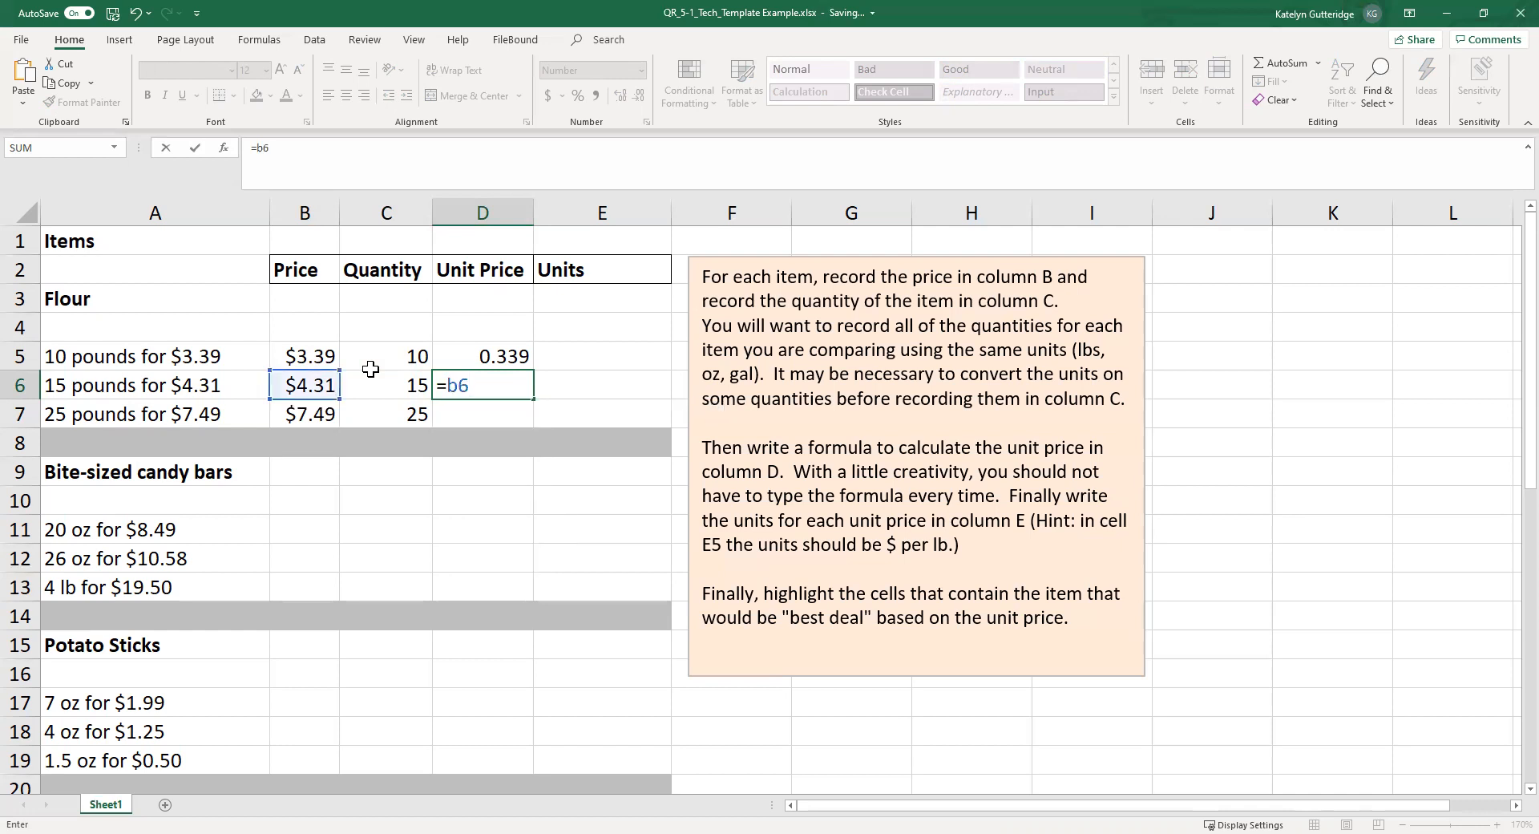
type("/")
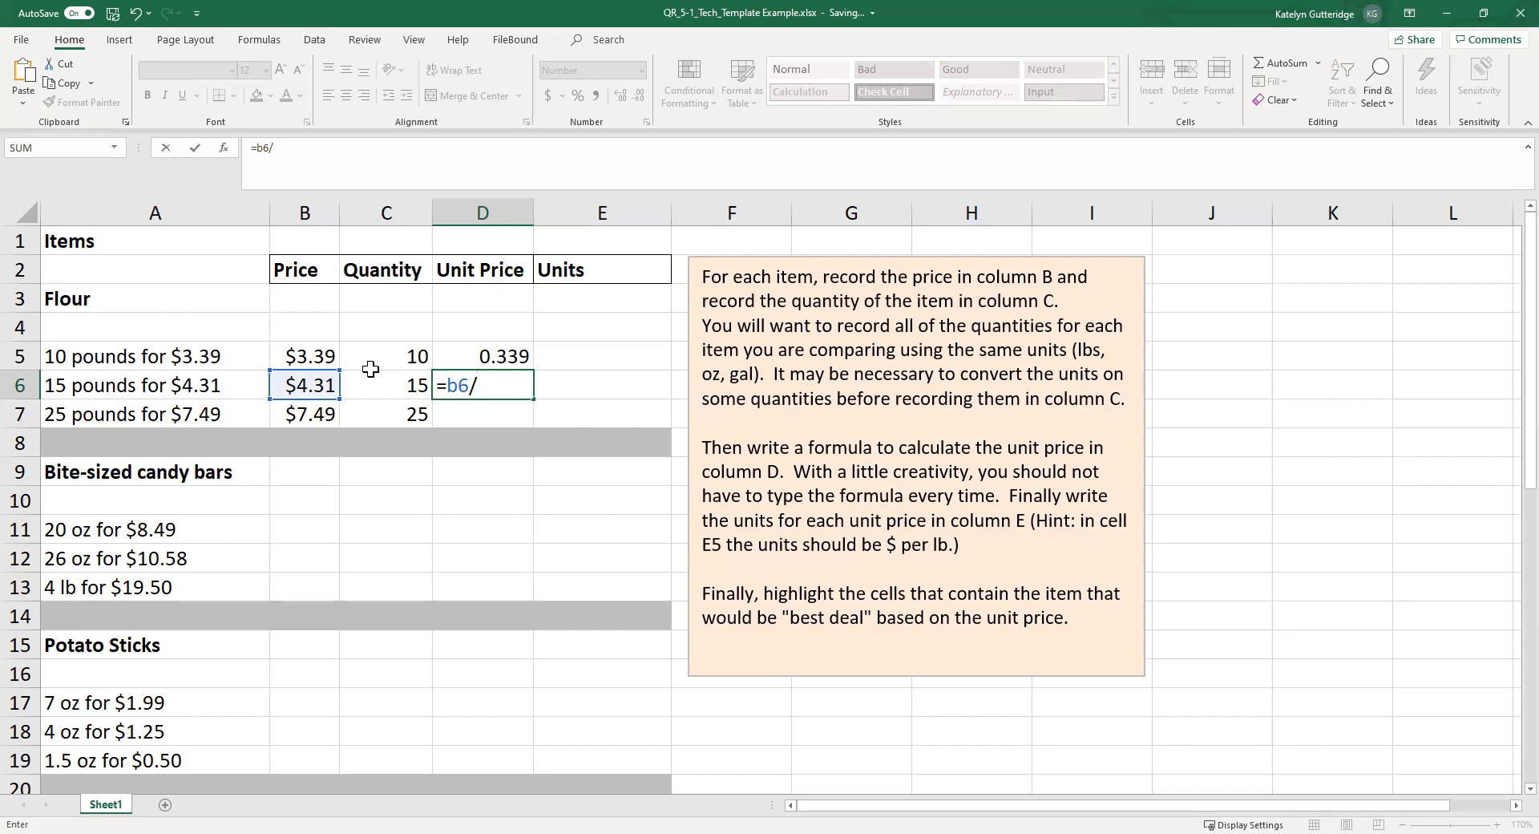
key("Enter")
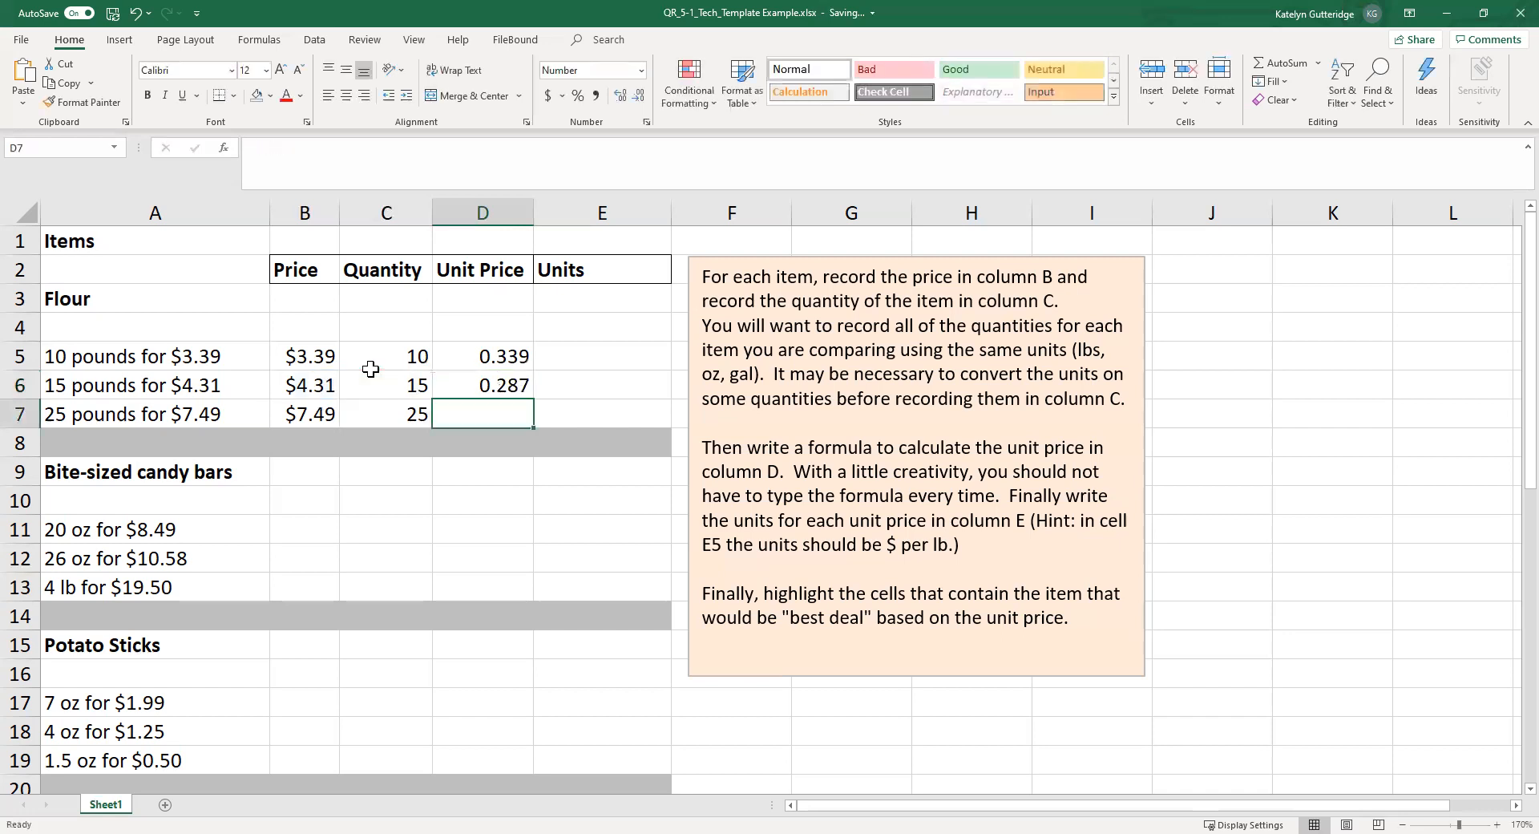
mouse_move(227, 308)
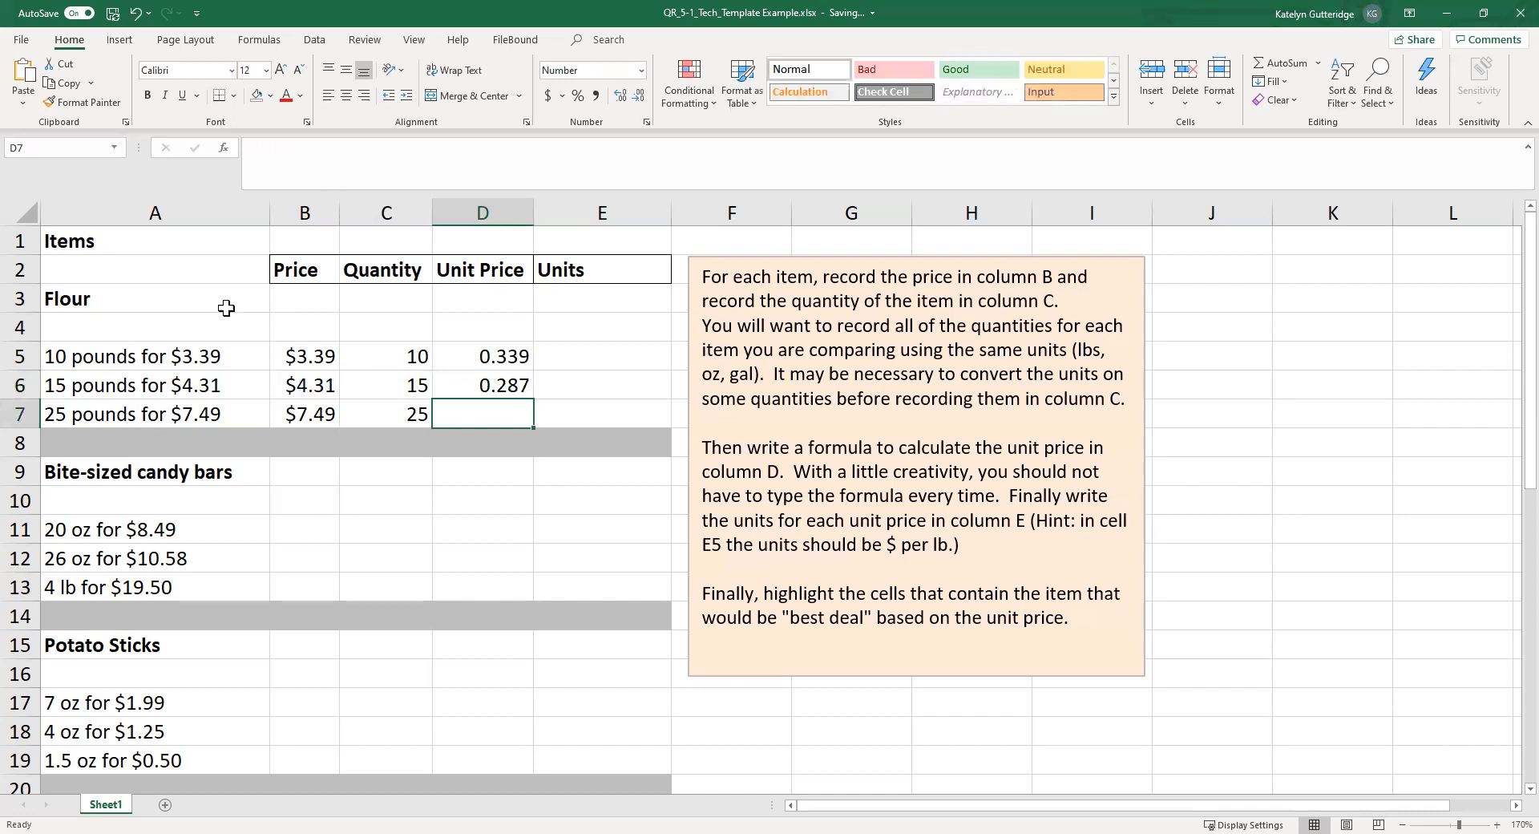
type("=")
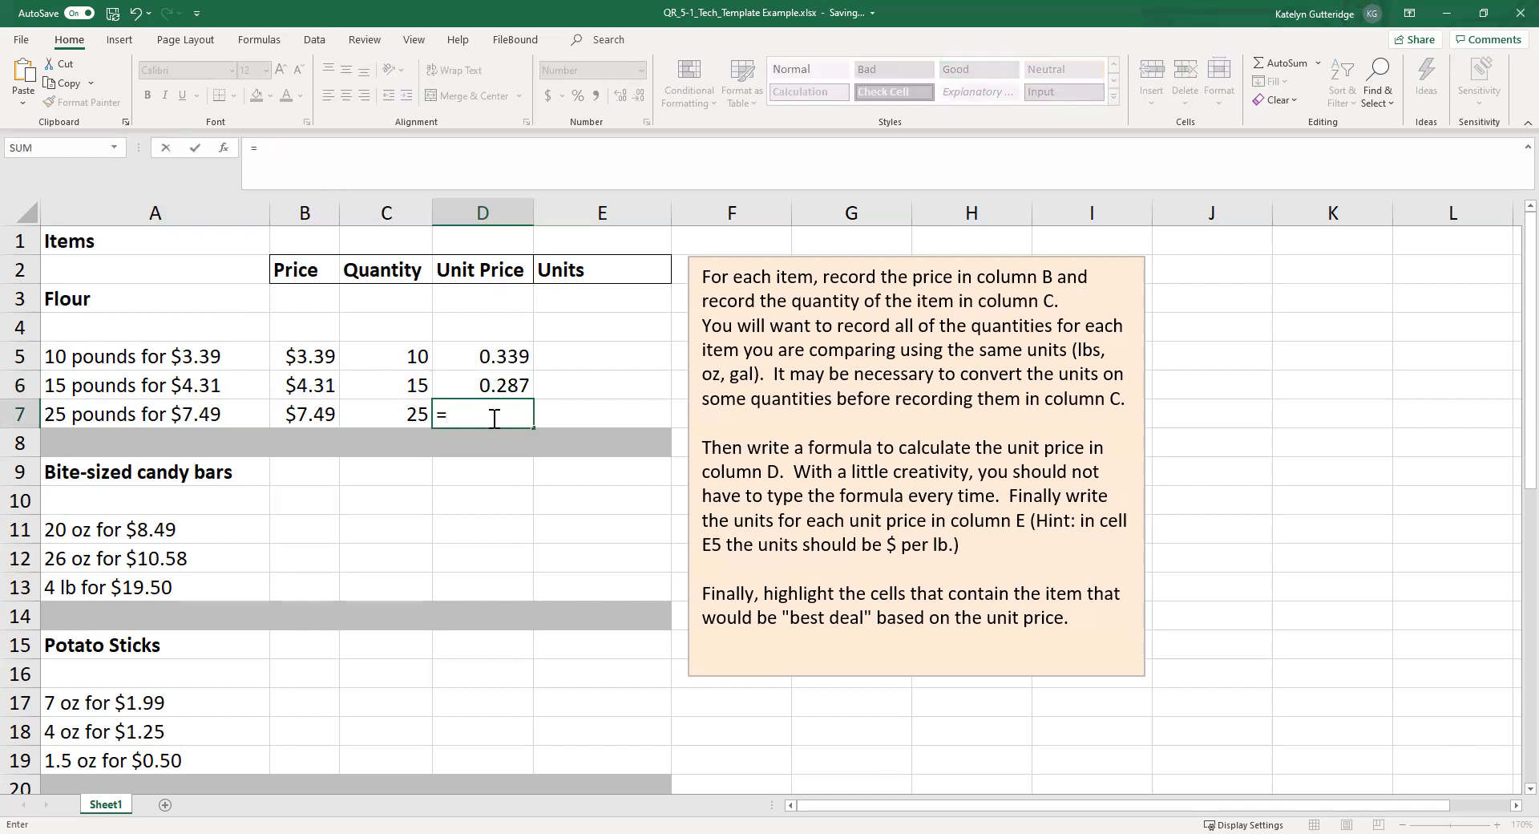
left_click(304, 414)
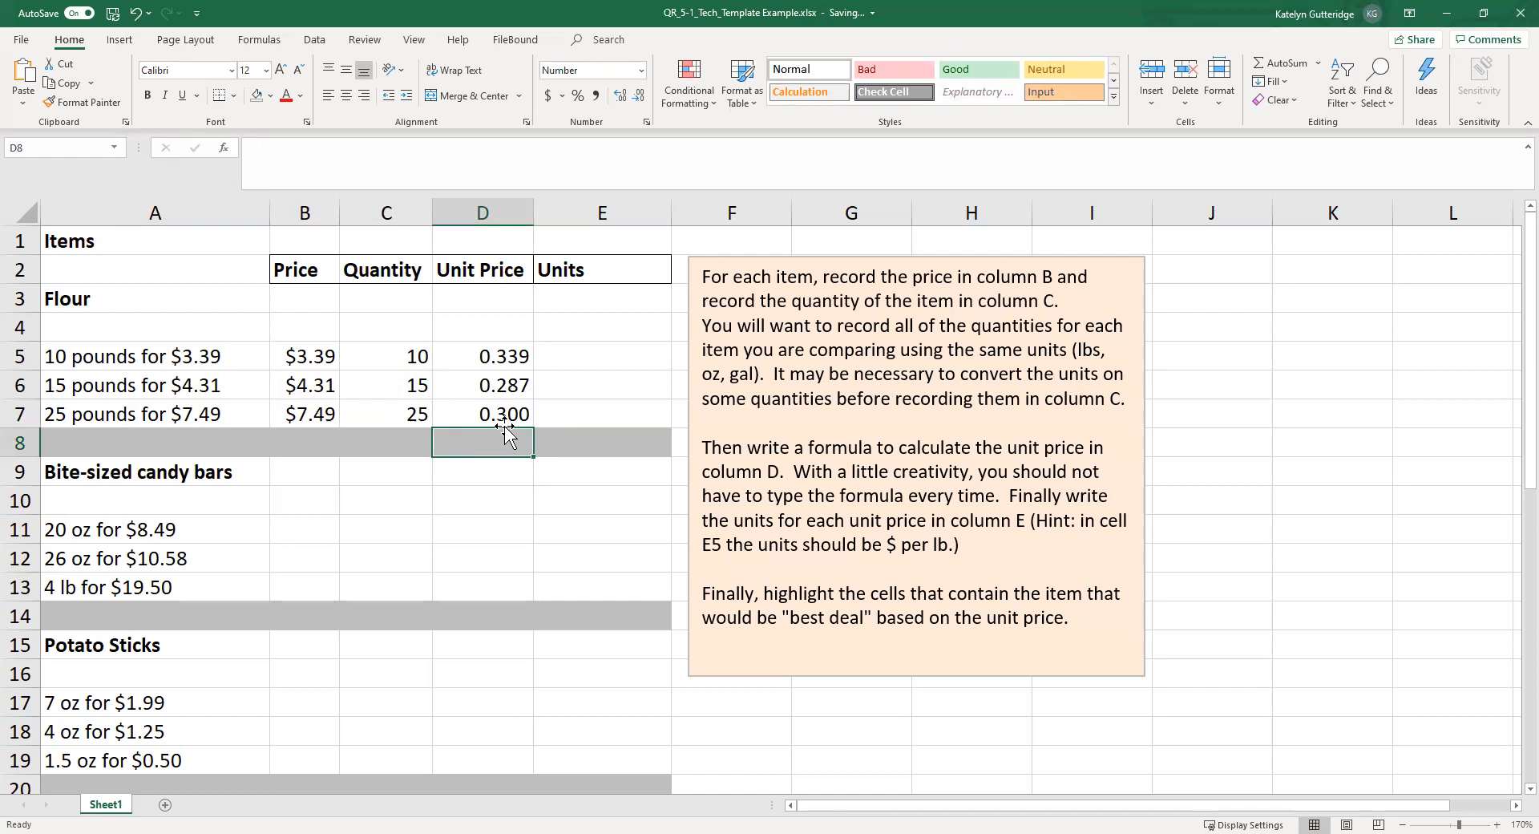
left_click(602, 356)
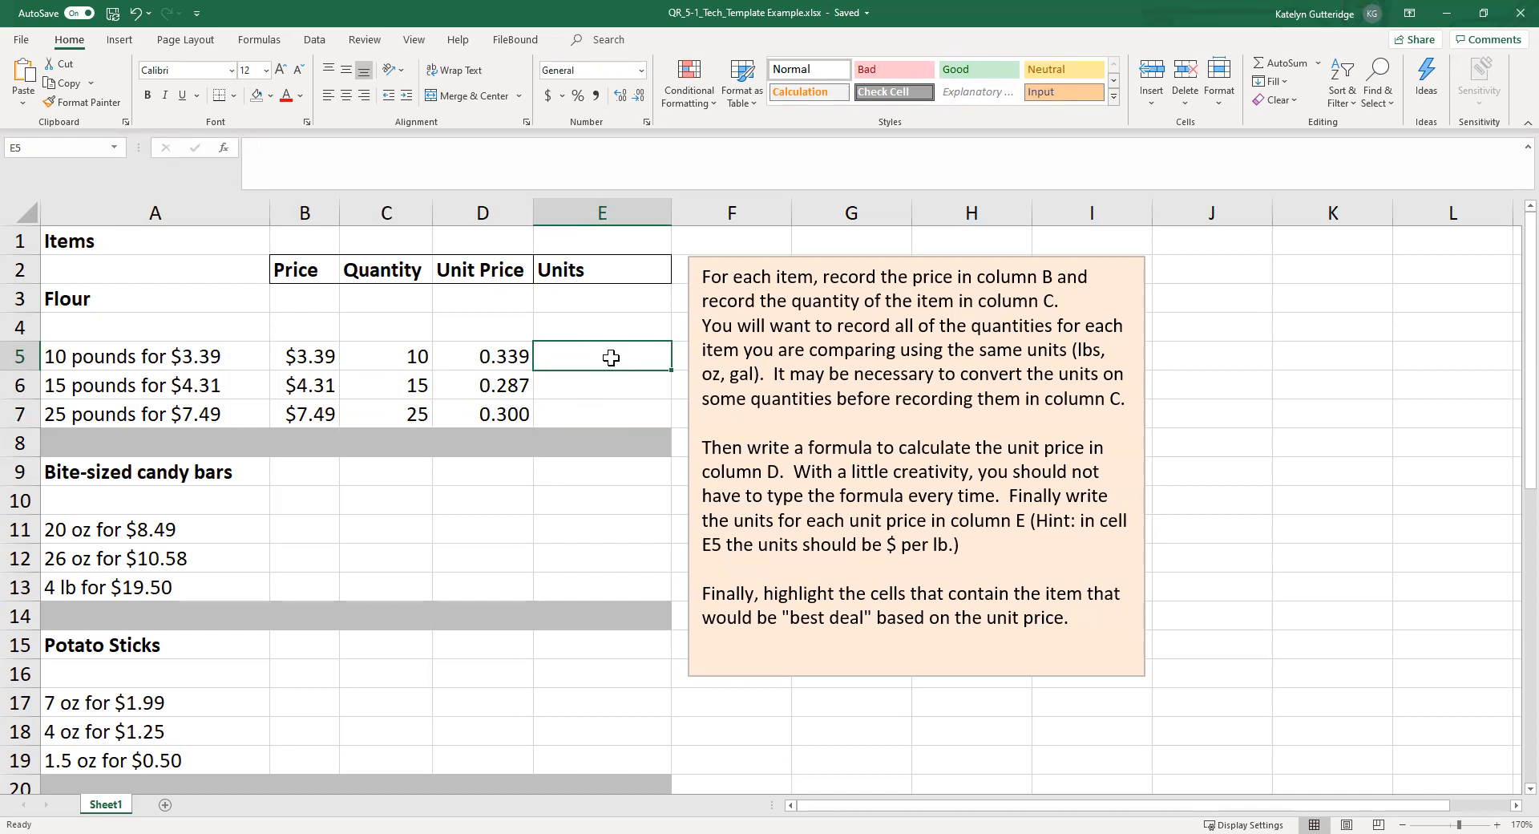
mouse_move(51, 371)
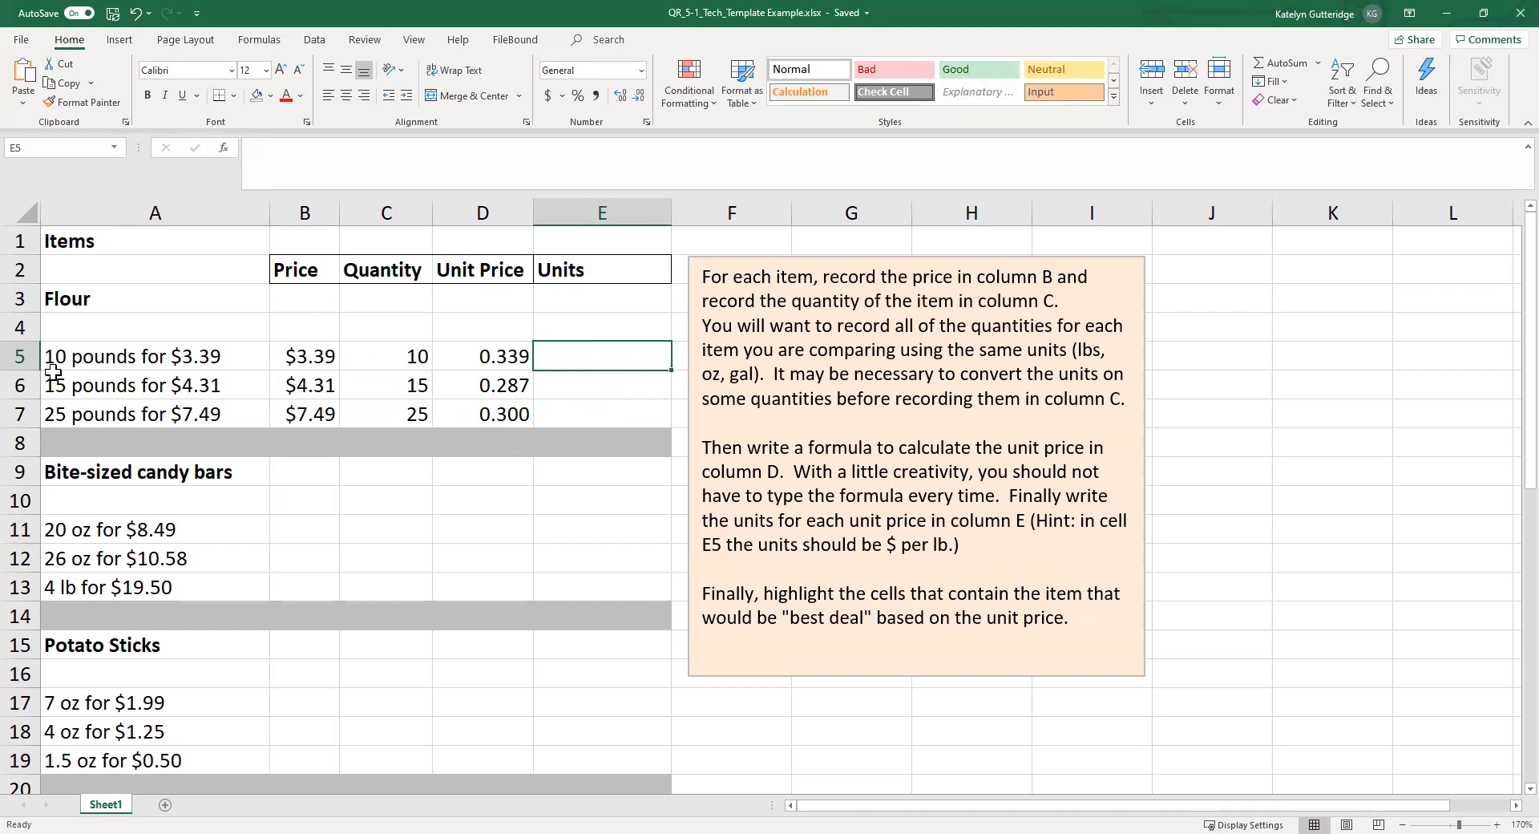
mouse_move(107, 372)
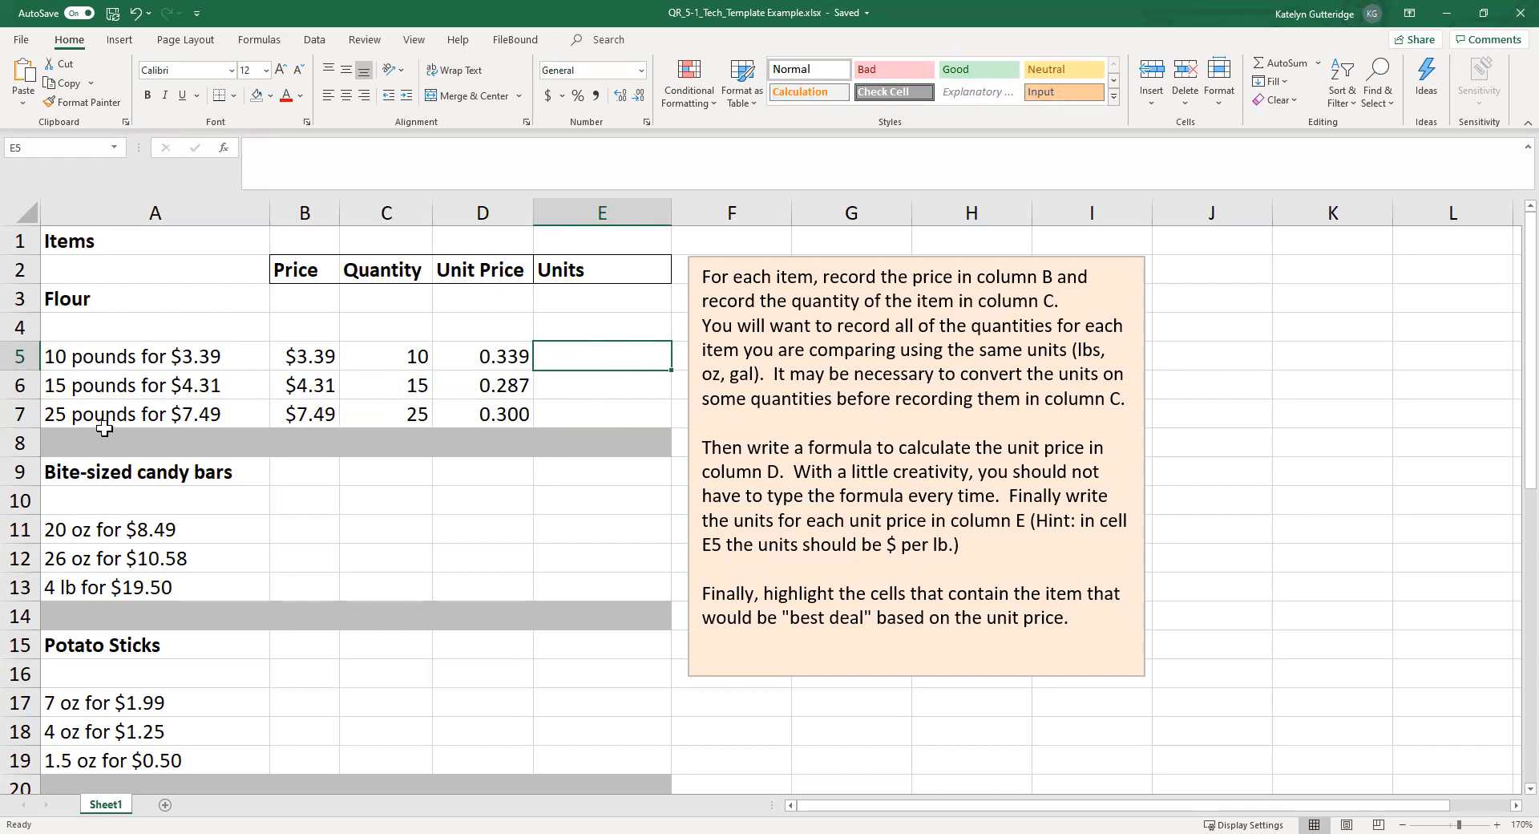
mouse_move(539, 356)
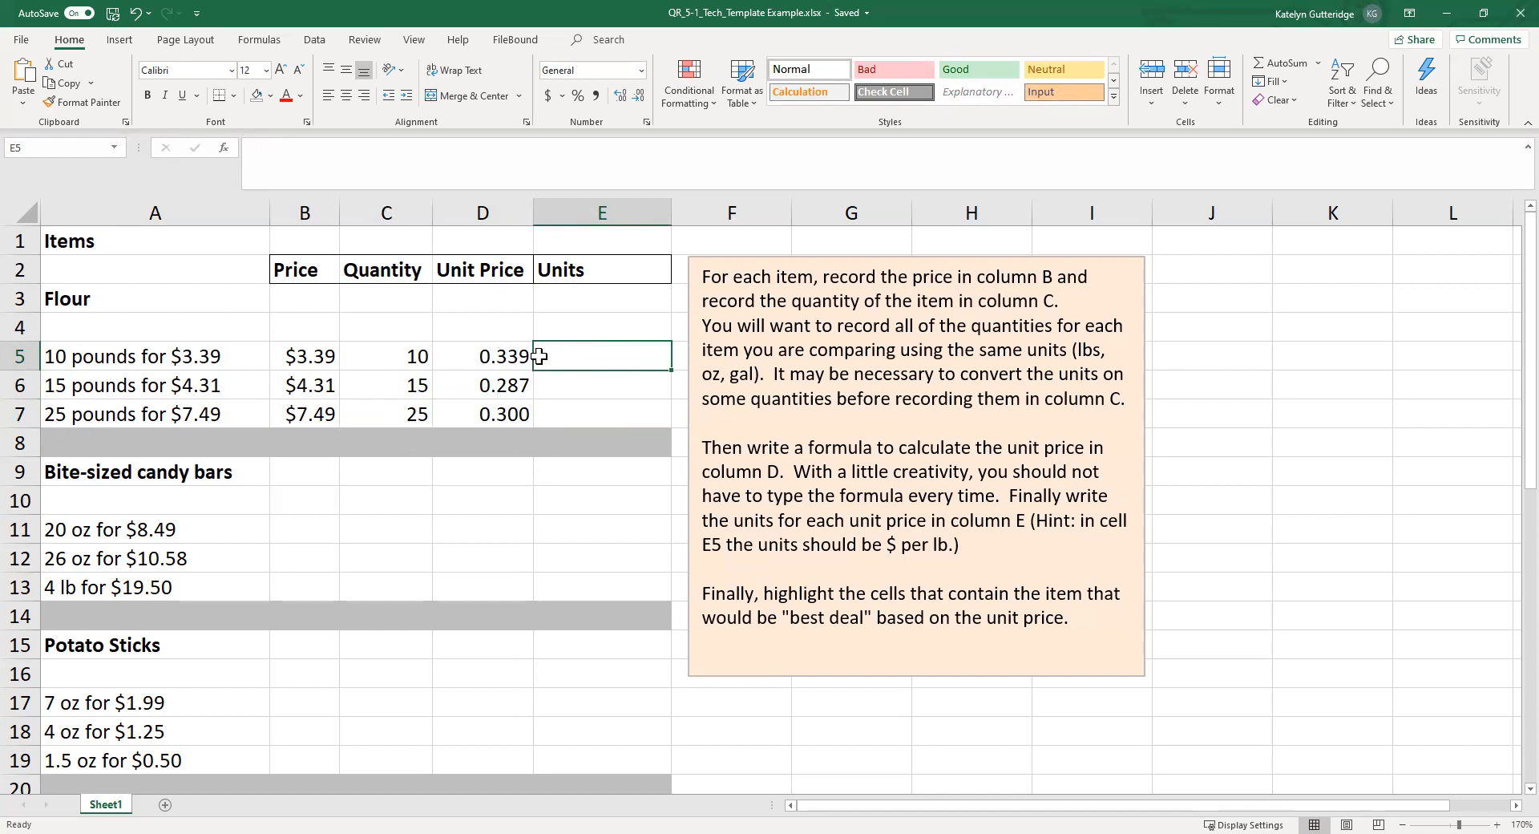
mouse_move(518, 356)
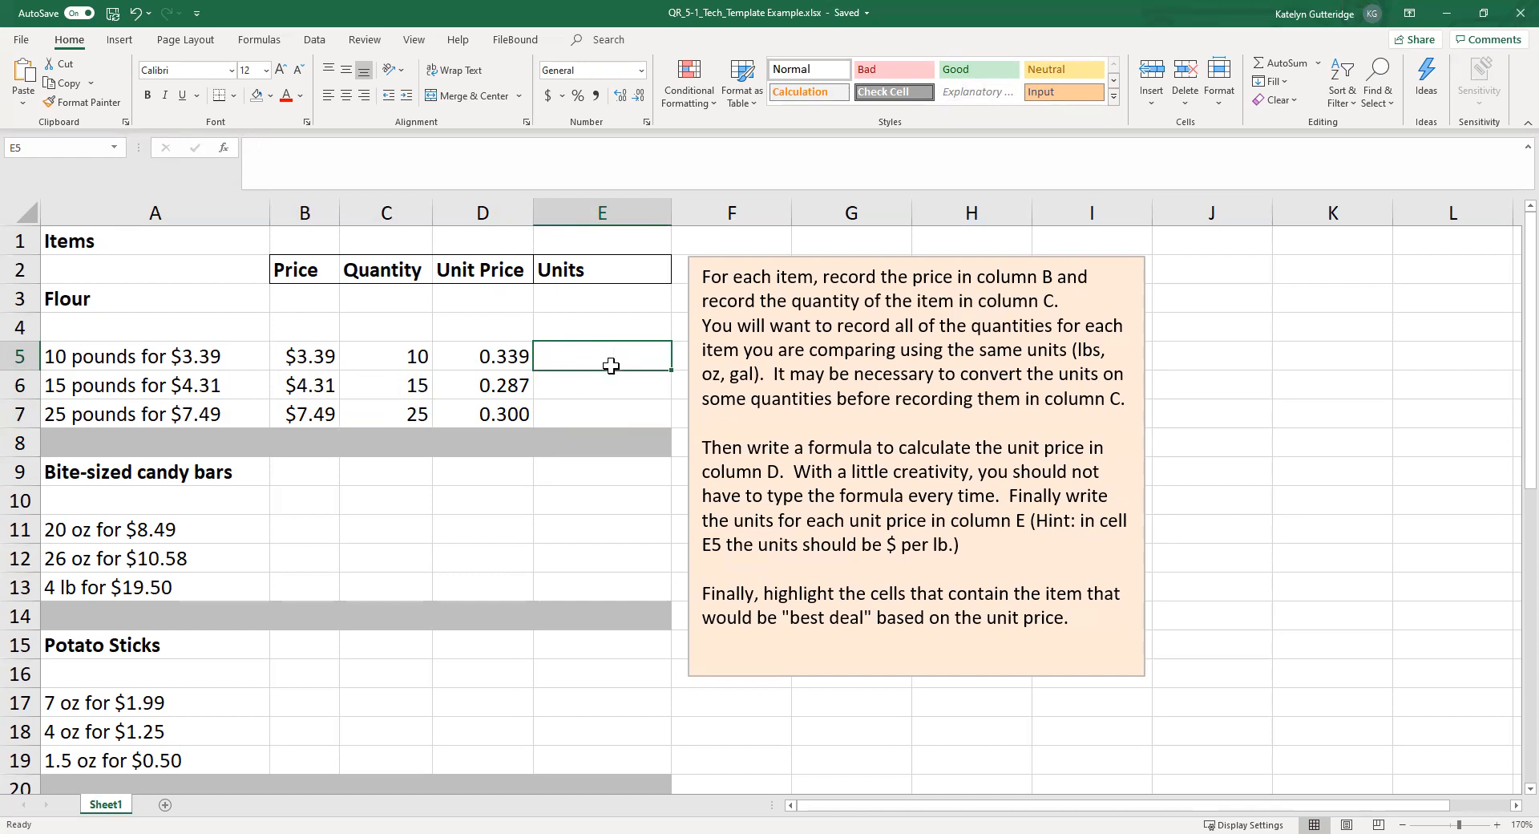
Step: Label the flour units in E5:E7 as '$ per lbs', '$/lb' and '$ per lbs'
type("$$ per lbs")
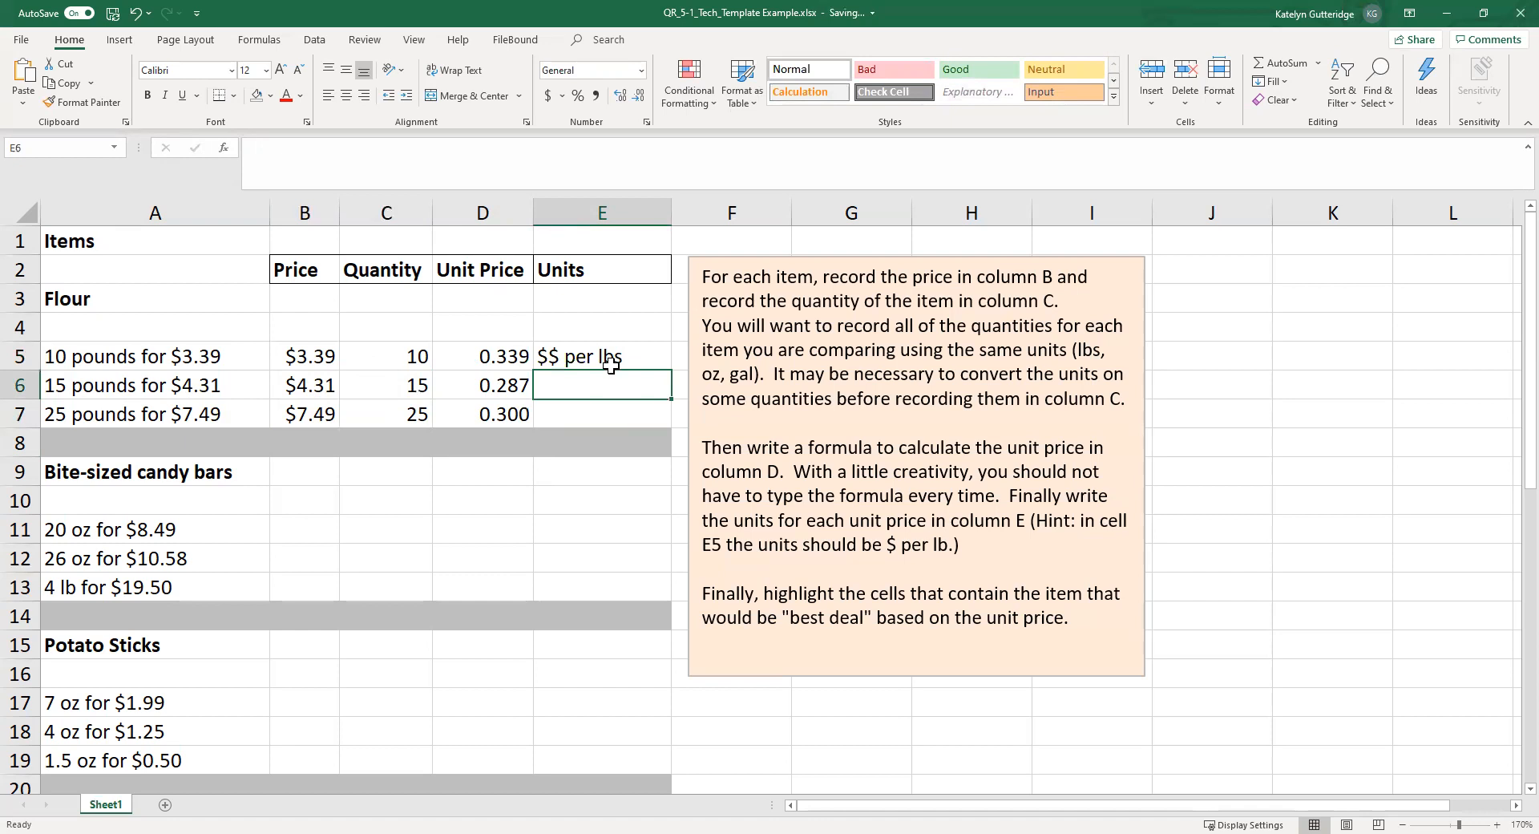
left_click(601, 356)
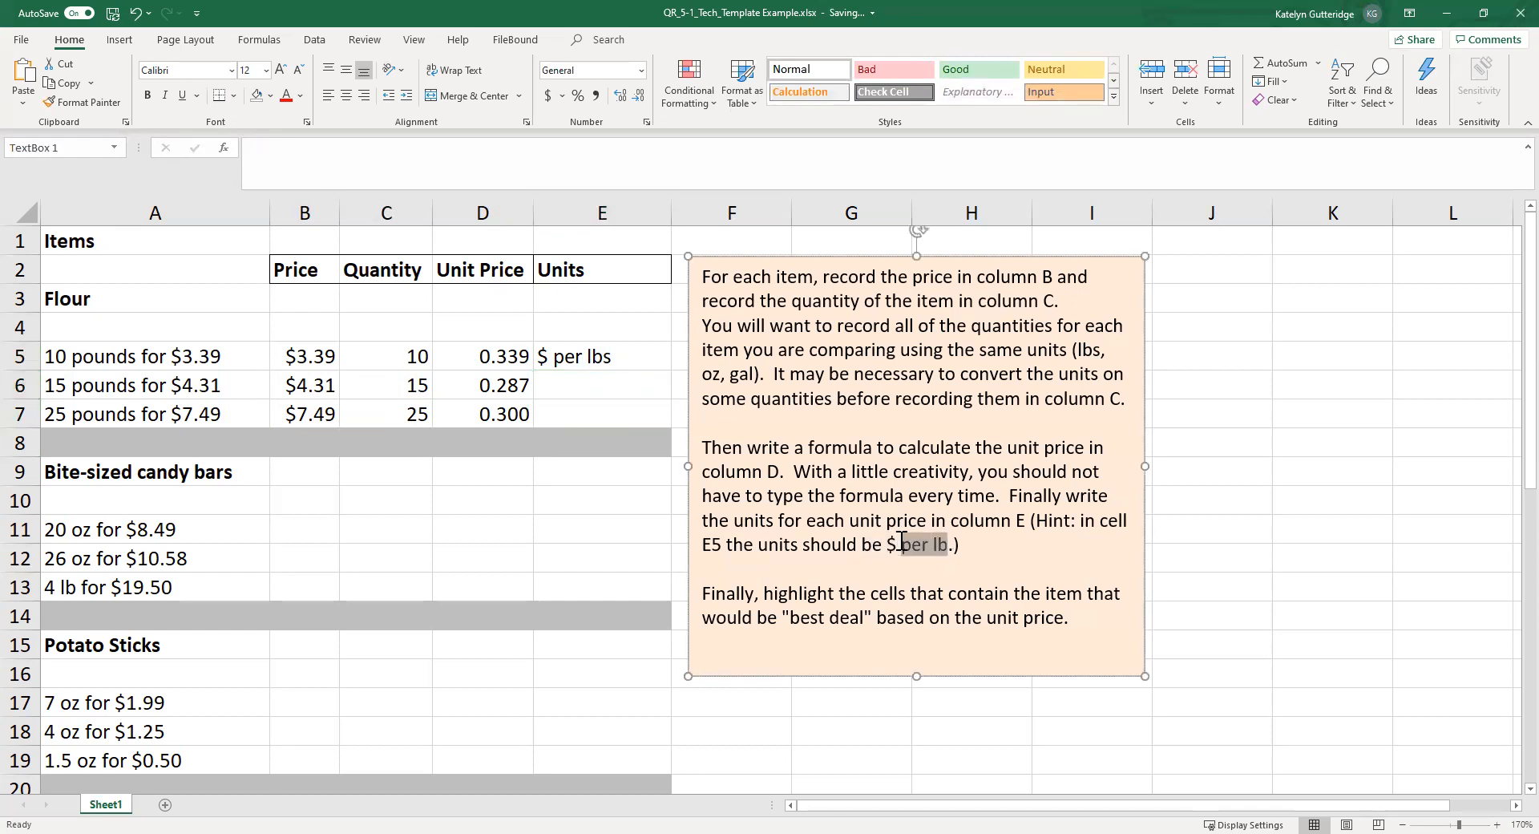
left_click(577, 385)
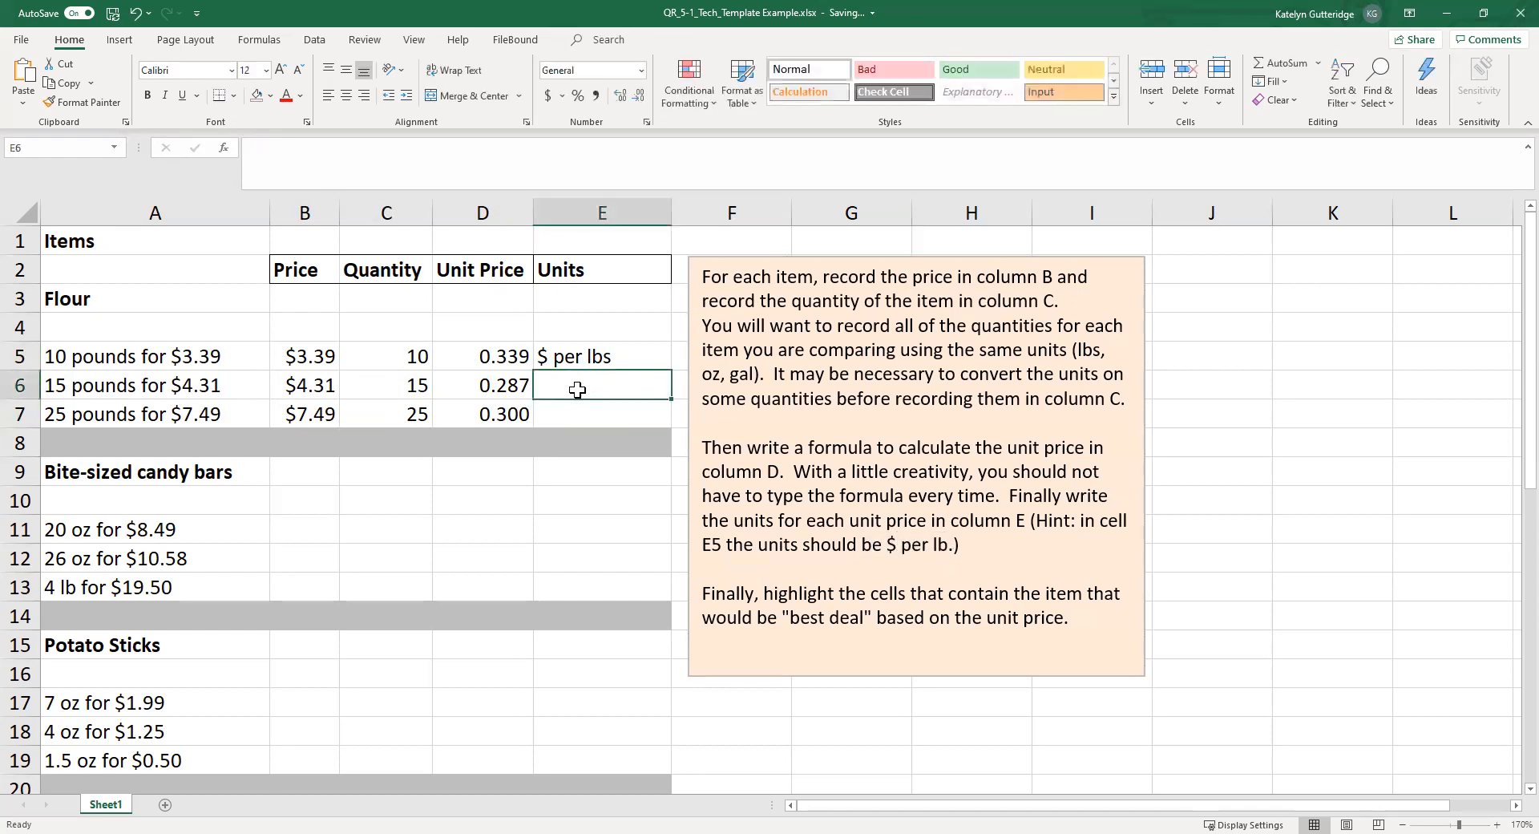
type("$/")
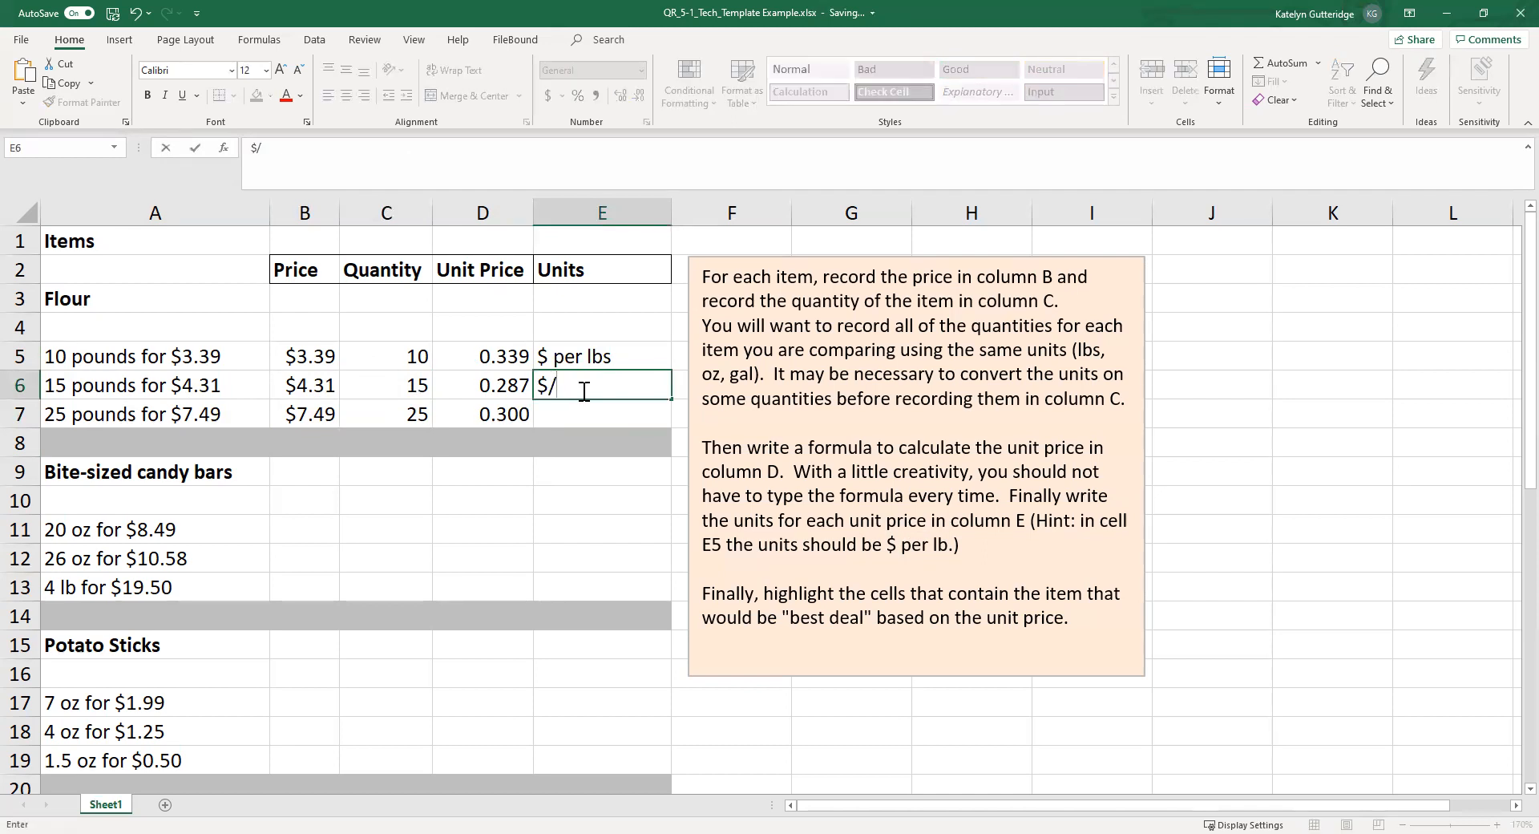
type("lb")
left_click(602, 413)
type("$")
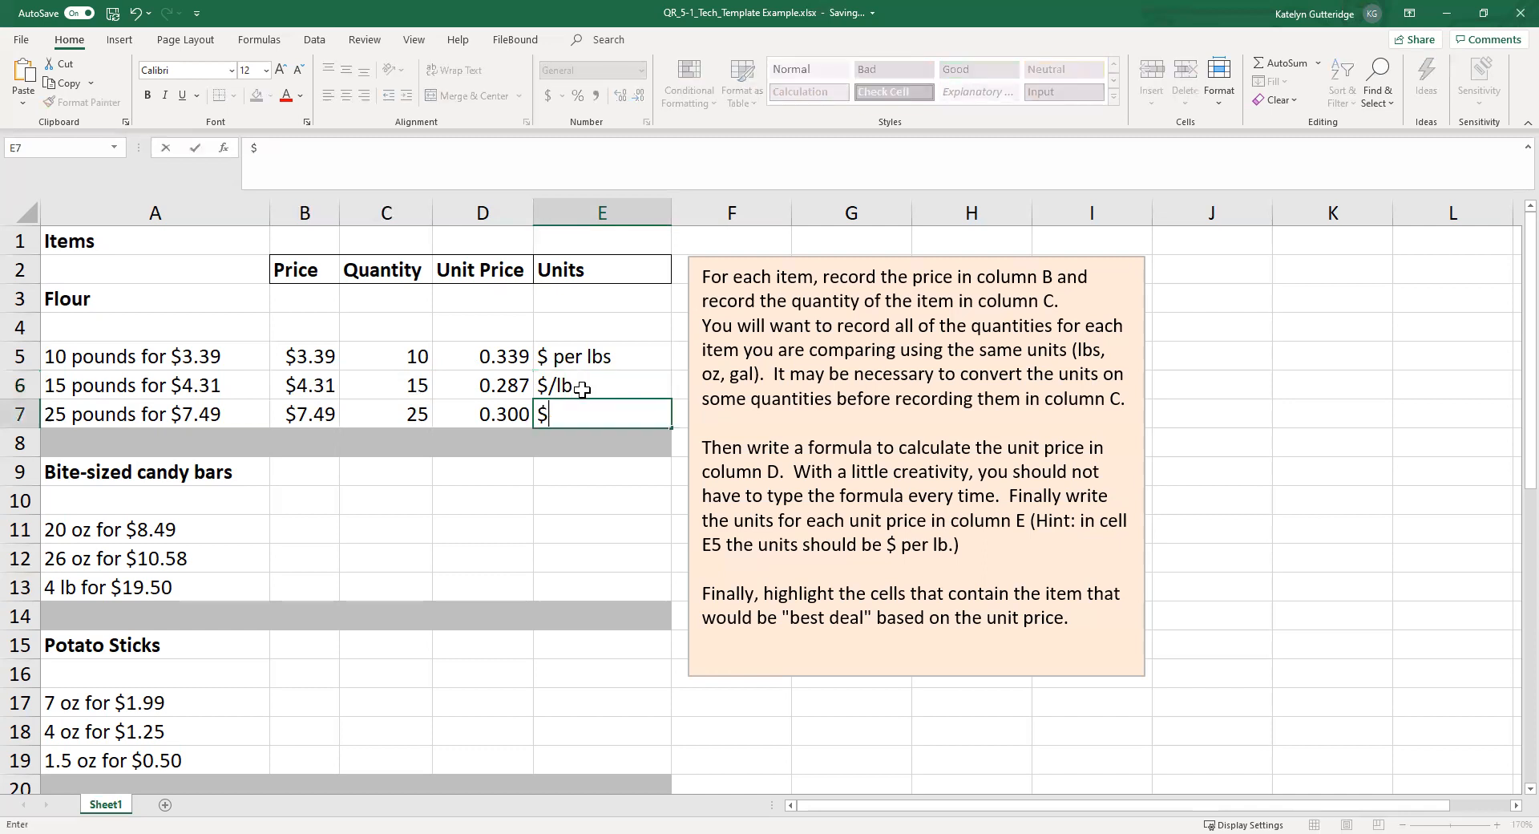
type("per lbs")
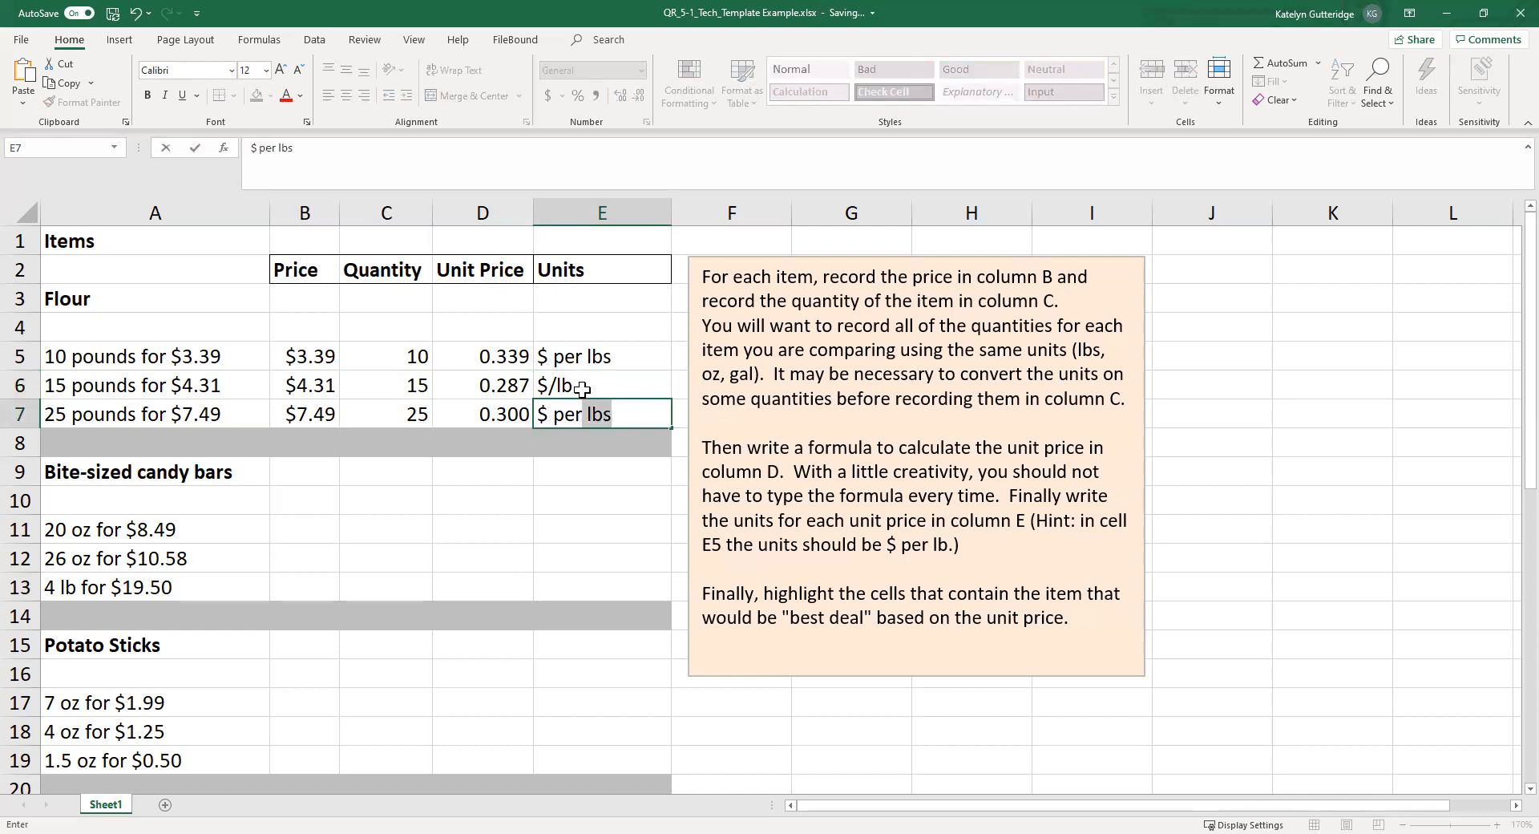
key("Enter")
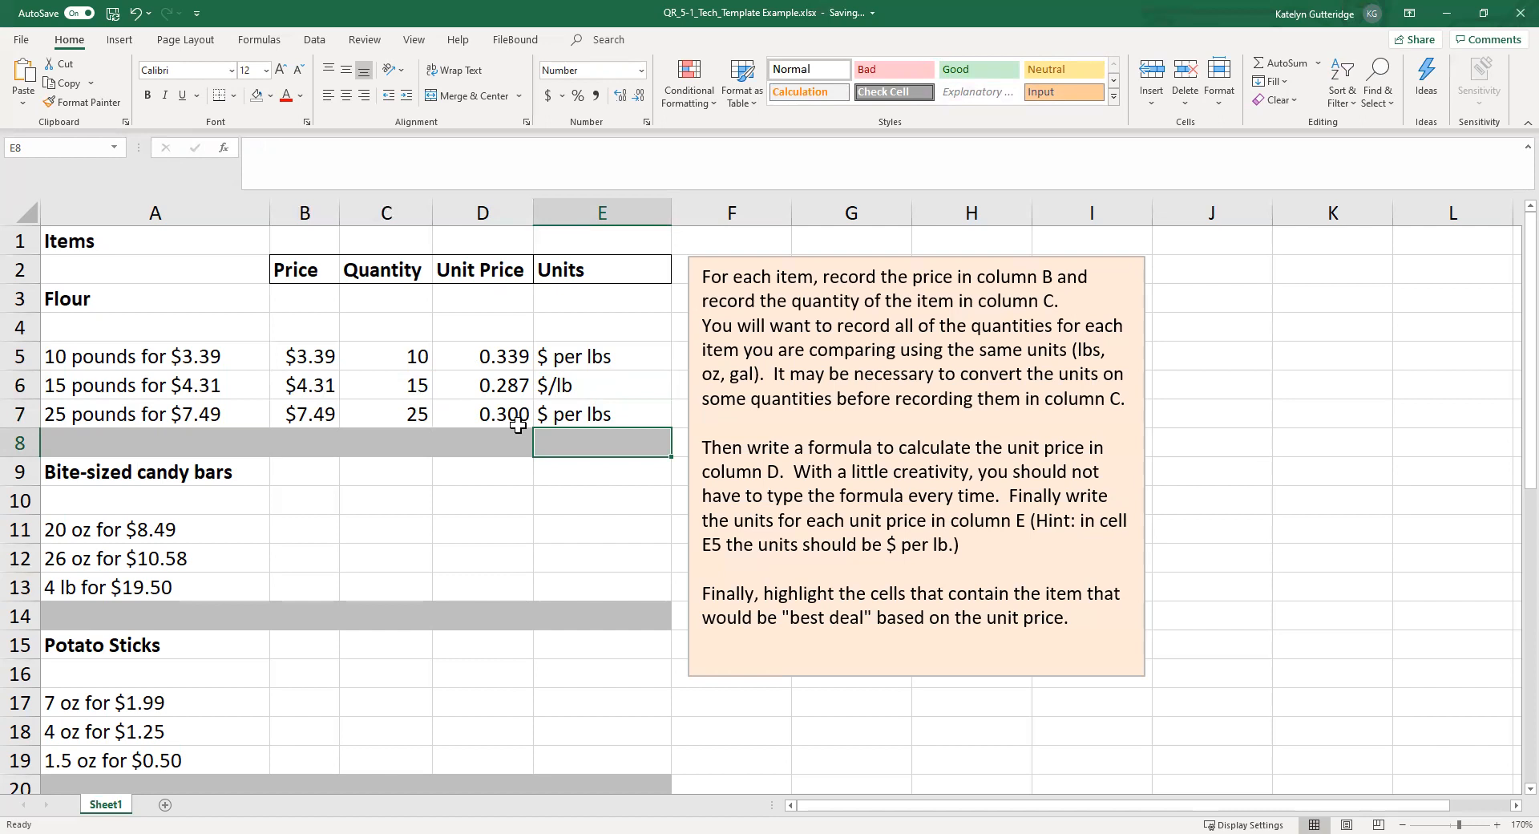
mouse_move(520, 414)
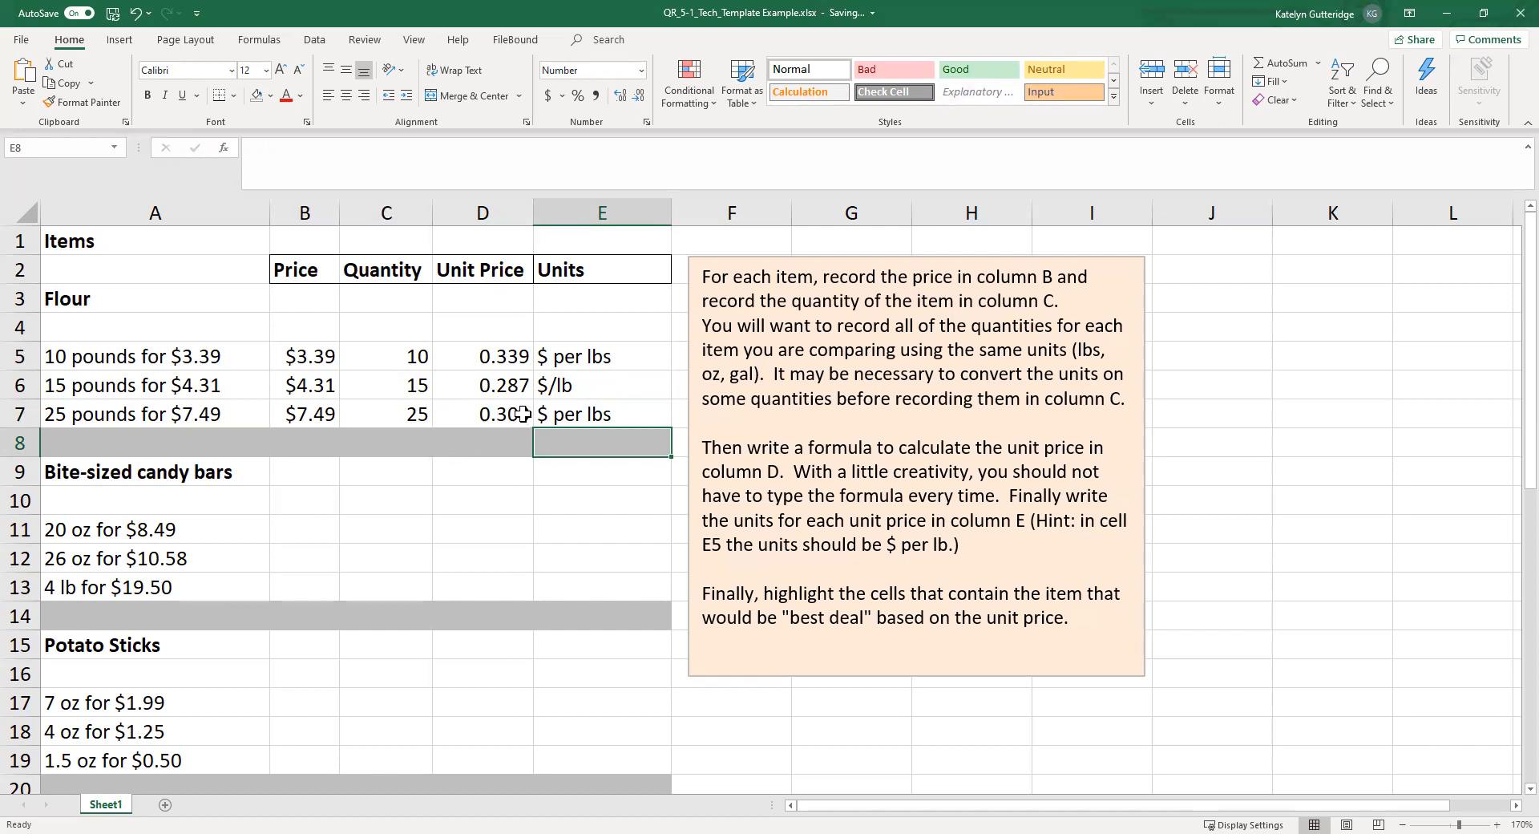
Step: Fill the 15 pounds for $4.31 row, A6:E6, with light red
left_click(482, 385)
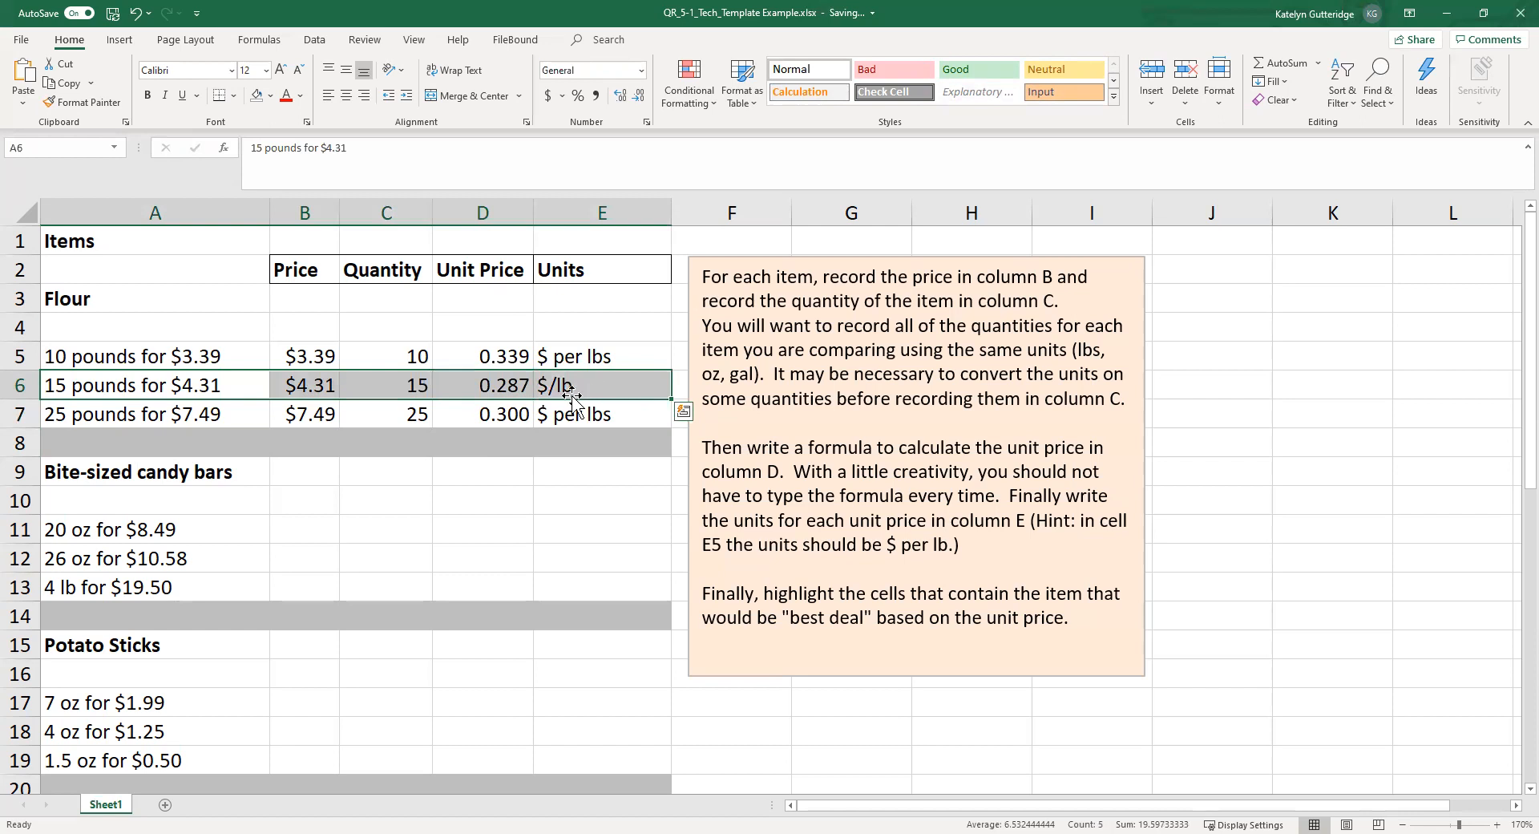
mouse_move(595, 390)
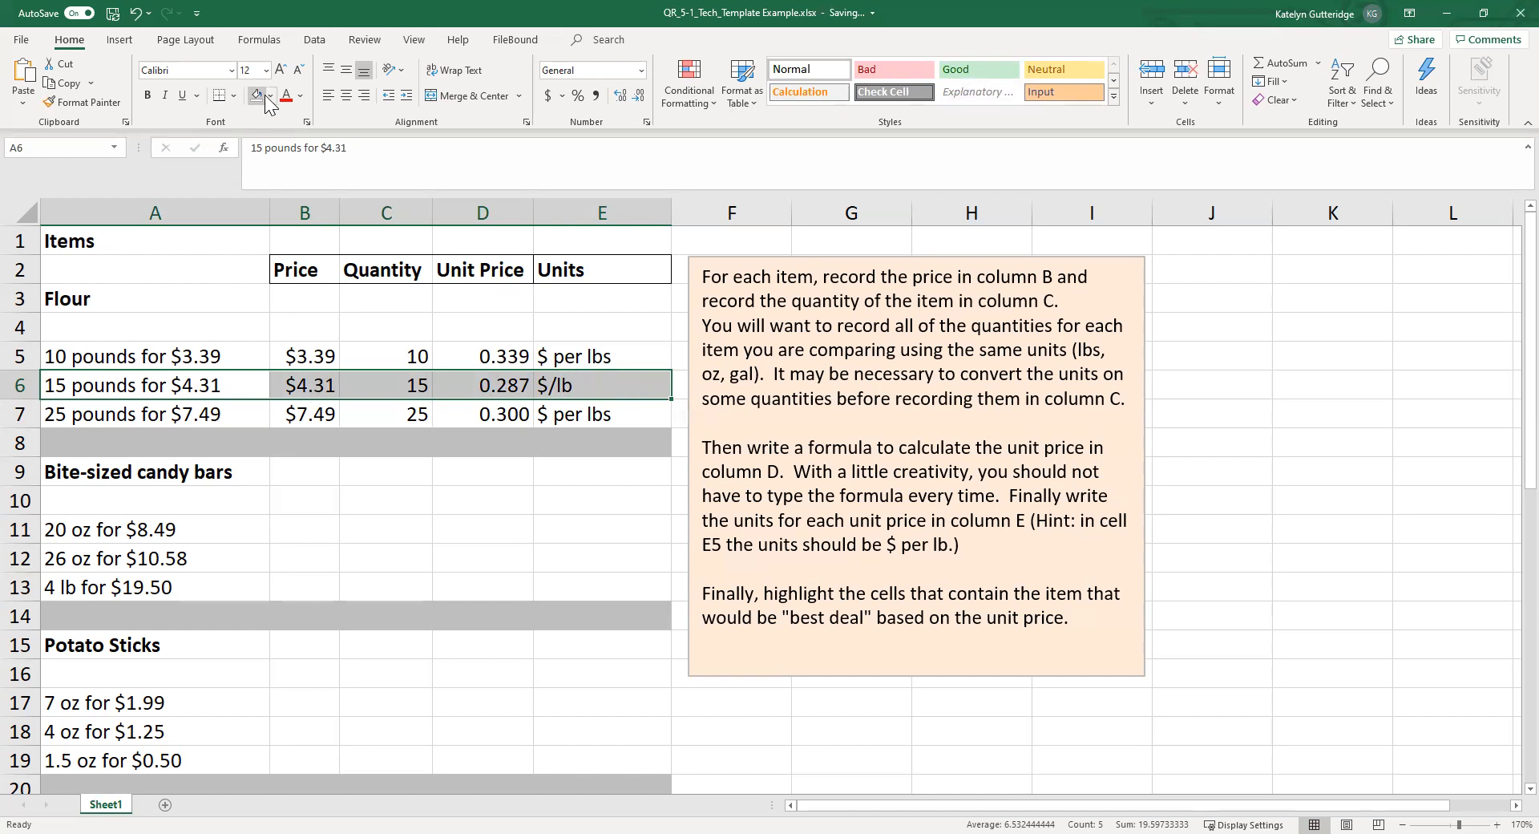
left_click(270, 95)
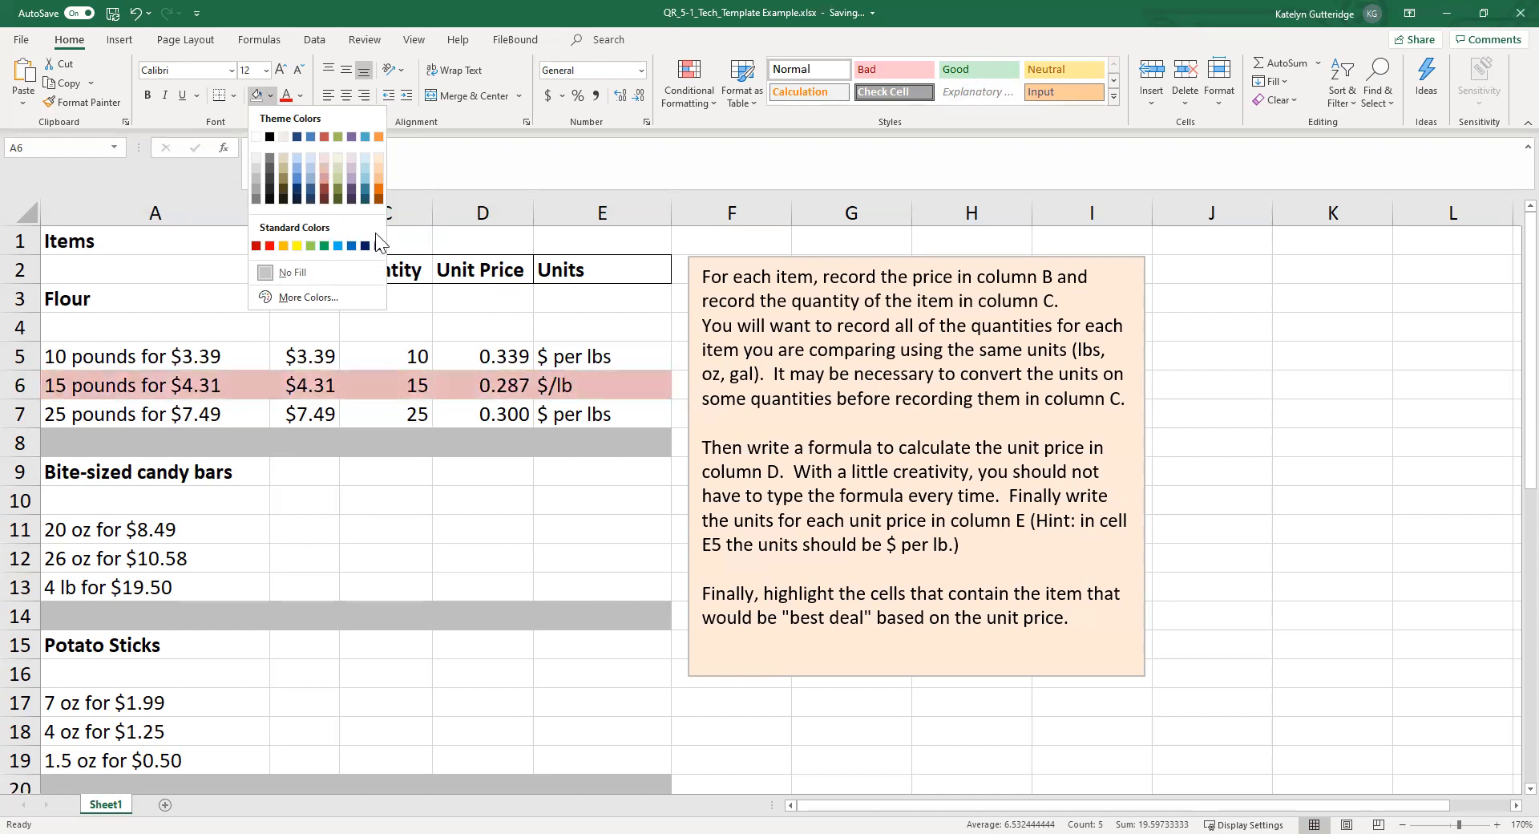
left_click(378, 245)
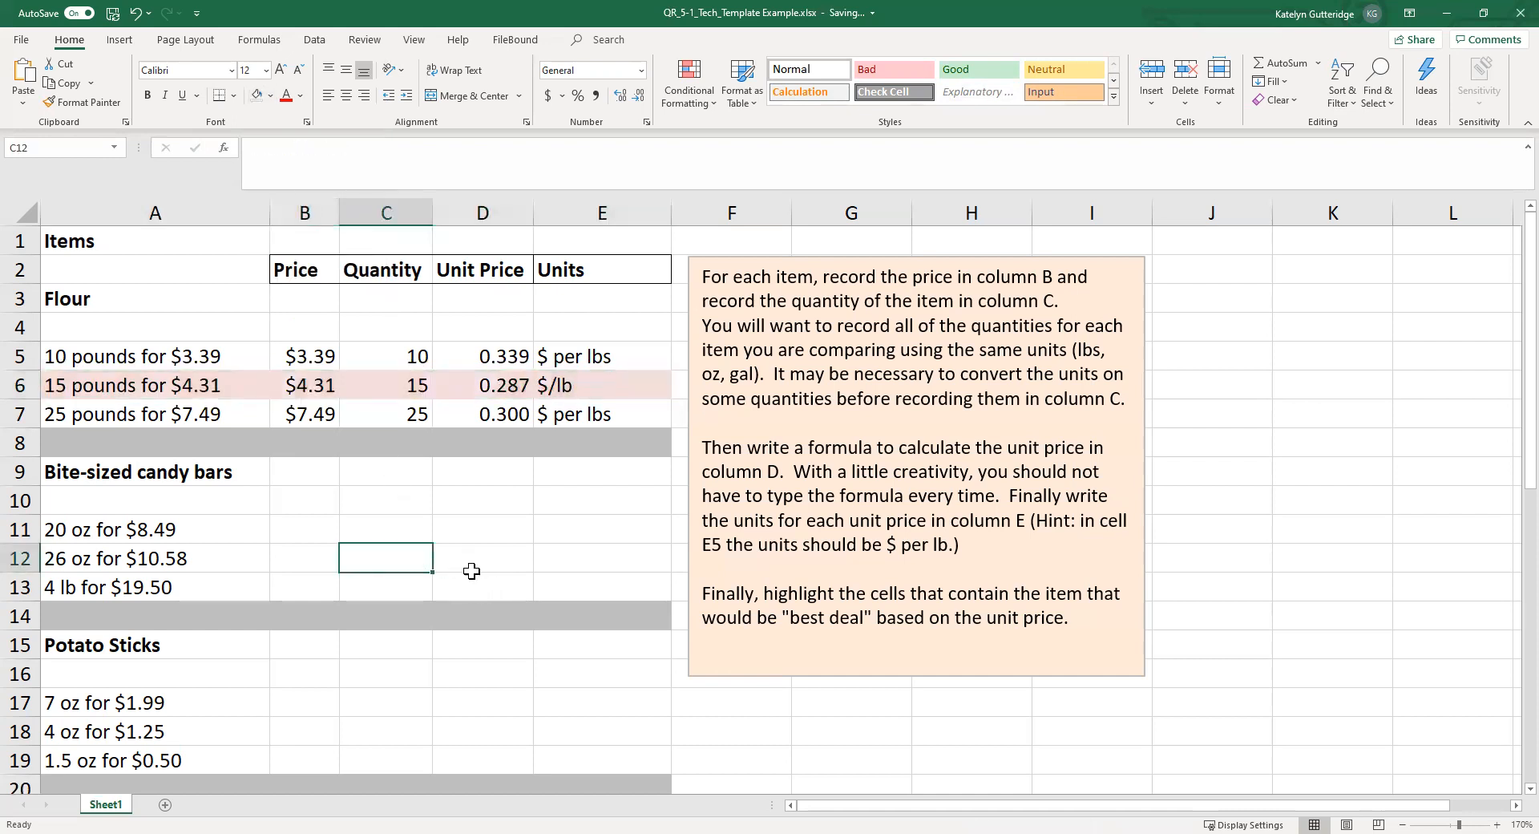
mouse_move(633, 387)
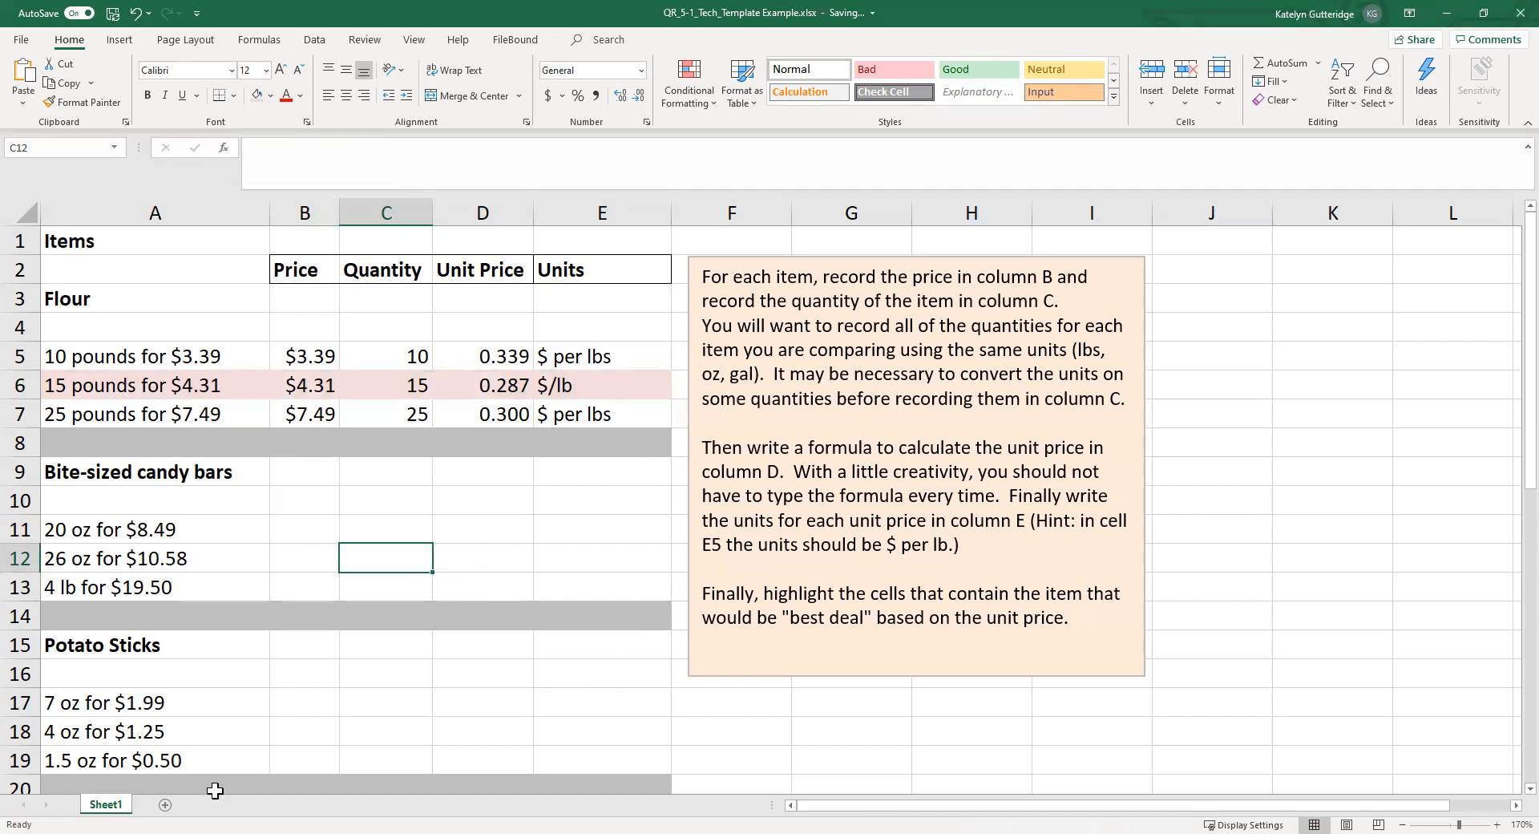
mouse_move(372, 588)
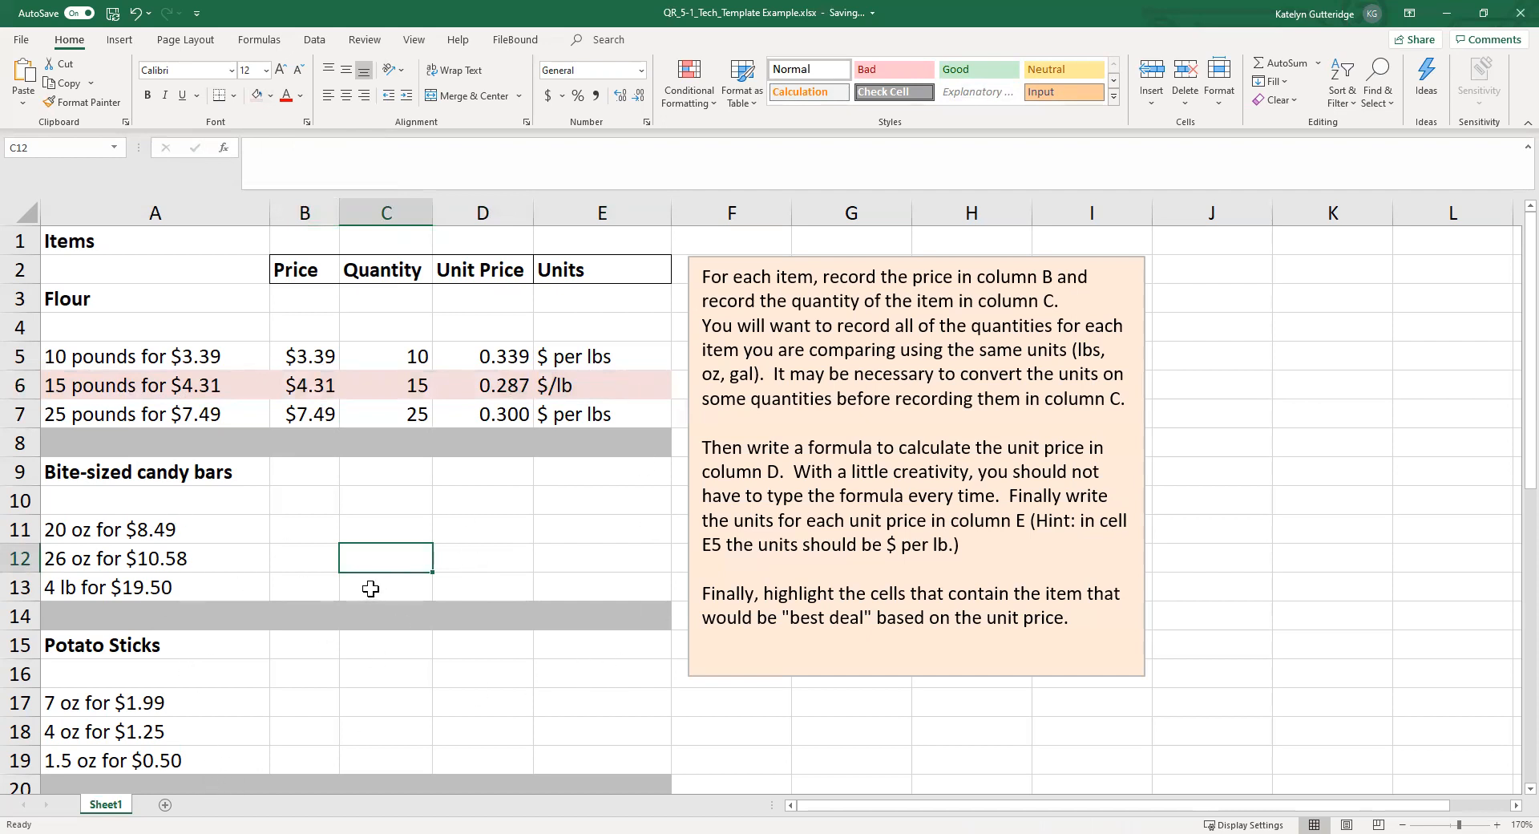
mouse_move(120, 583)
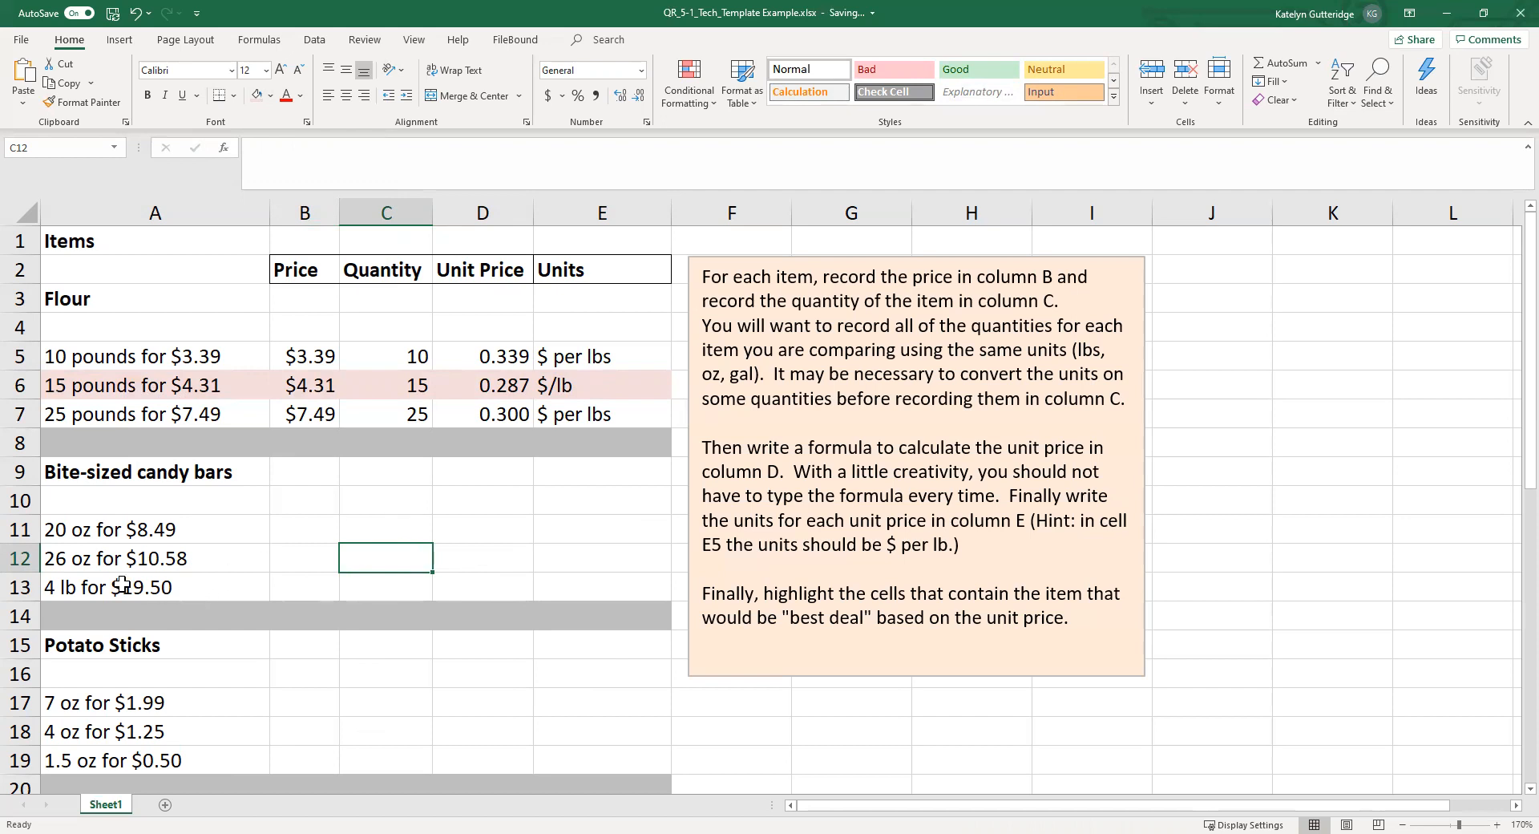
scroll("down", 3)
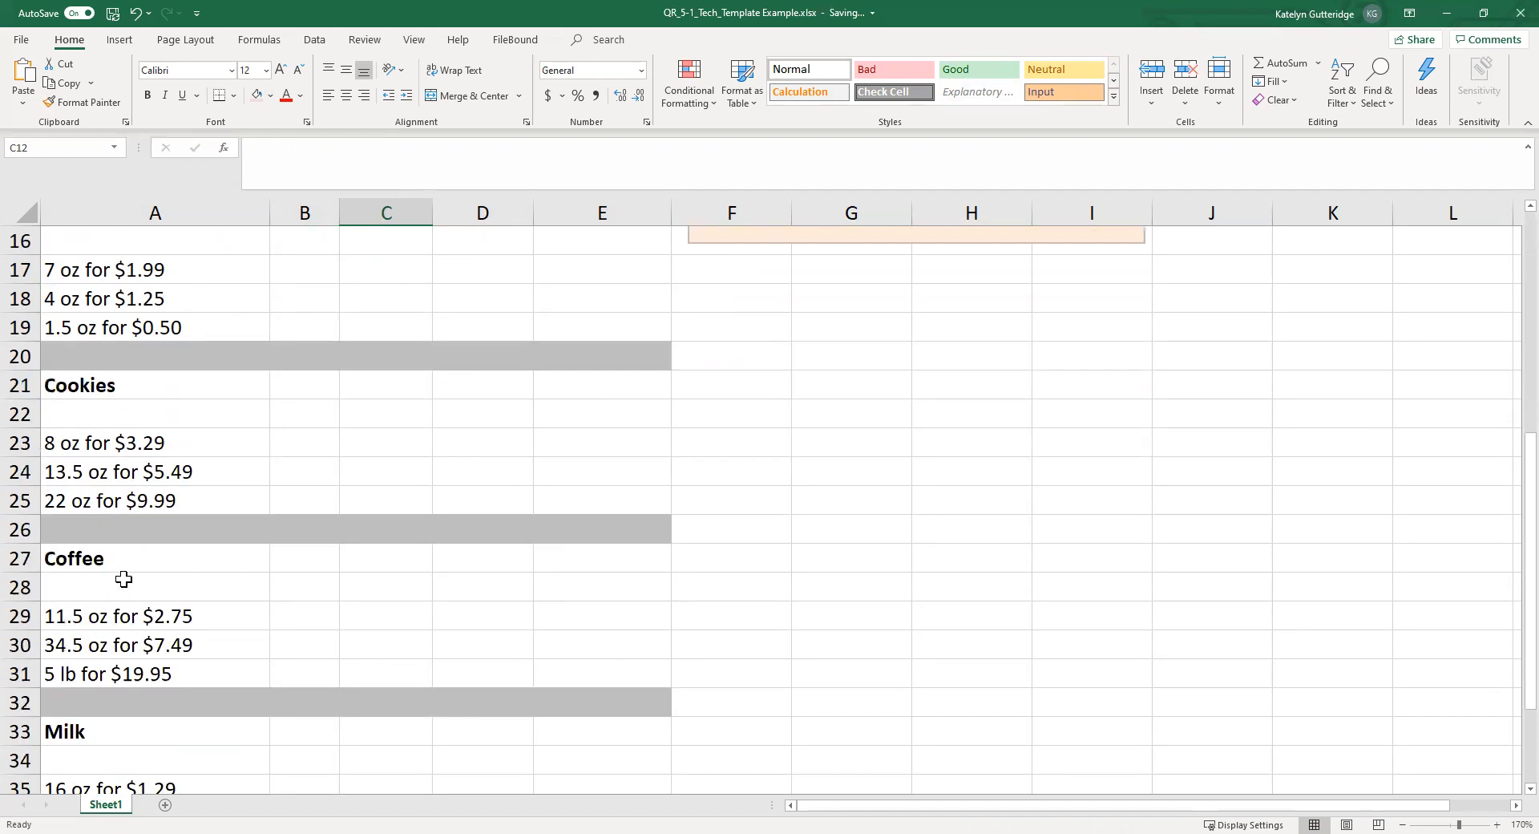
scroll("down", 3)
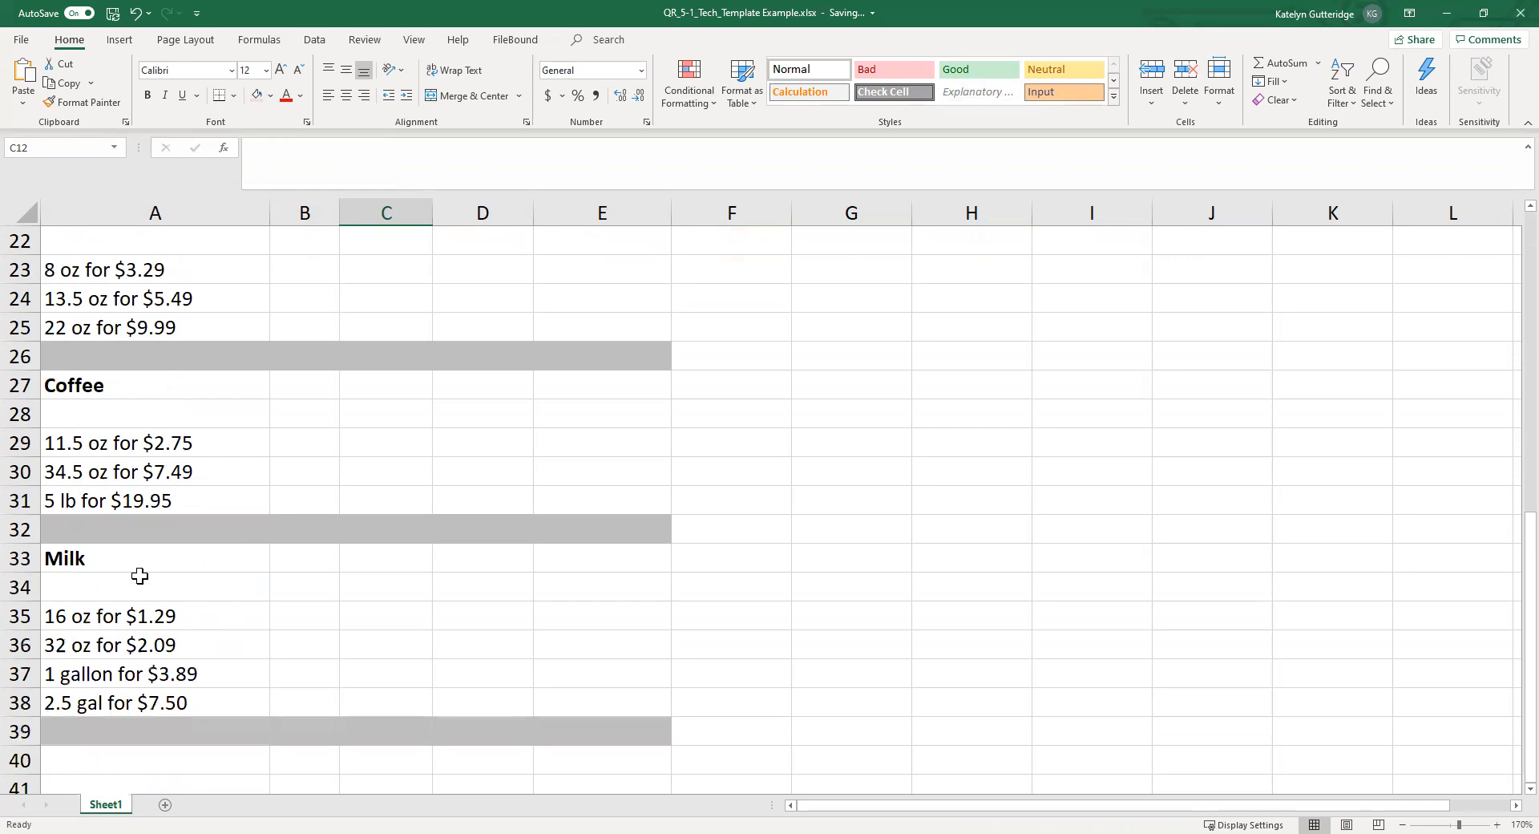
mouse_move(136, 706)
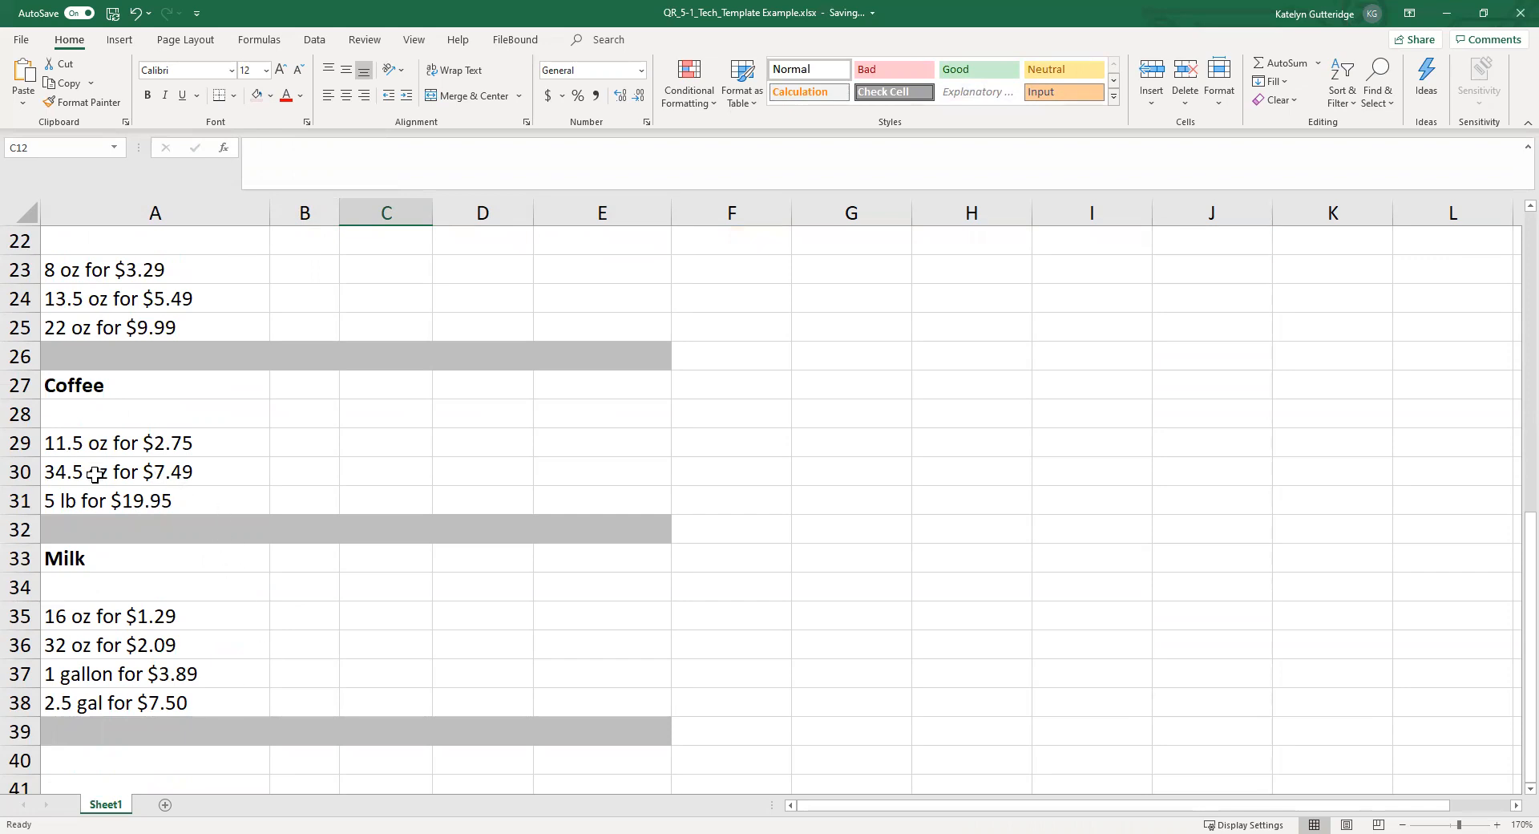
mouse_move(102, 452)
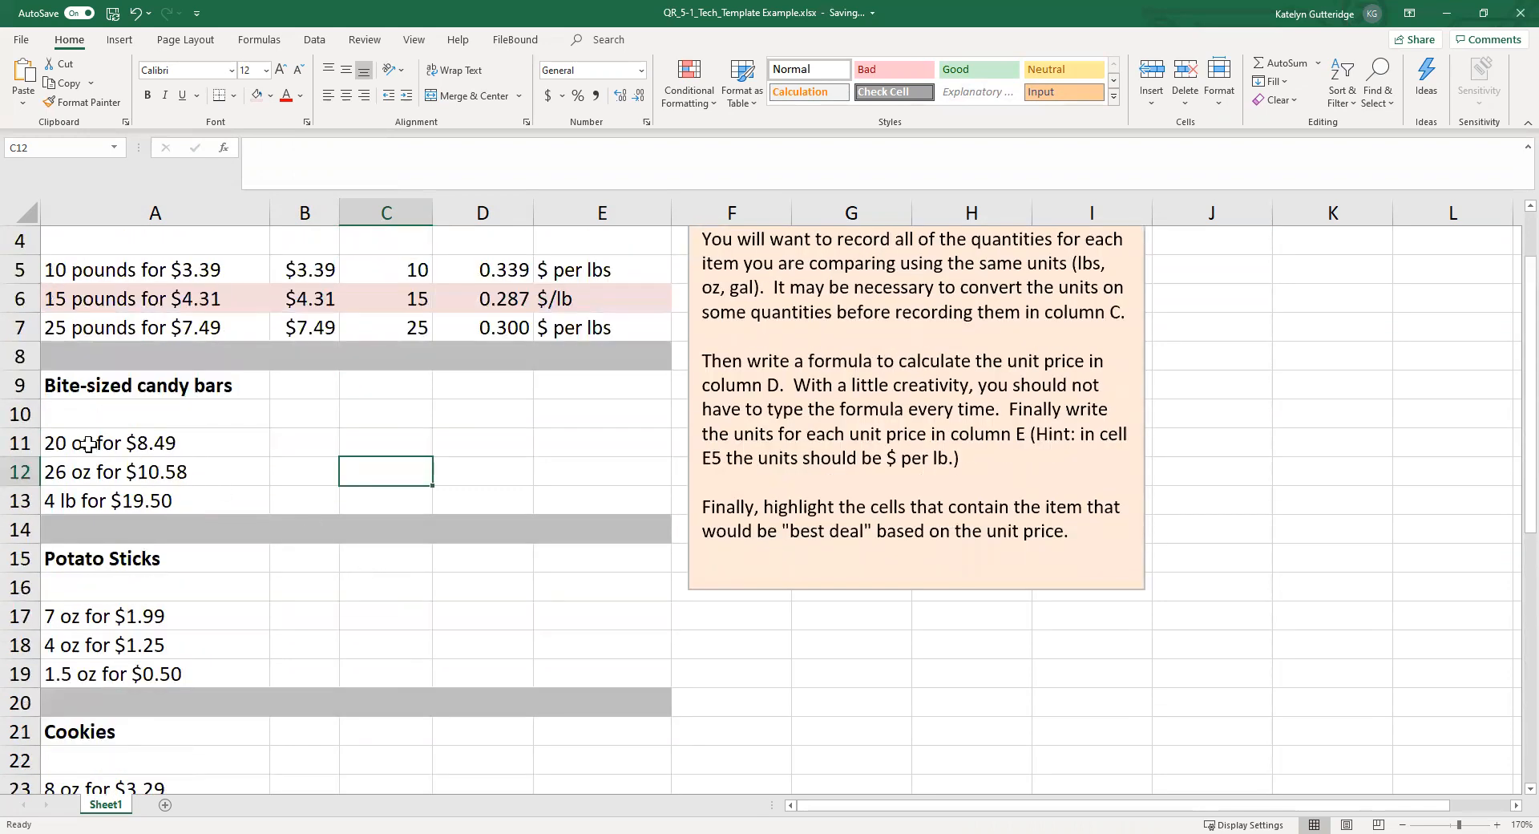
mouse_move(68, 506)
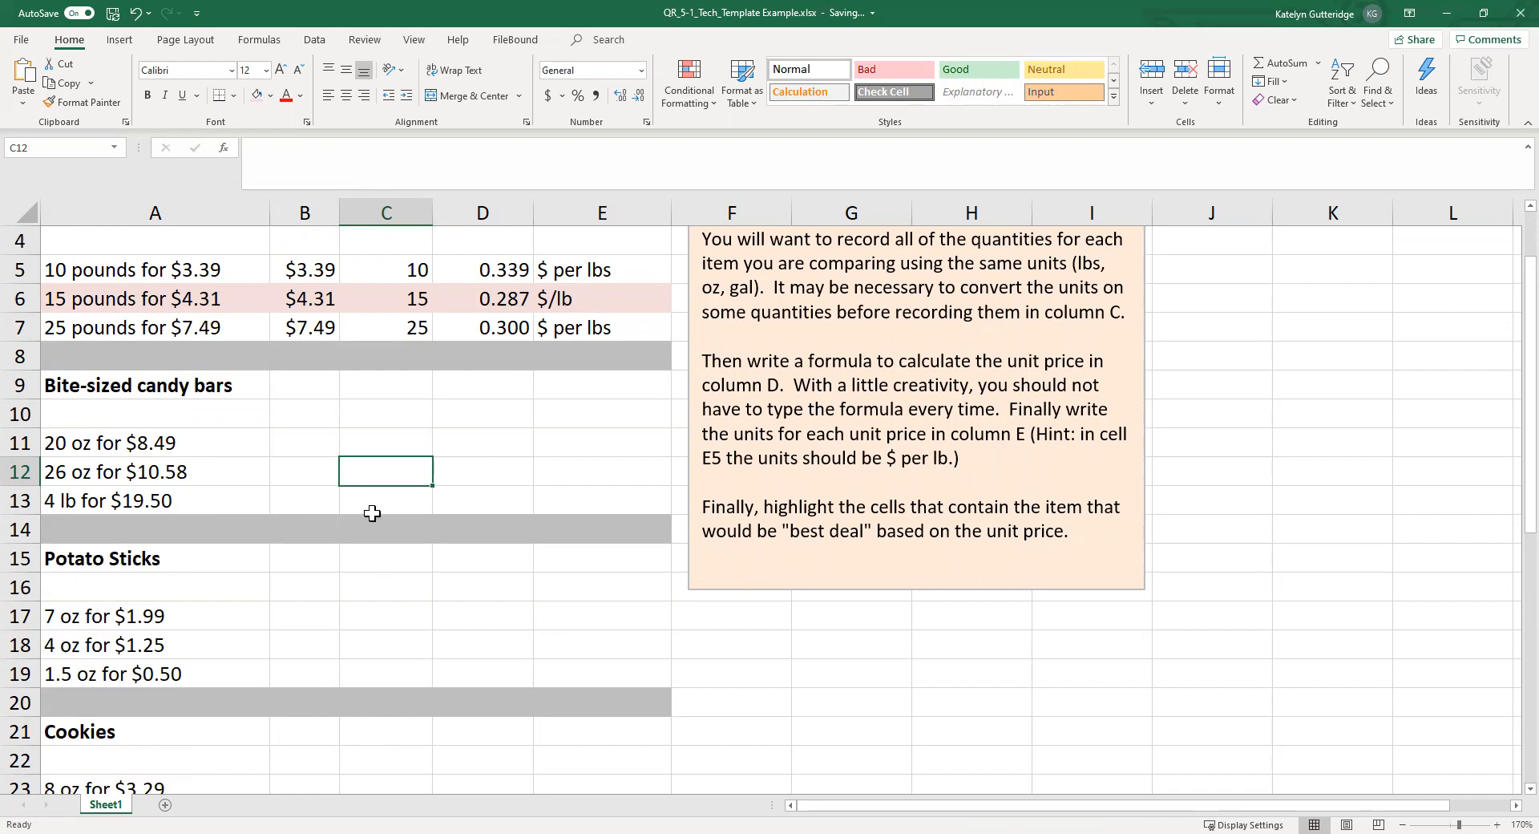
mouse_move(380, 495)
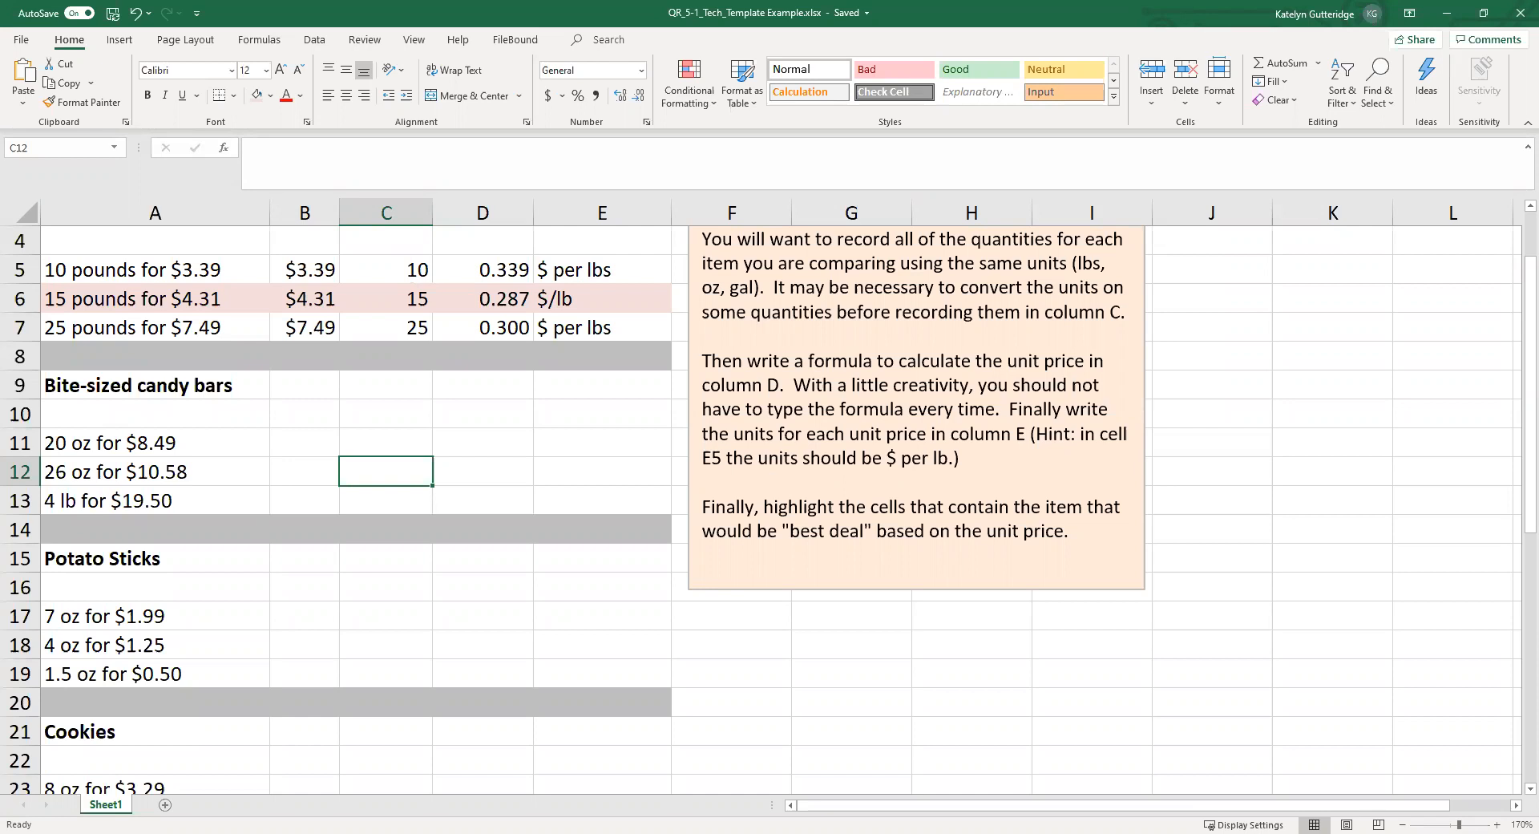
scroll("down", 3)
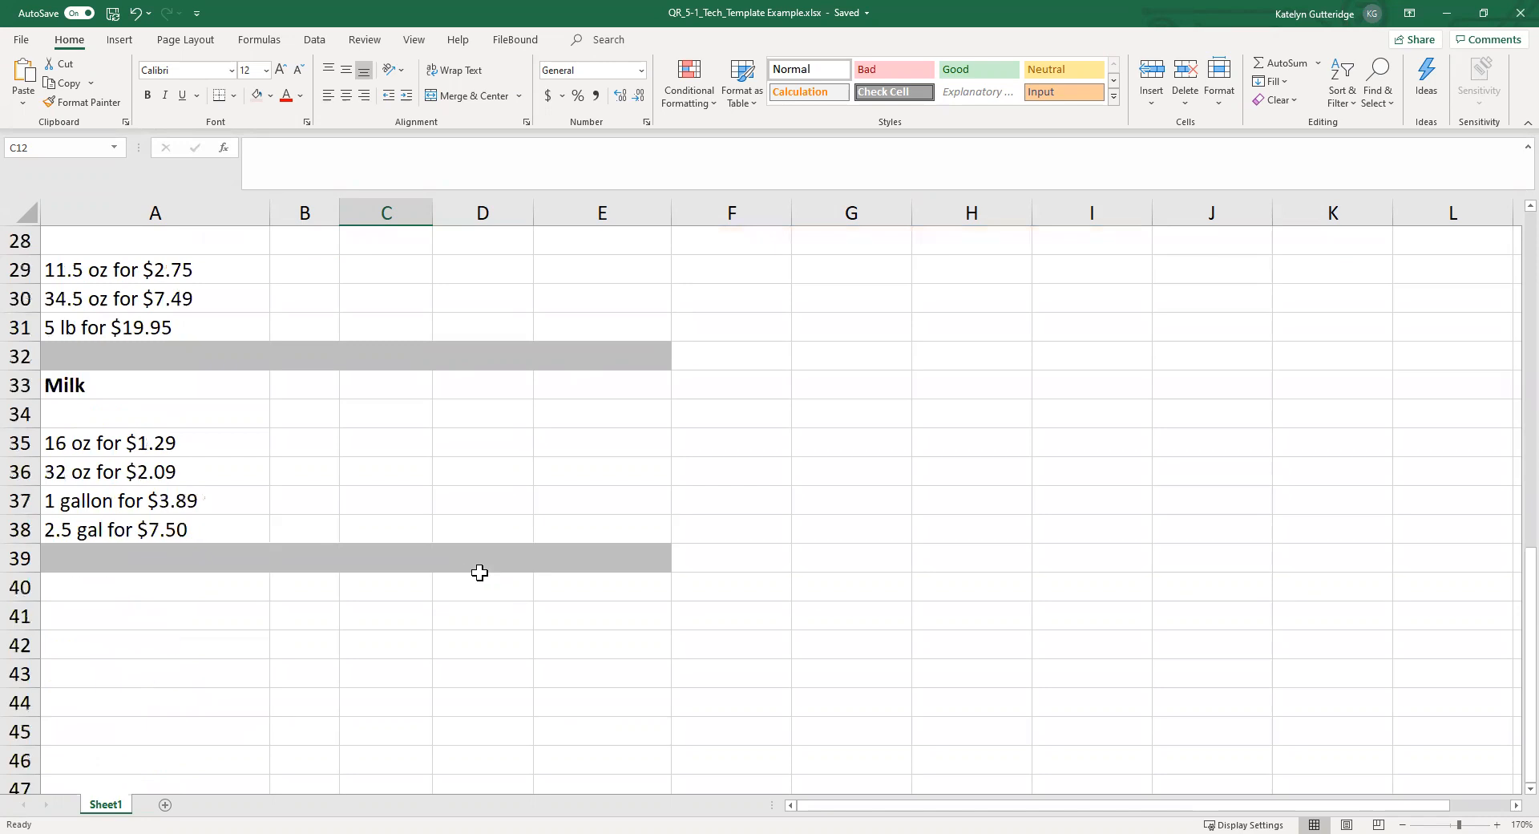
mouse_move(100, 535)
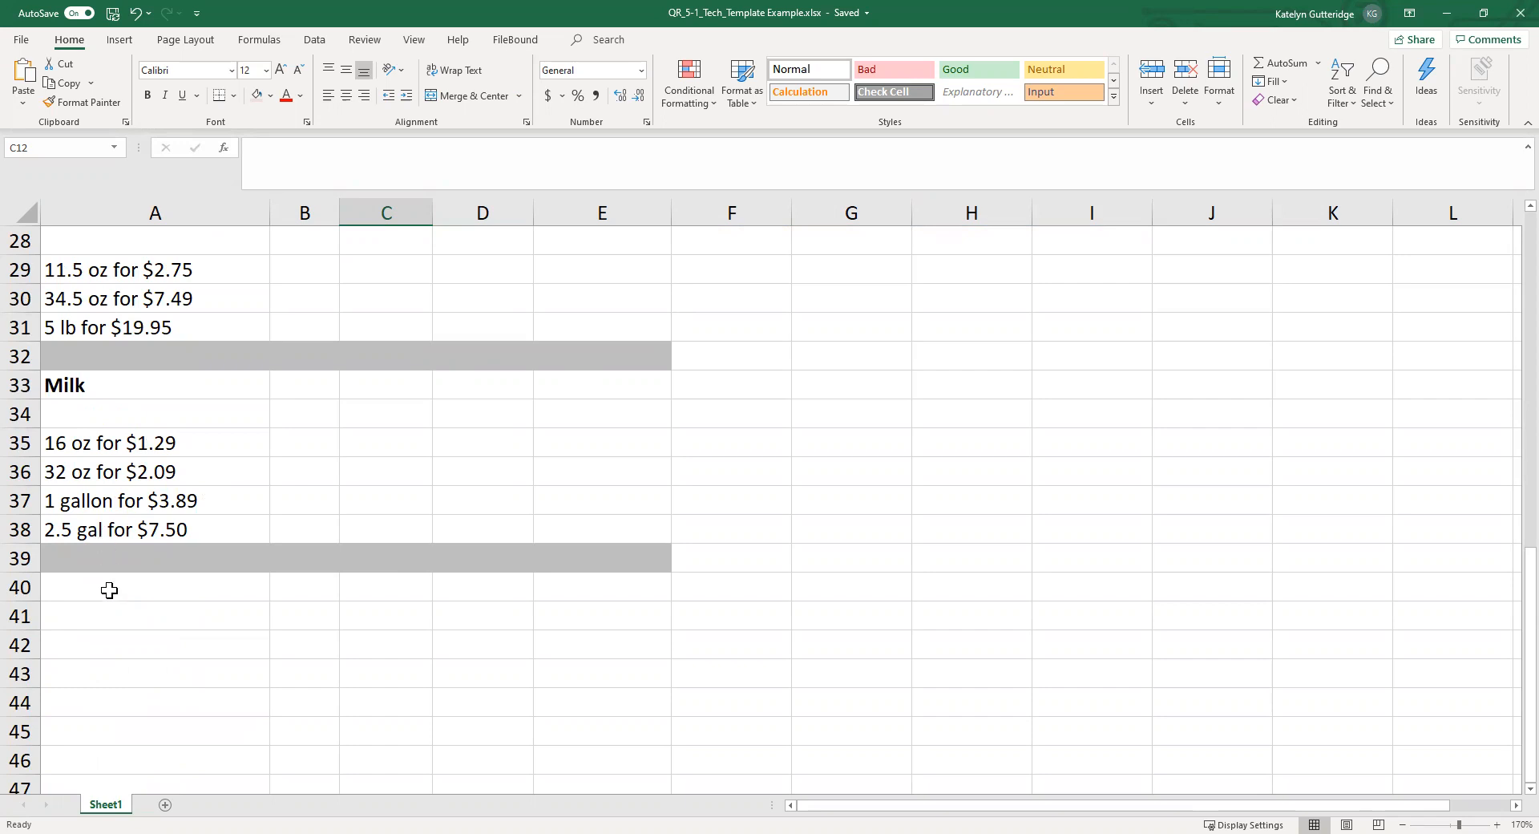
mouse_move(153, 559)
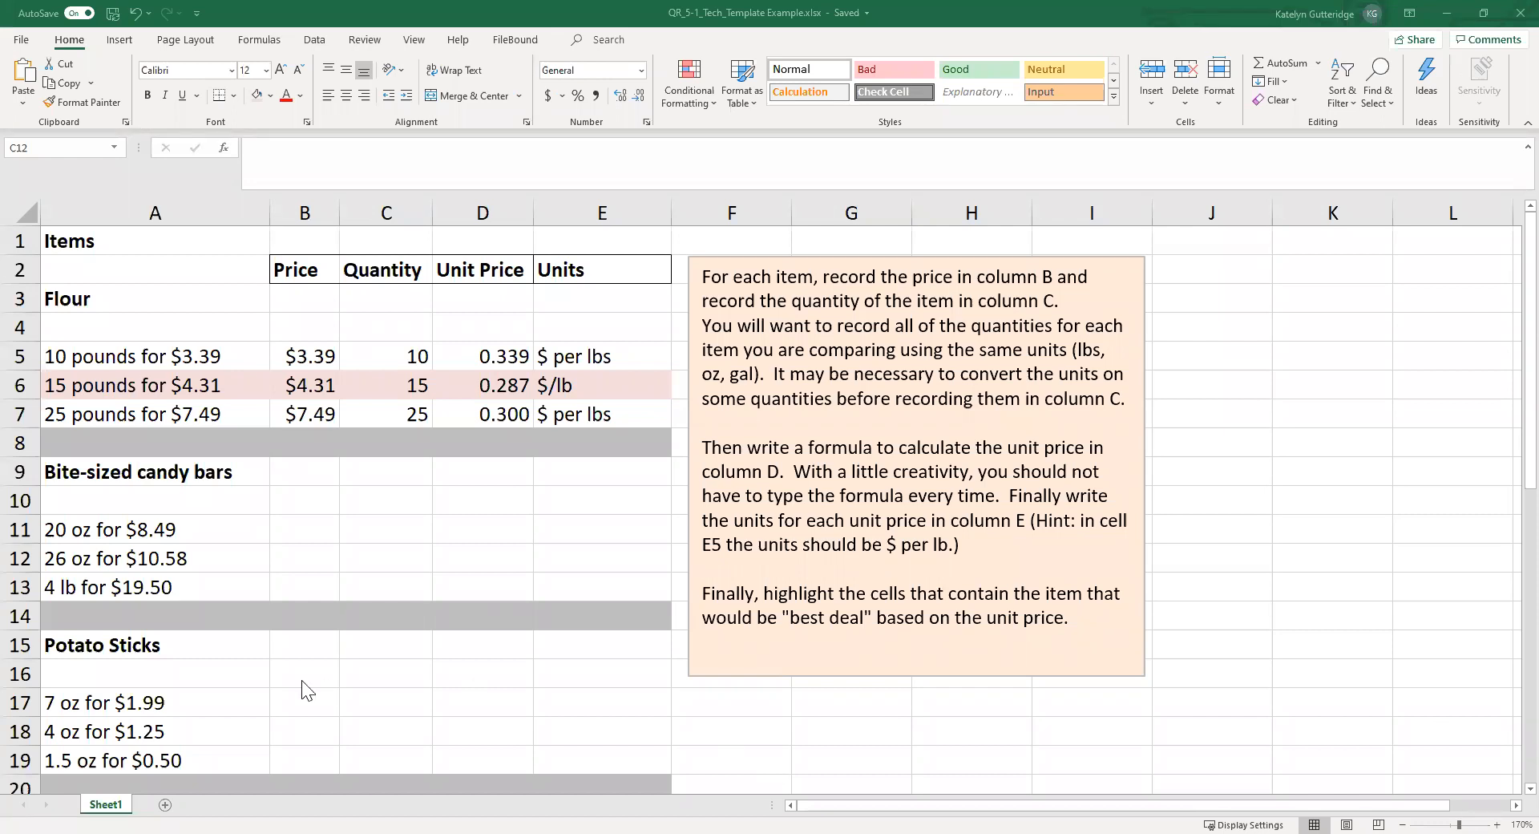
Step: Enter $19.50 as the 4 lb candy bar price in B13
left_click(303, 586)
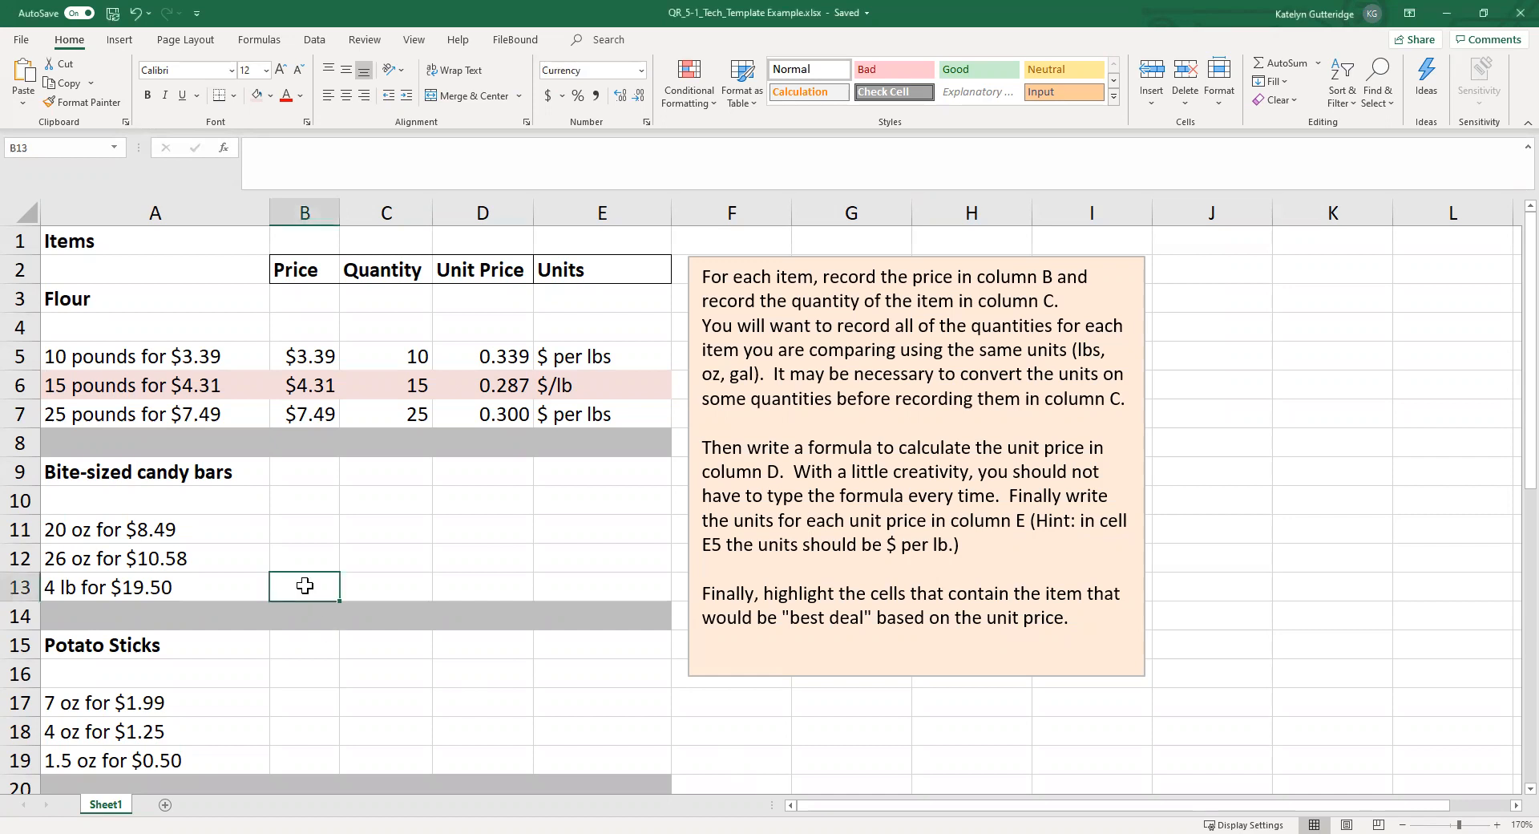
type("$19.")
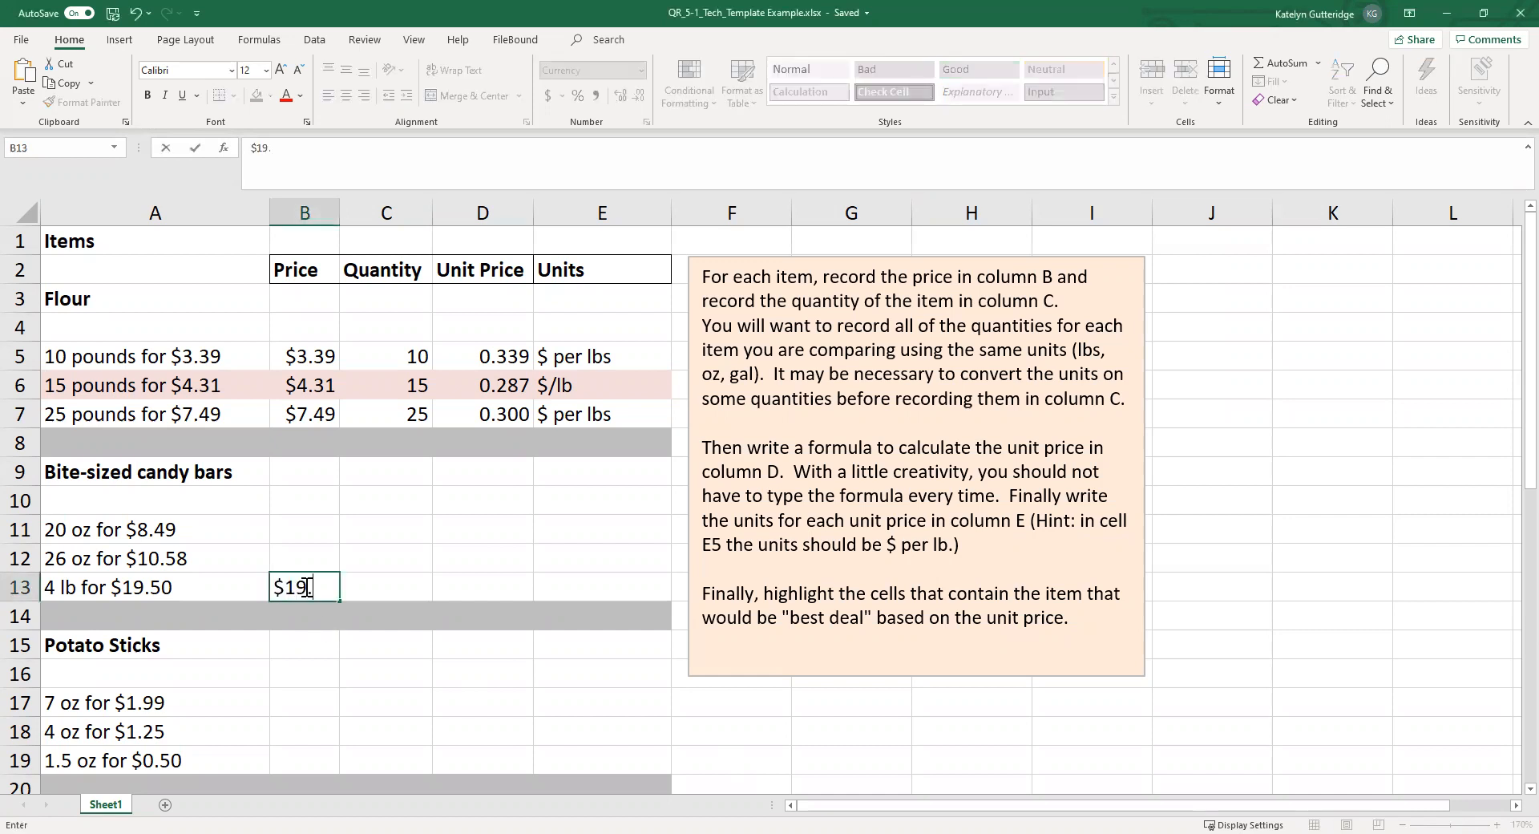
key("Enter")
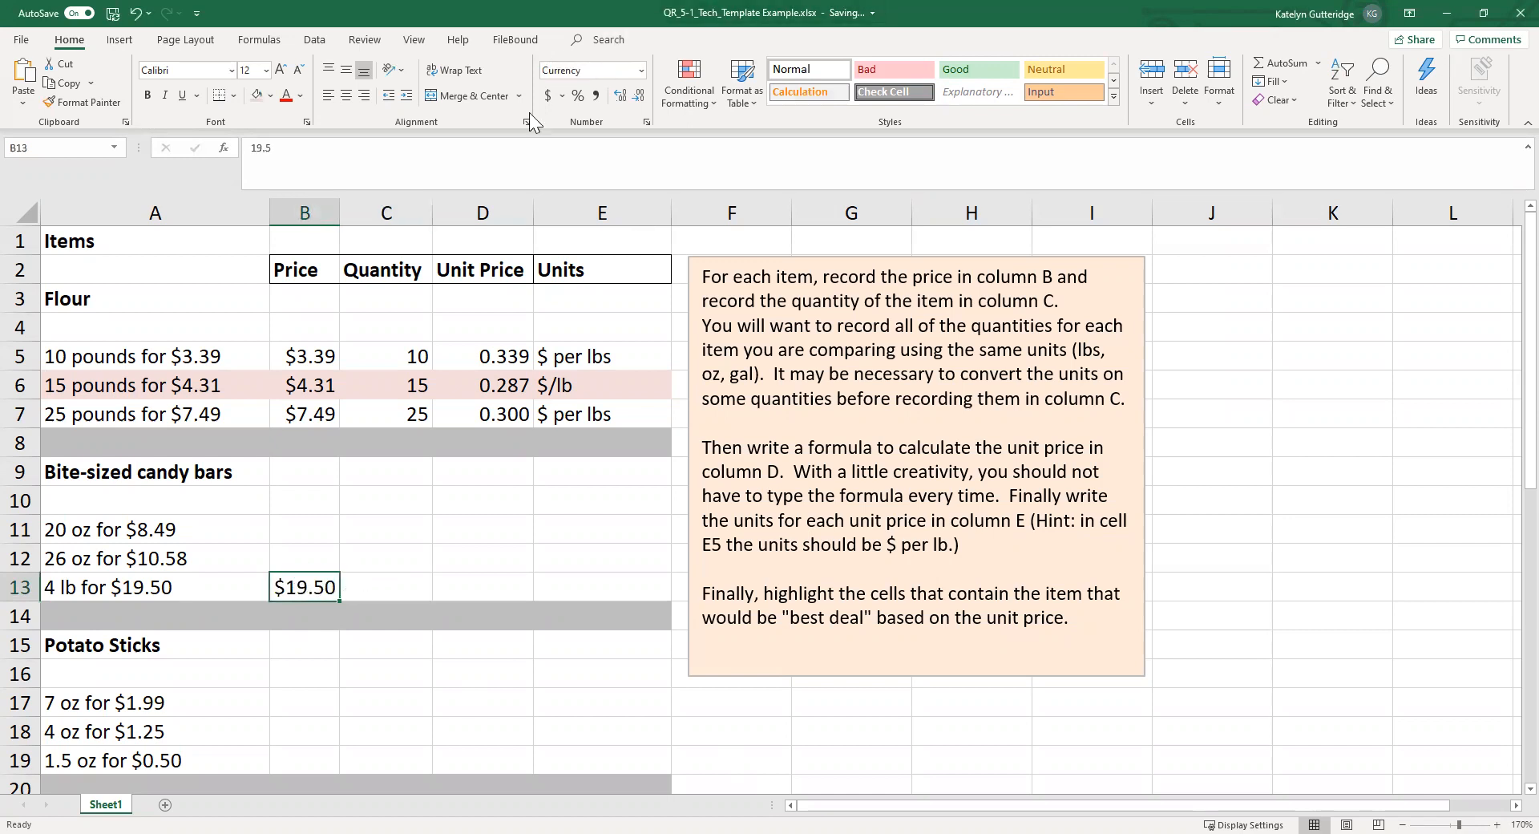
left_click(409, 586)
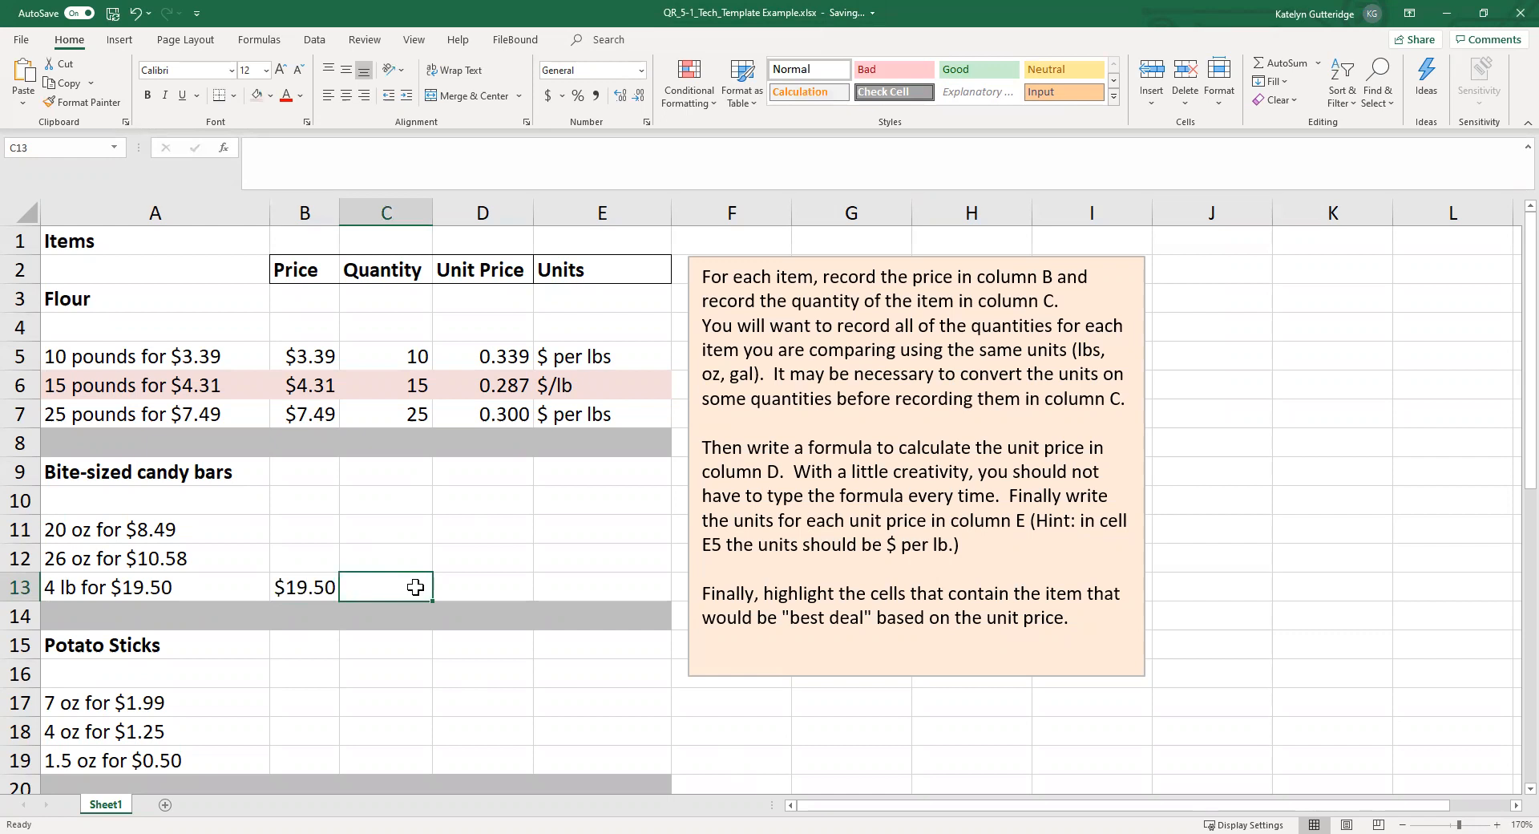
Step: Convert the 4 lb candy bar quantity in C13 to ounces with =4*16
type("=")
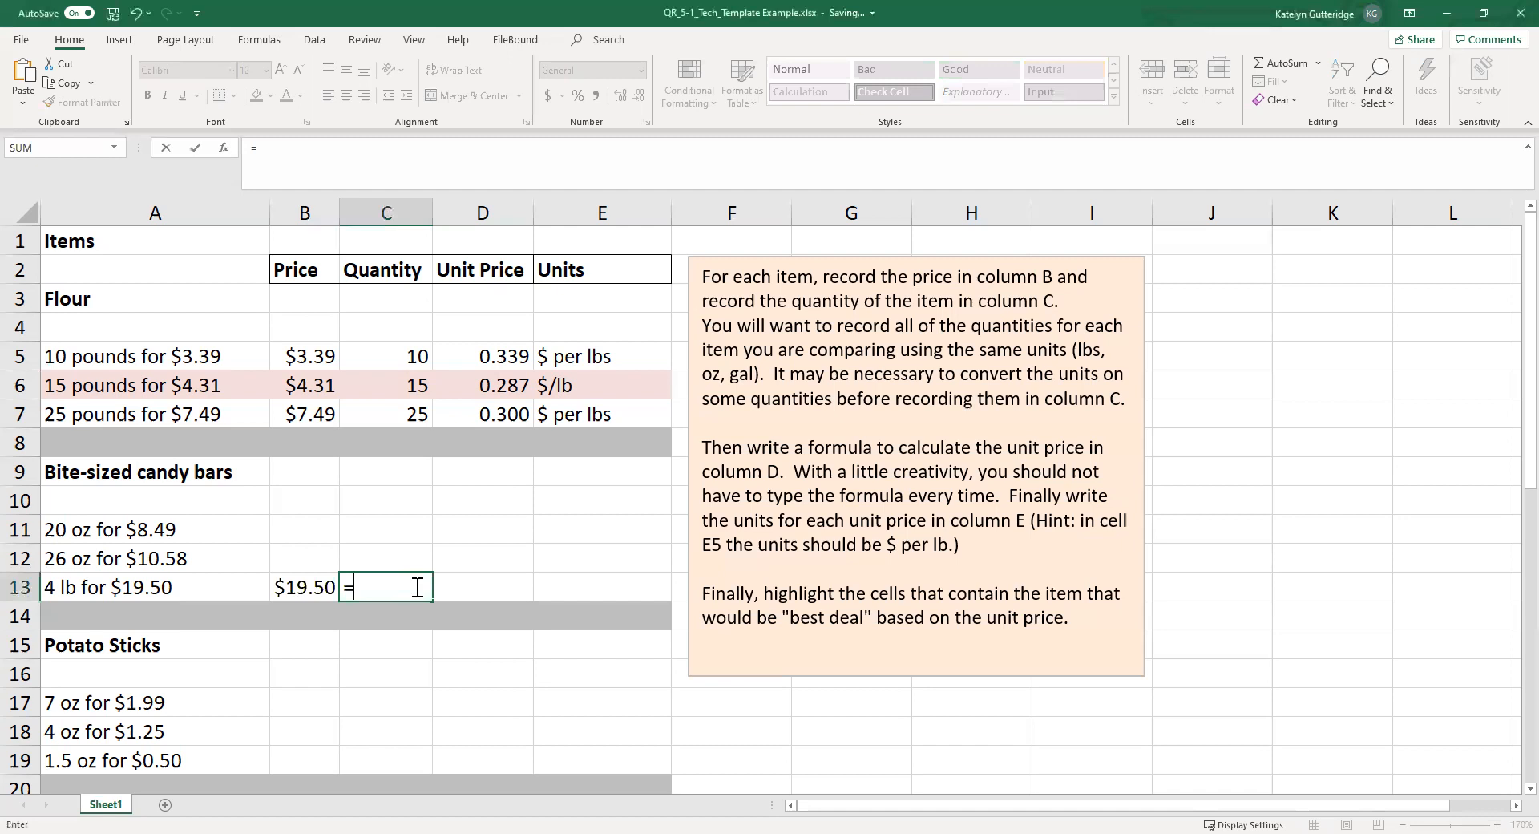
type("4*1")
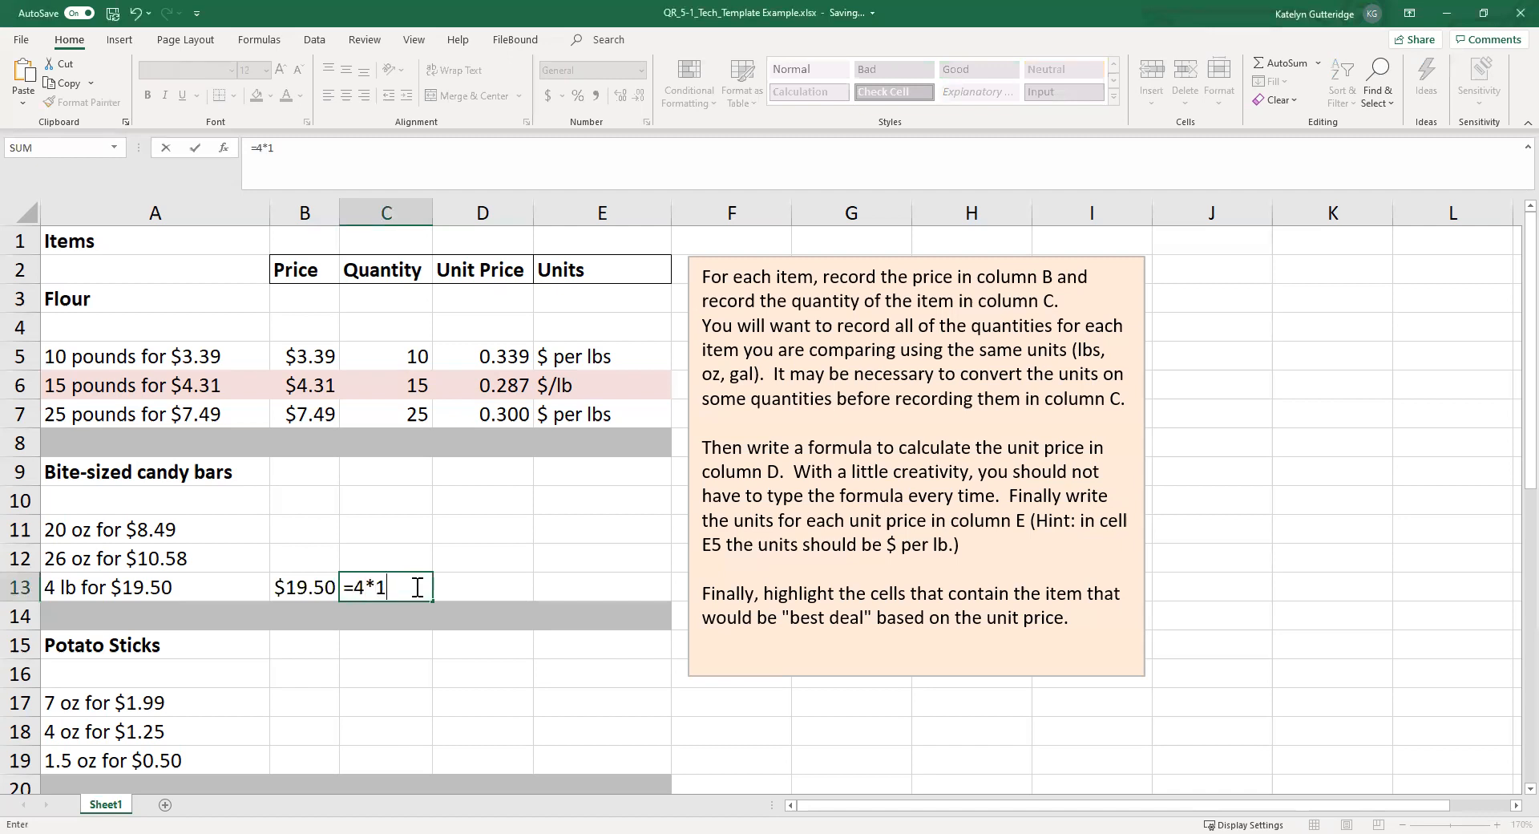
type("6")
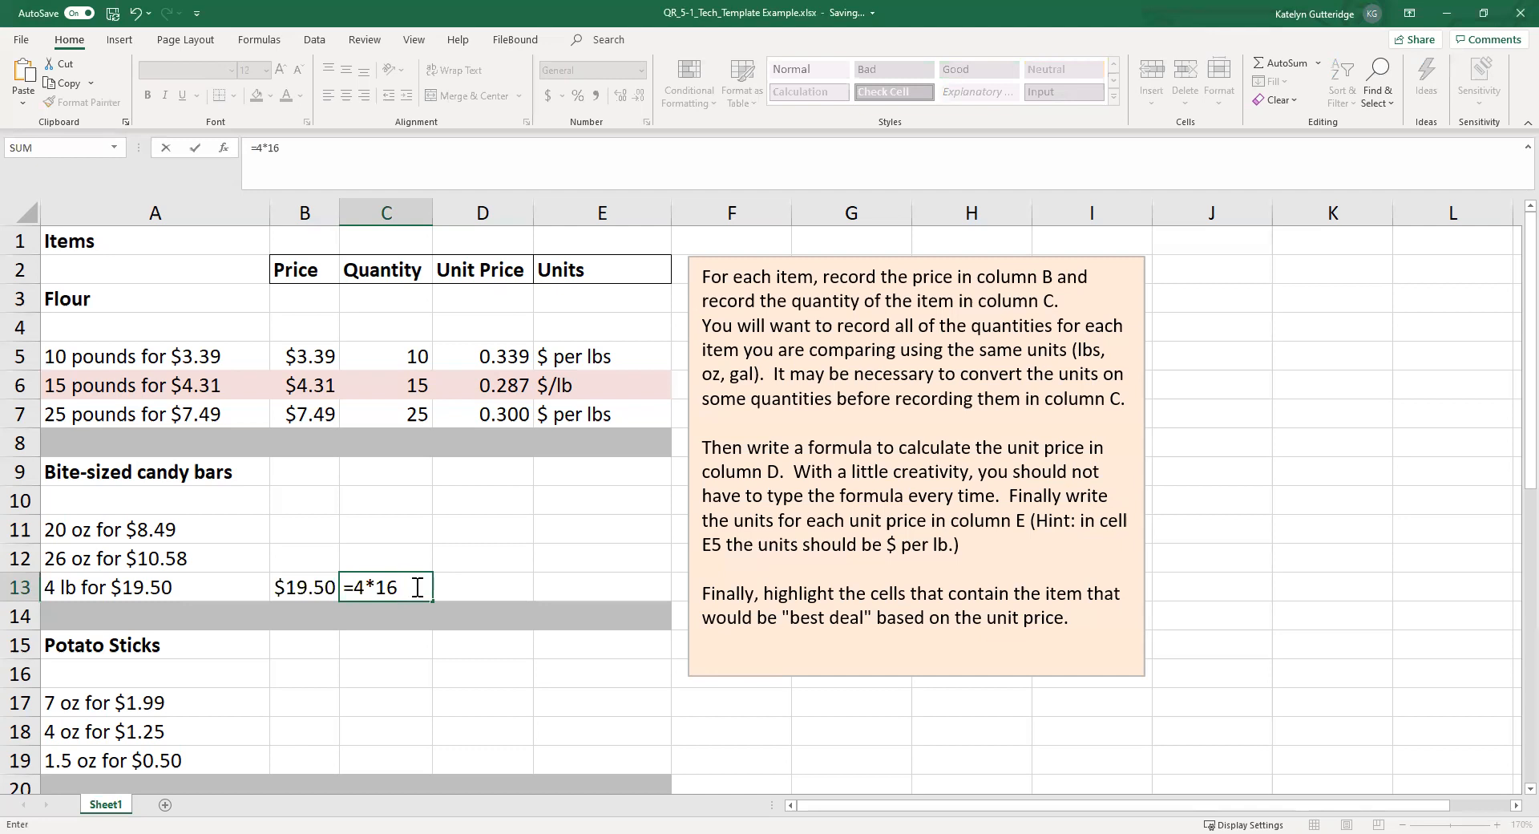
key("Enter")
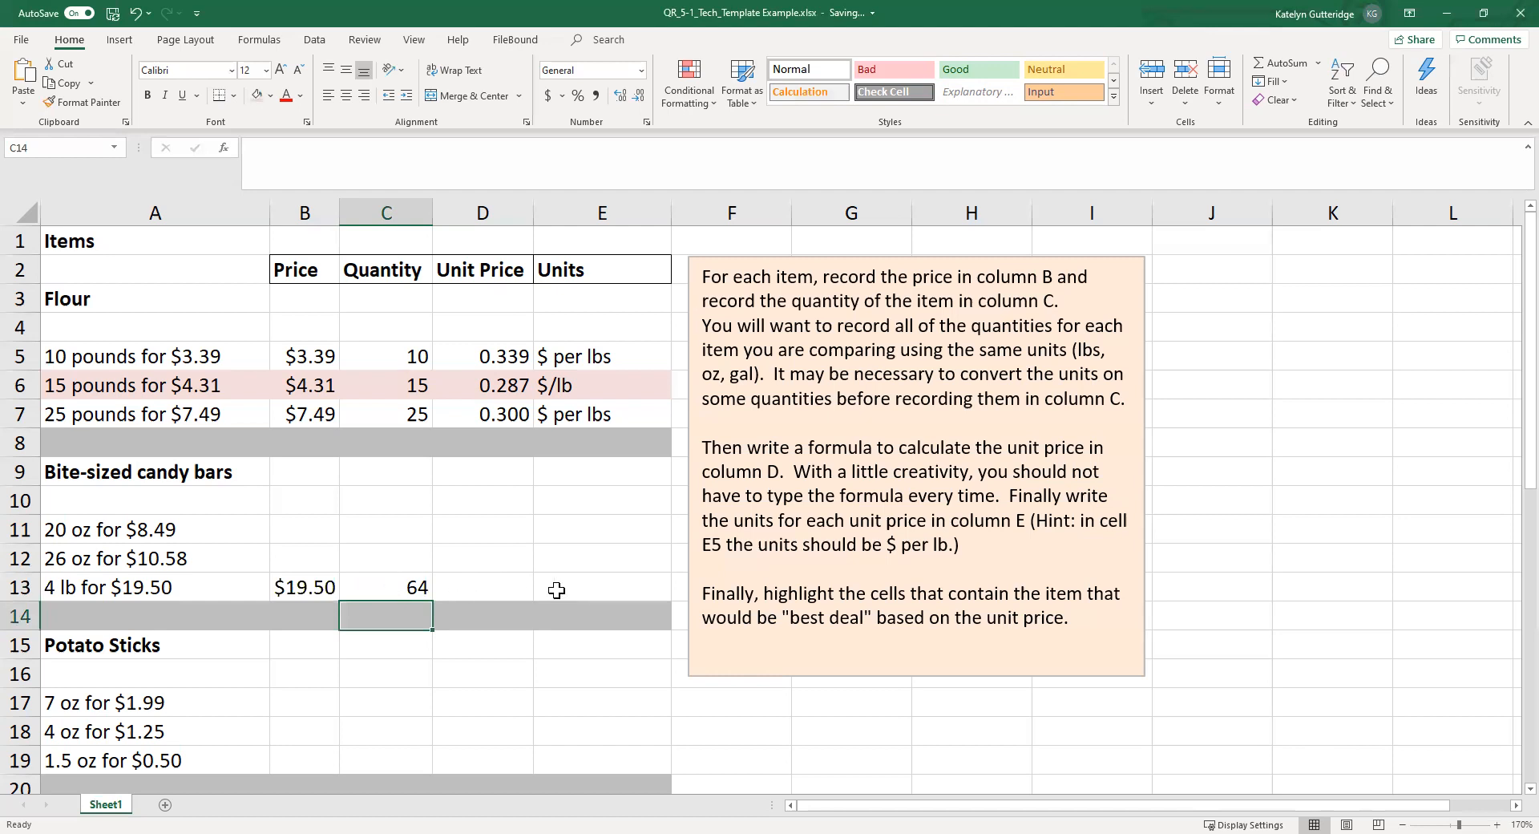
left_click(602, 586)
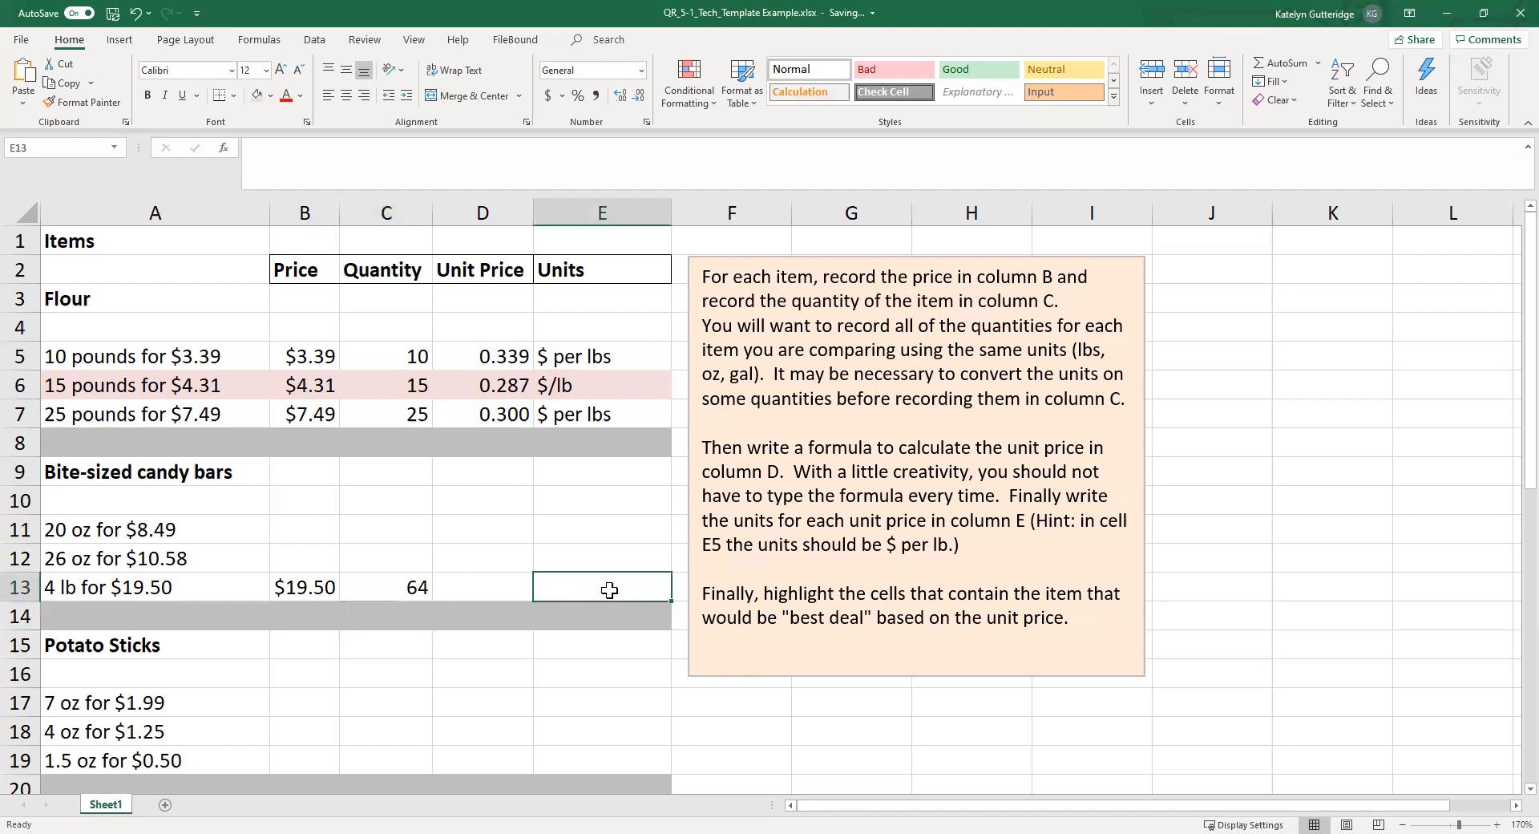
Step: Enter '$ per oz' as the 4 lb candy bars' unit in E13
type("$ per o")
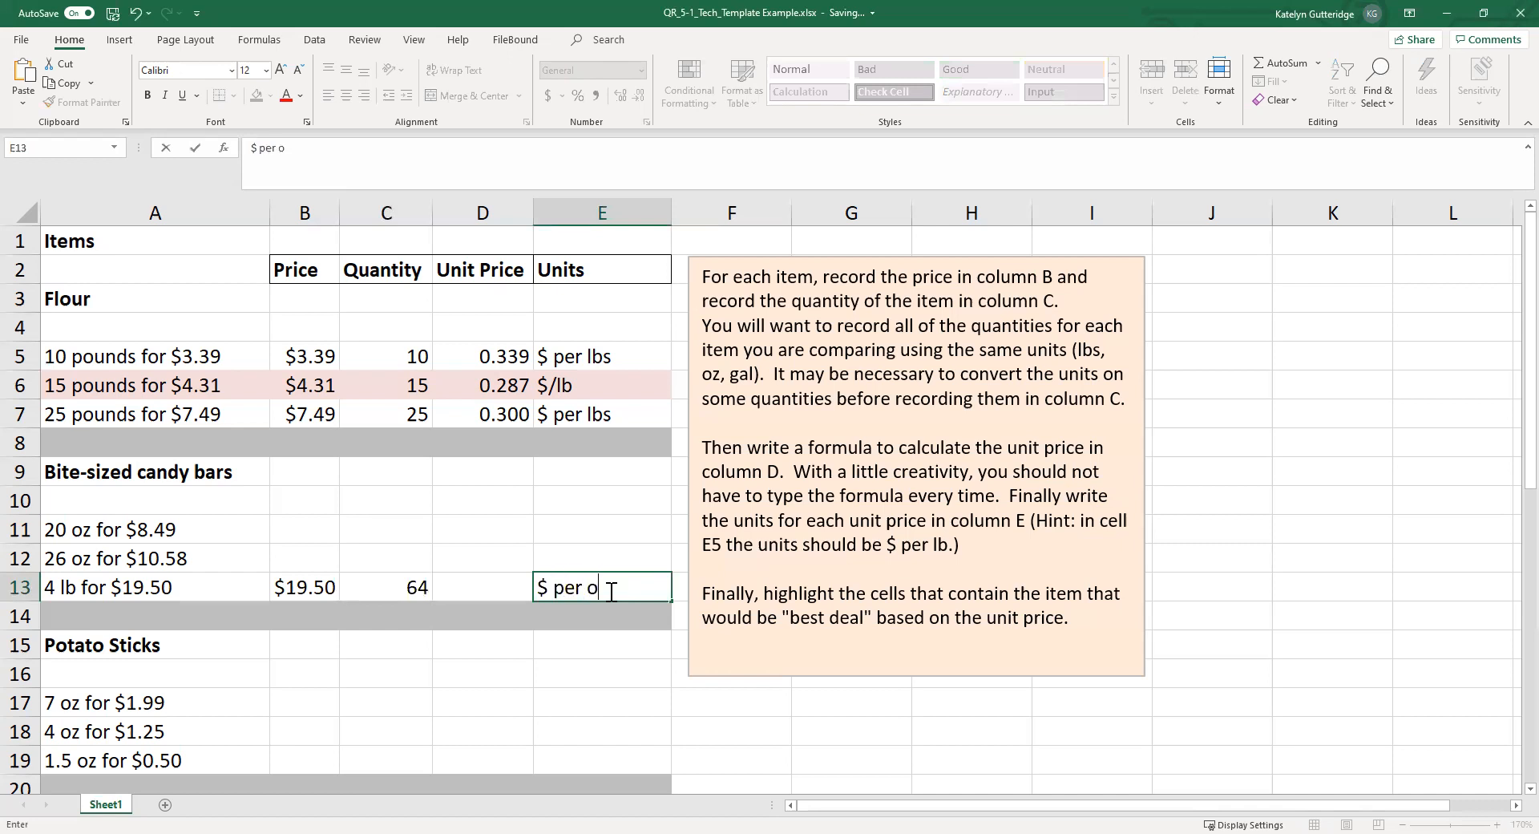
type("z")
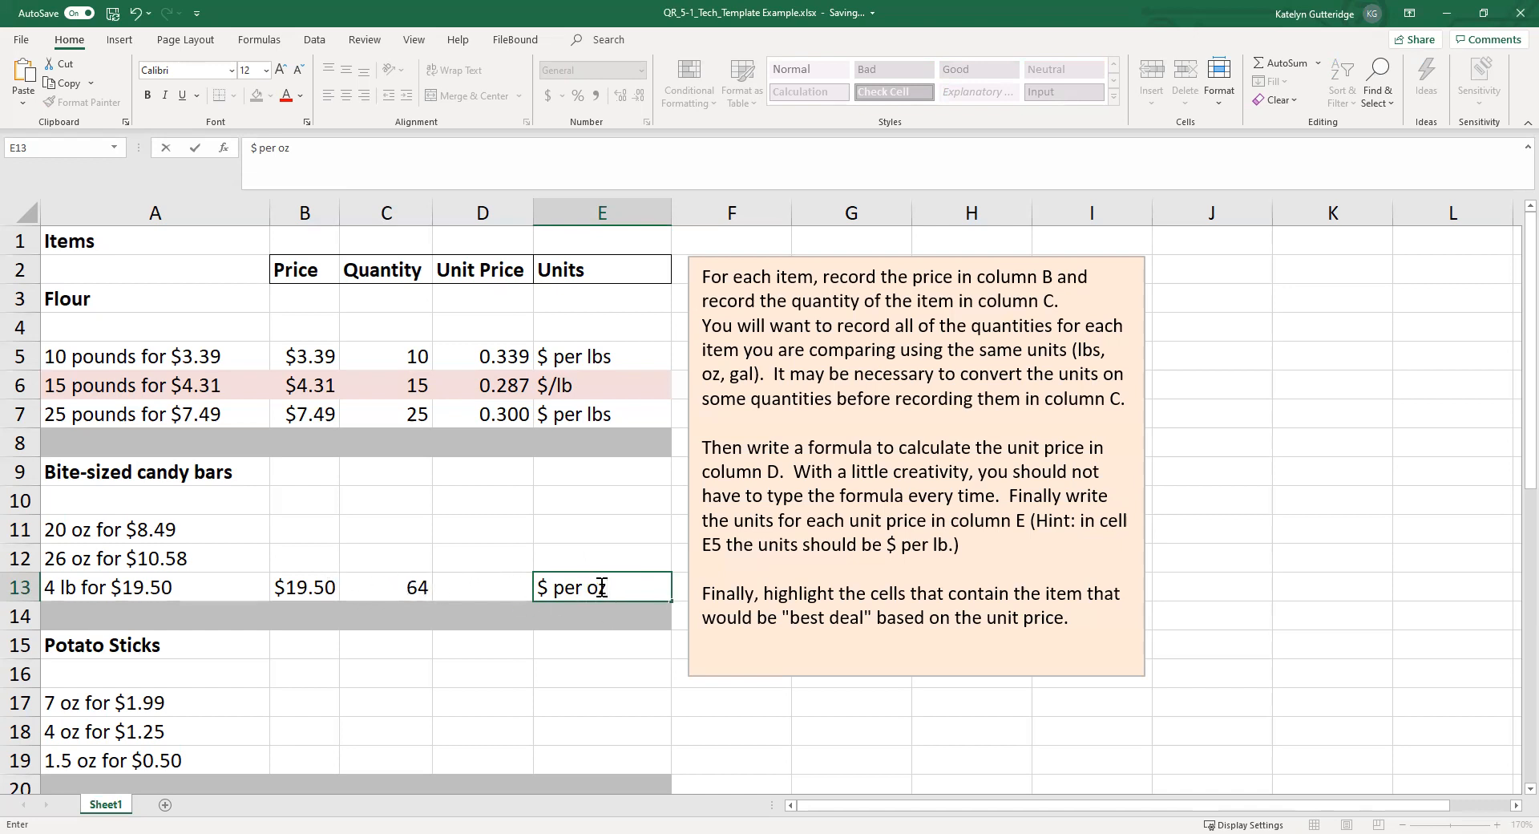
left_click(482, 588)
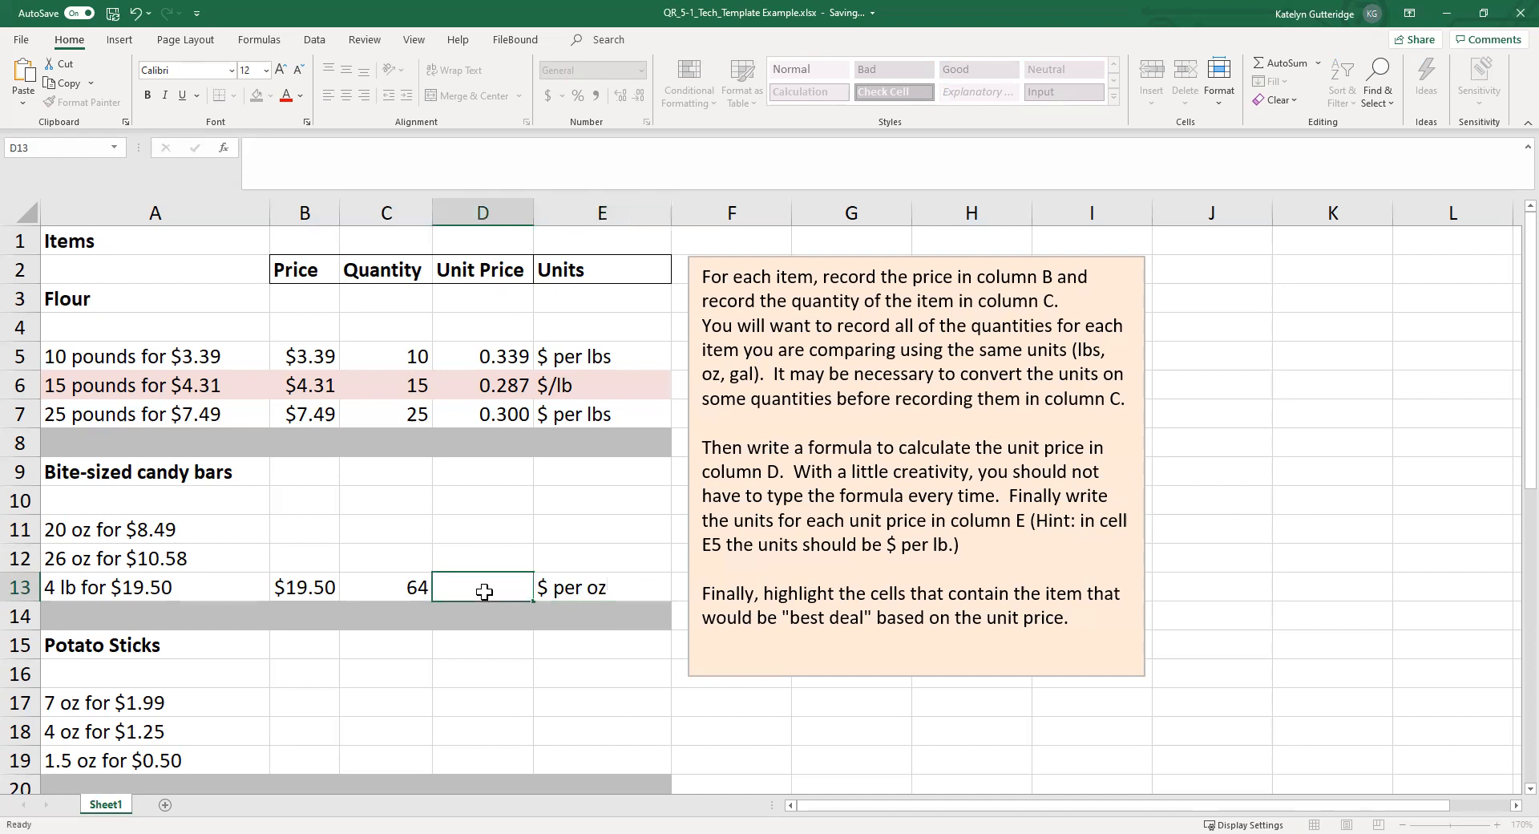
Step: Calculate the candy bar unit price in D13 as =B13/C13, giving 0.305
type("=")
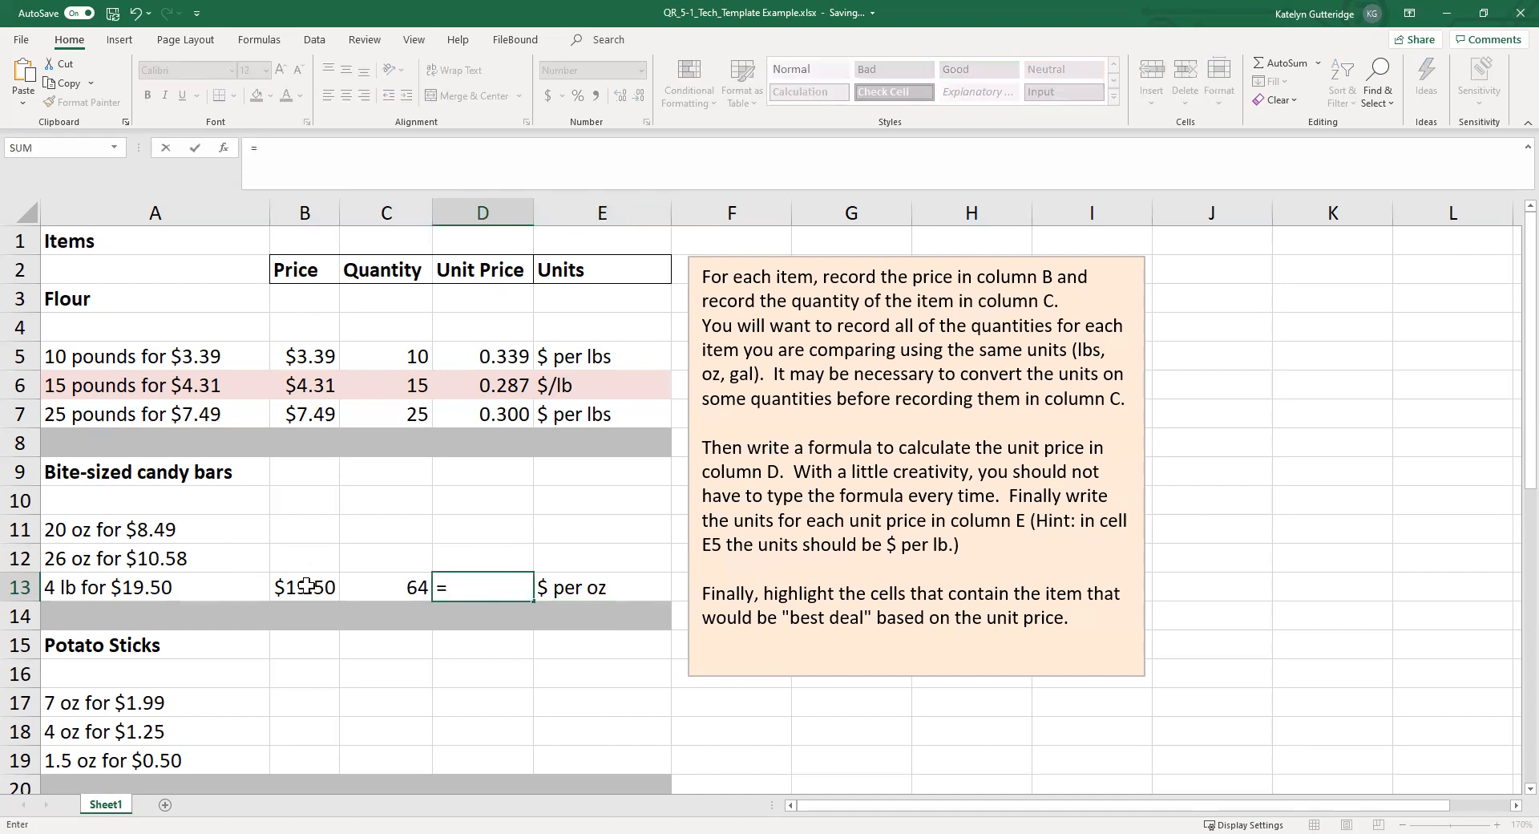
left_click(304, 586)
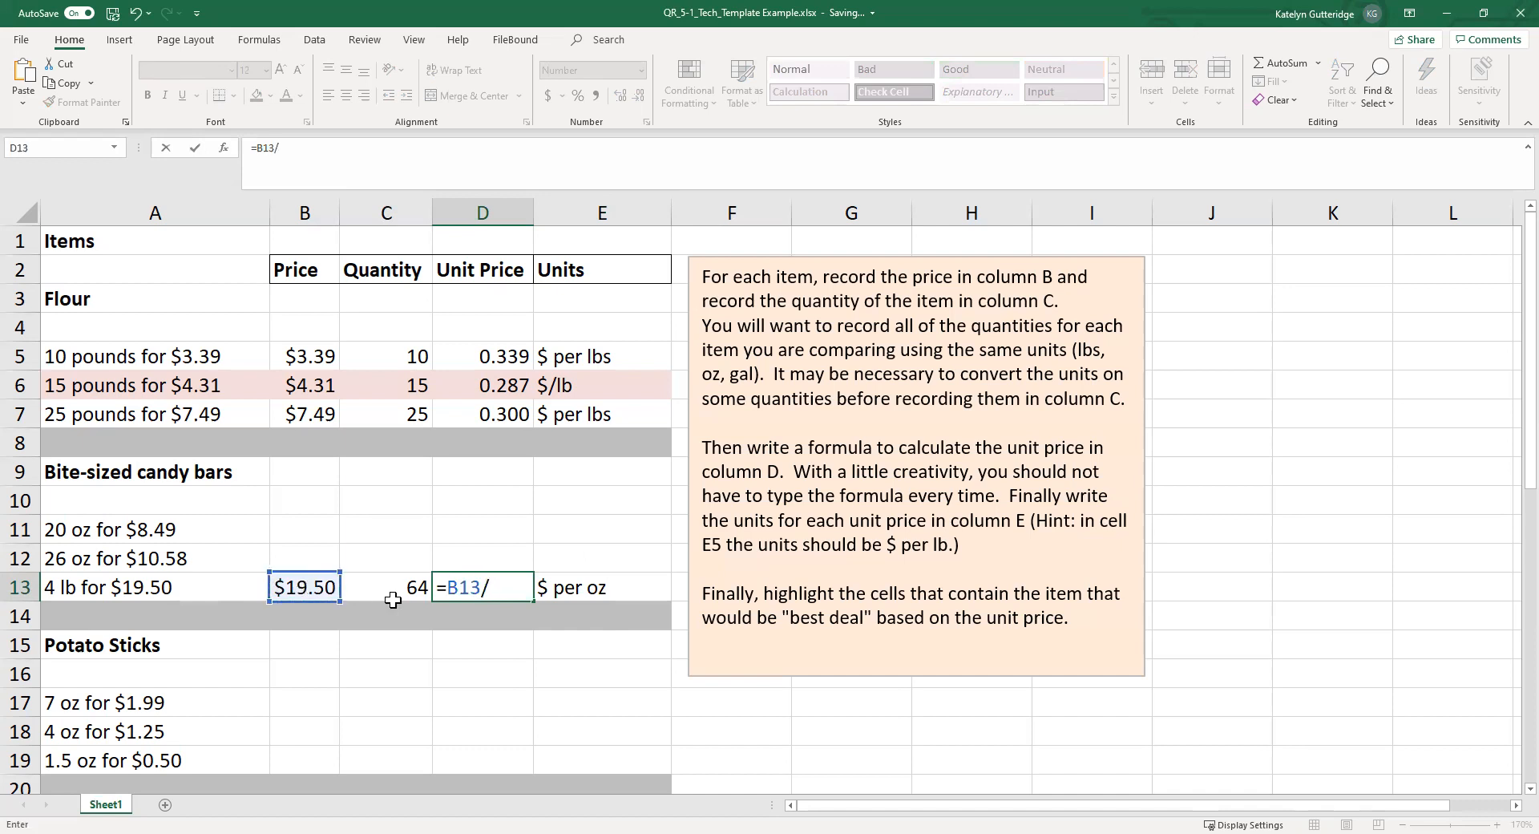
key("Enter")
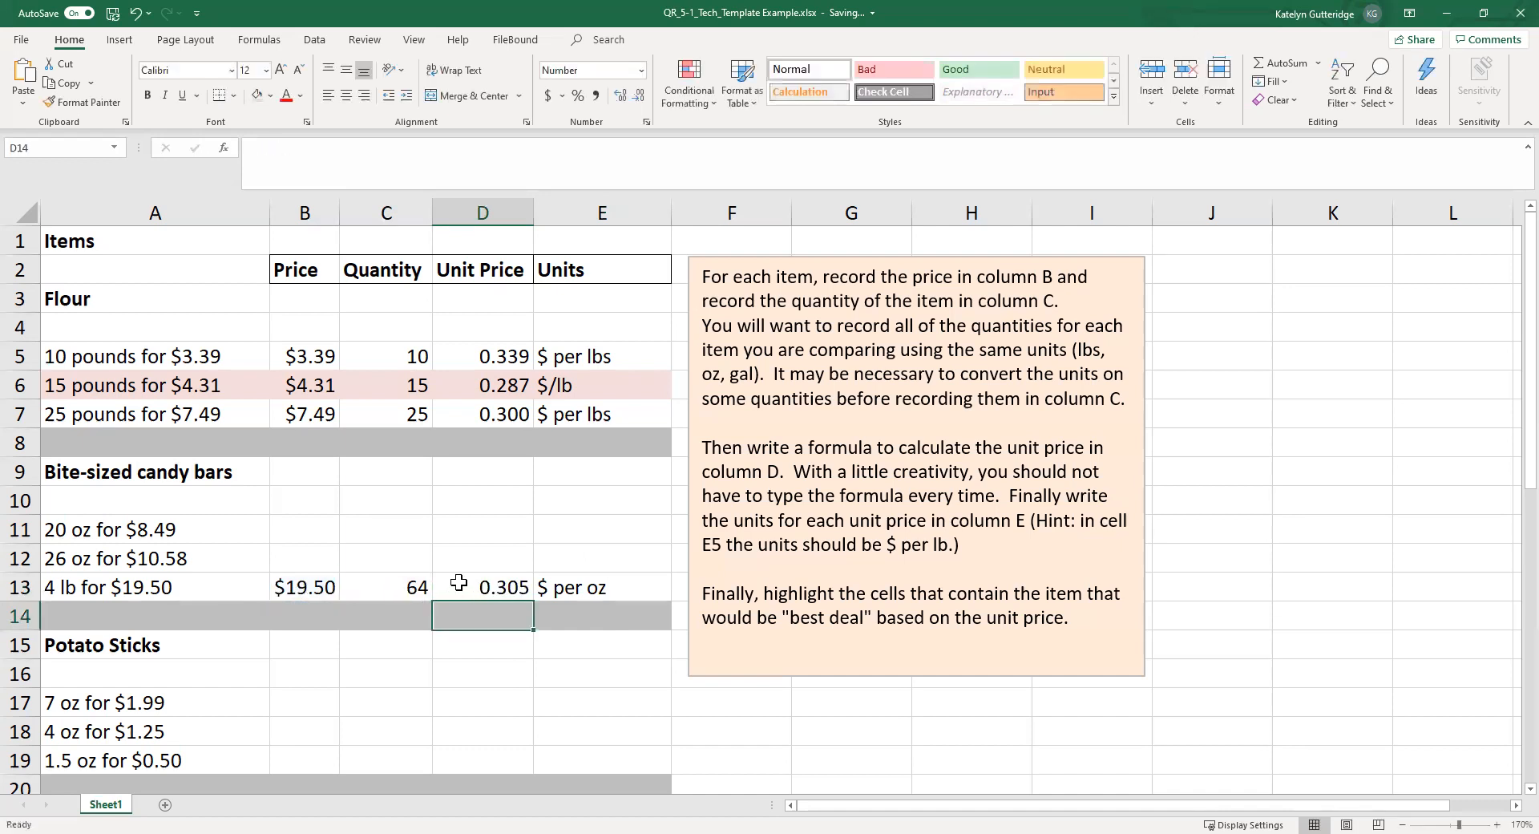
mouse_move(500, 609)
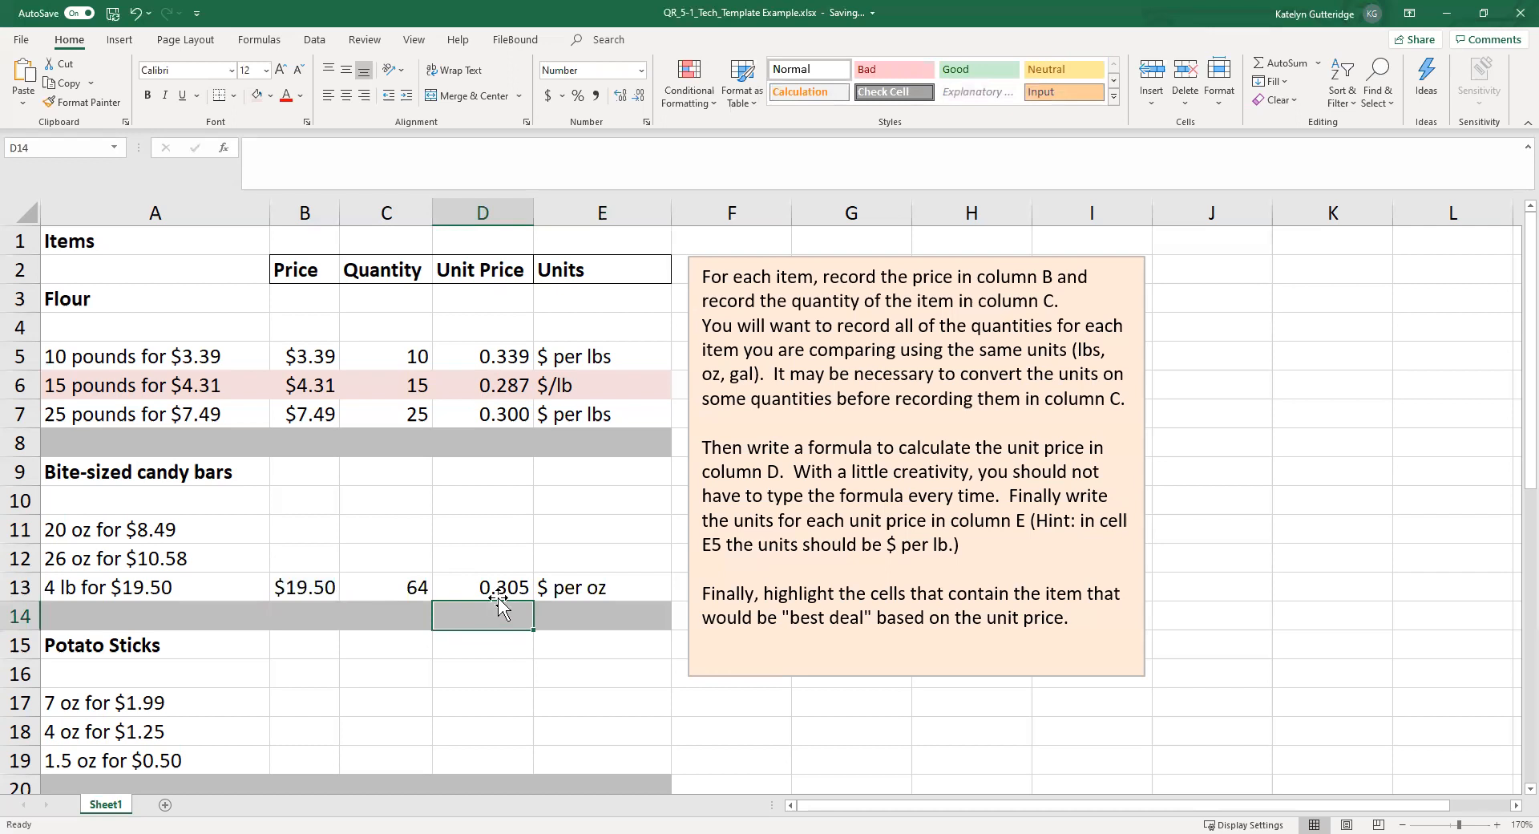
mouse_move(476, 547)
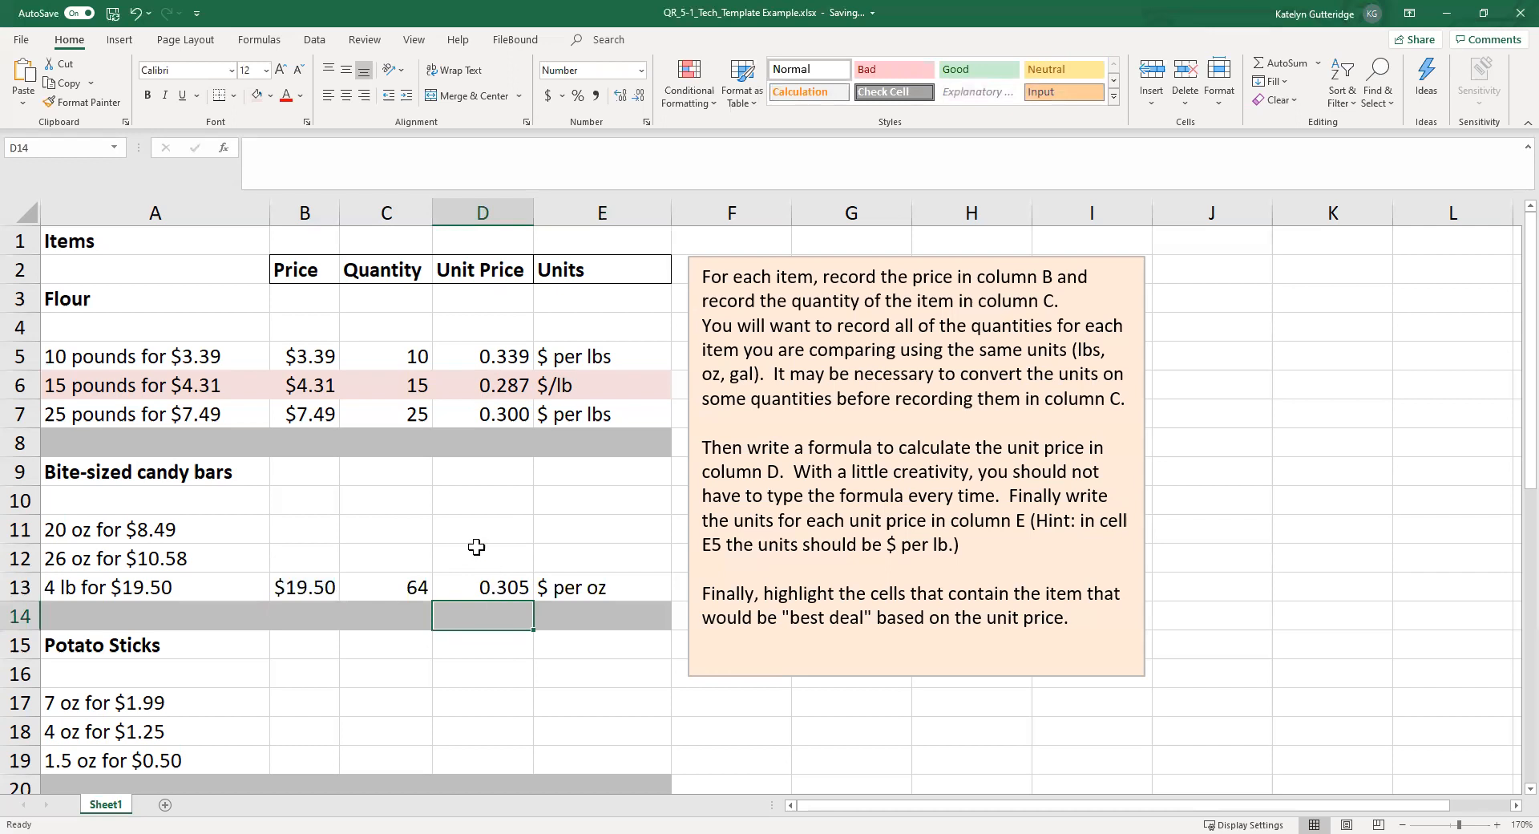
mouse_move(458, 585)
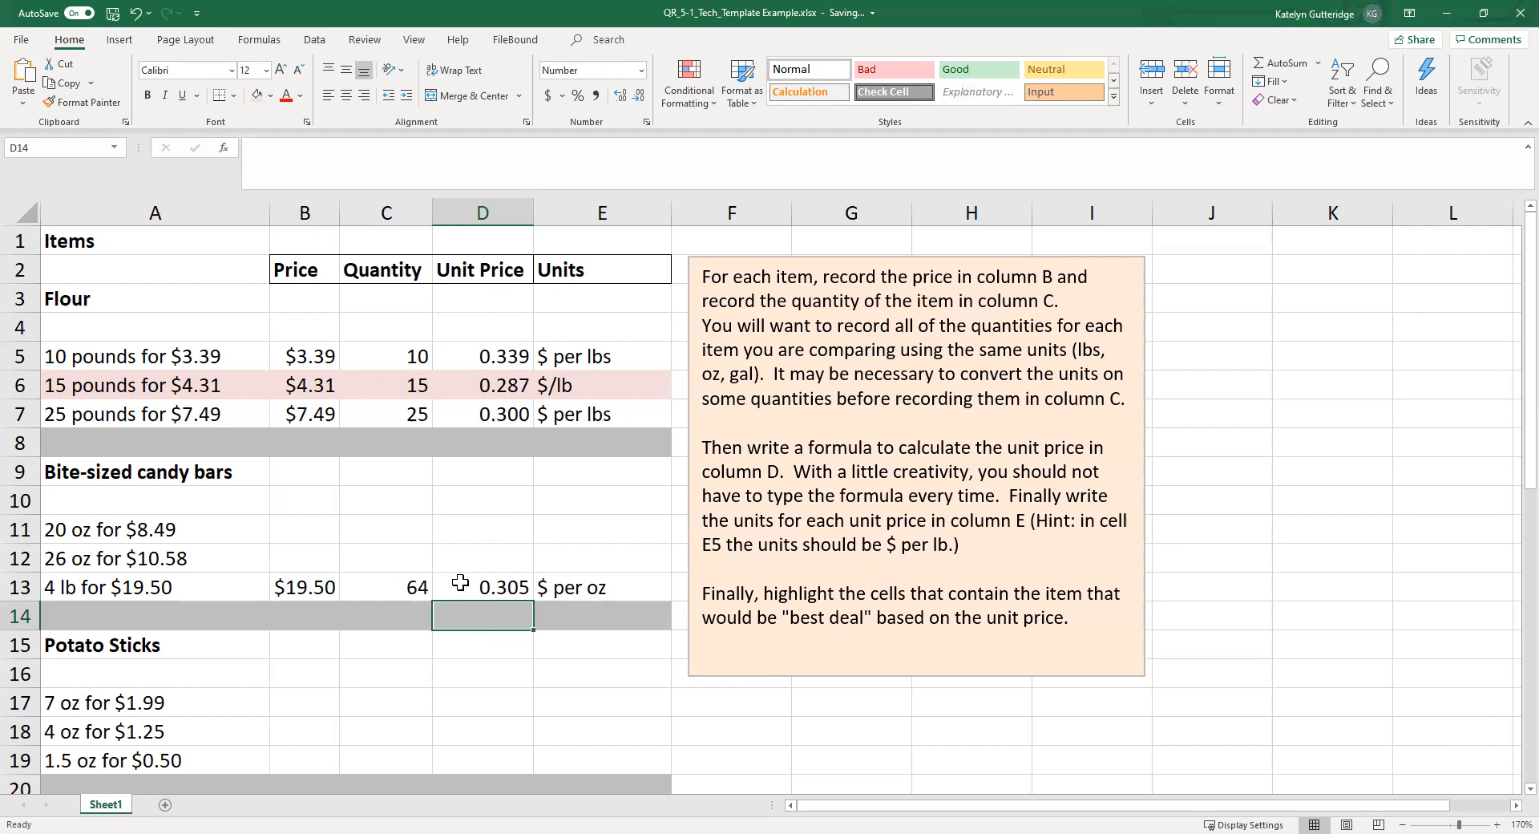
mouse_move(452, 611)
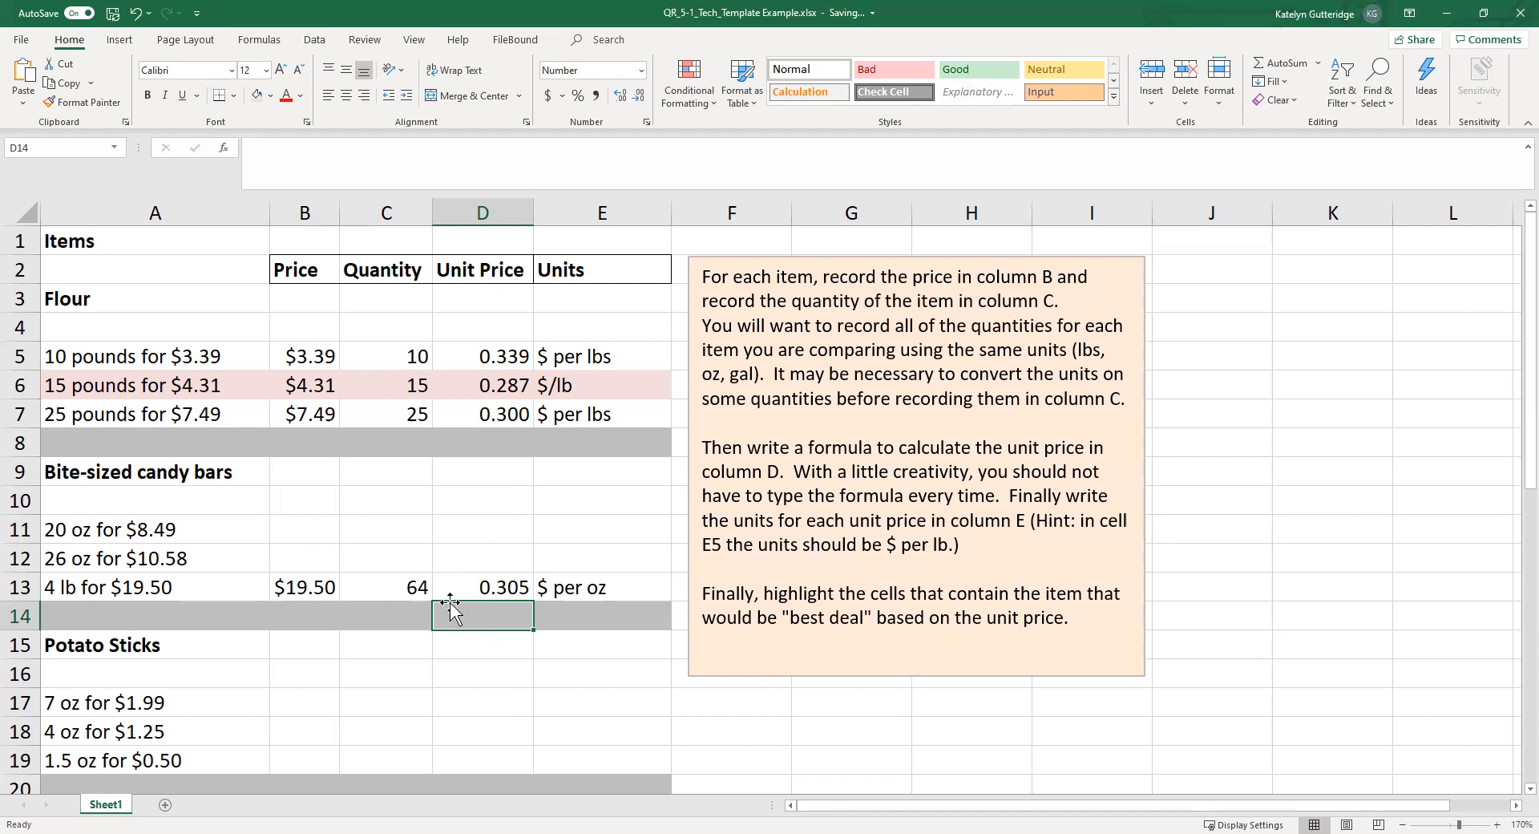